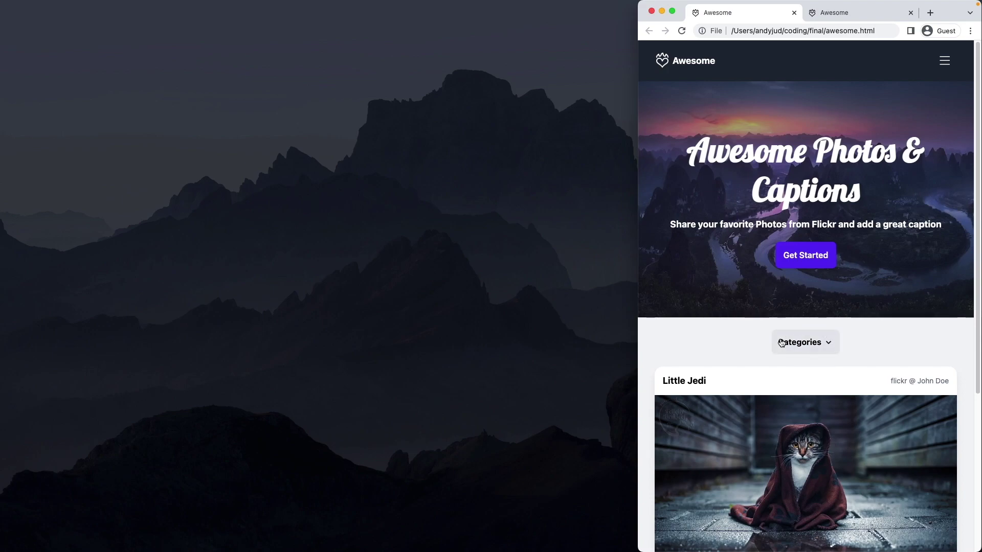
mouse_move(807, 343)
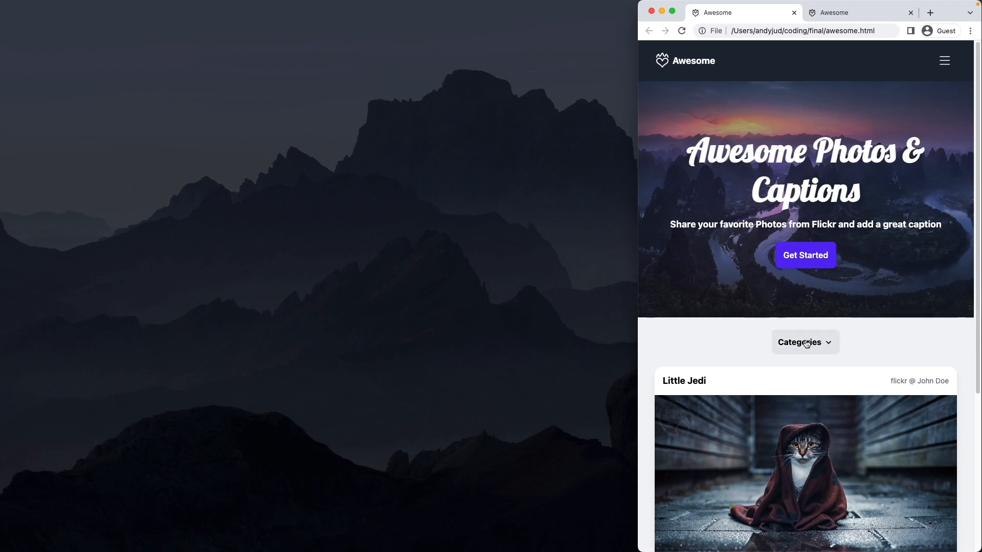
Step: Expand the Categories toggle on awesome.html and scroll through the revealed category list
left_click(803, 342)
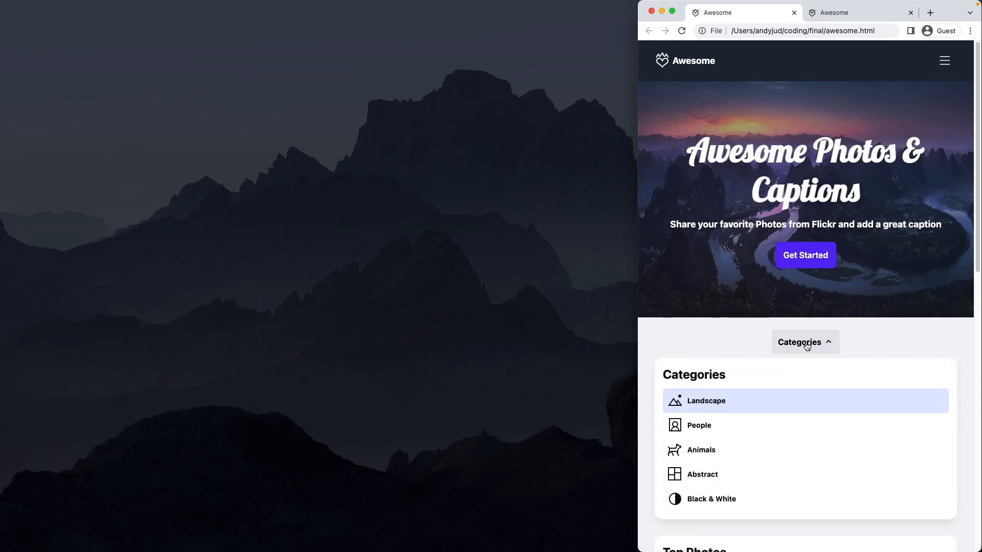
scroll("down", 3)
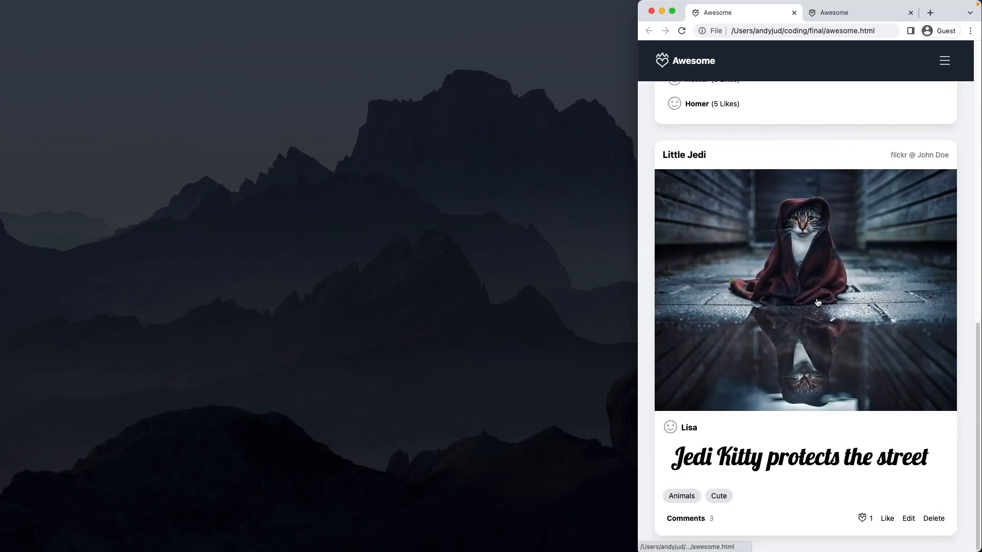
scroll("up", 3)
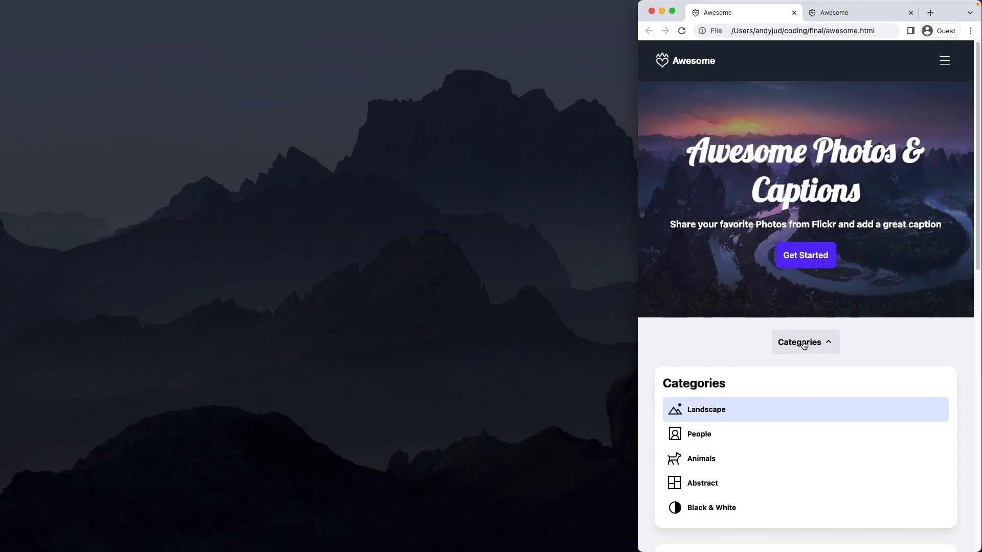
mouse_move(710, 350)
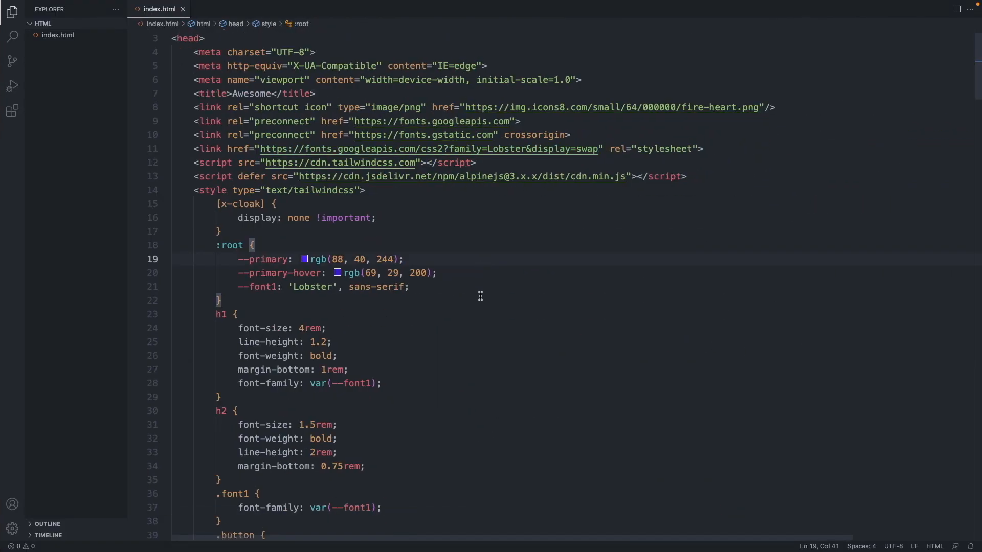
Step: Add order-1 to the Categories aside's class list in index.html
scroll("down", 3)
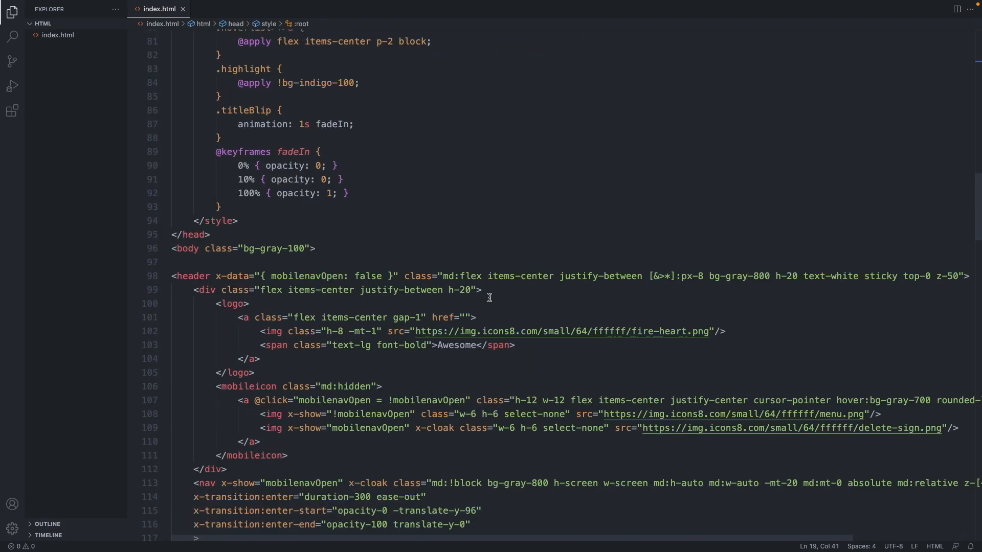
scroll("down", 3)
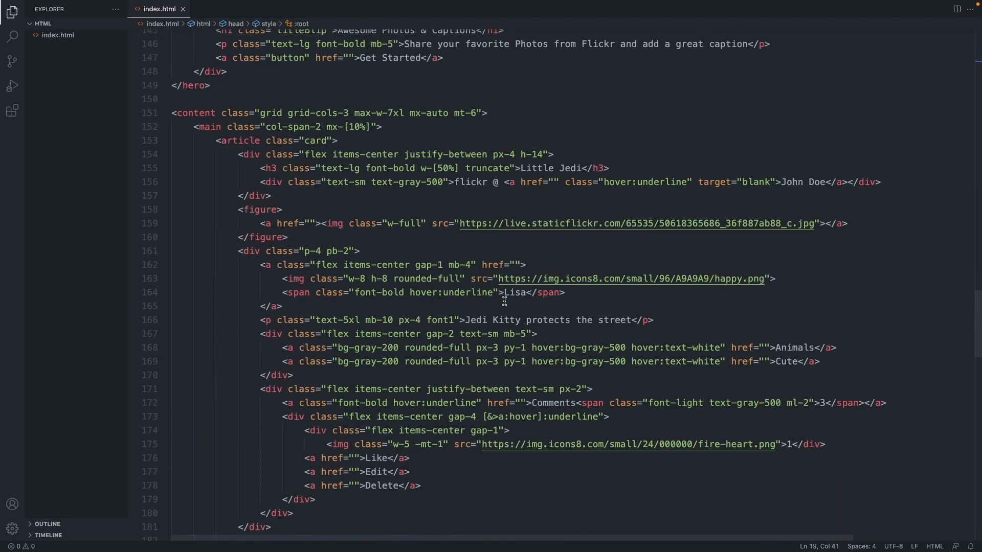
scroll("down", 3)
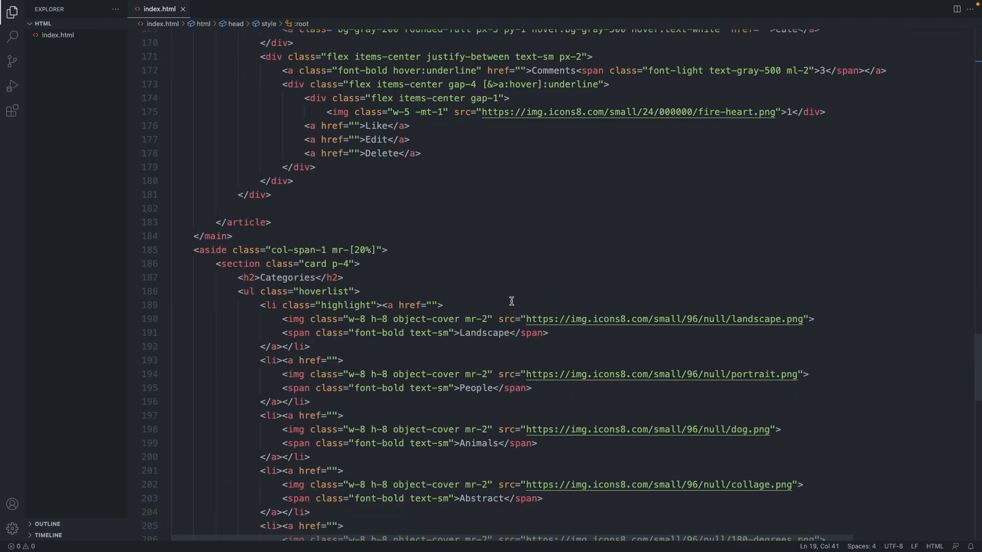
left_click(376, 250)
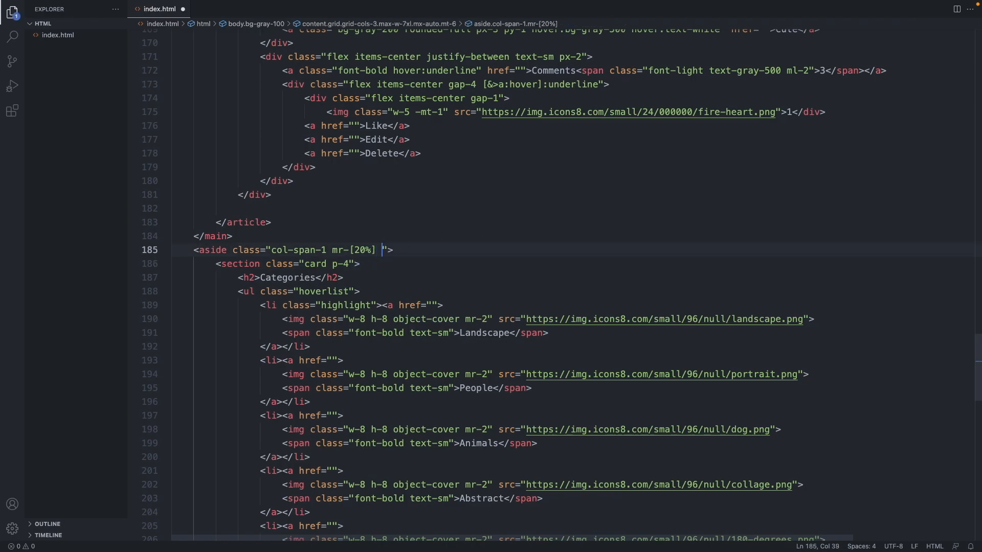
type("order-")
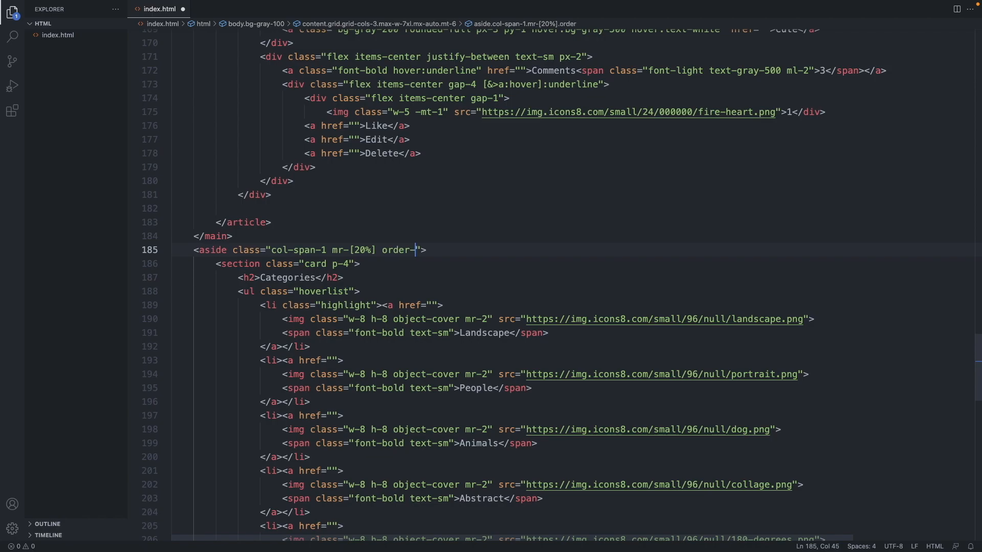
type("1")
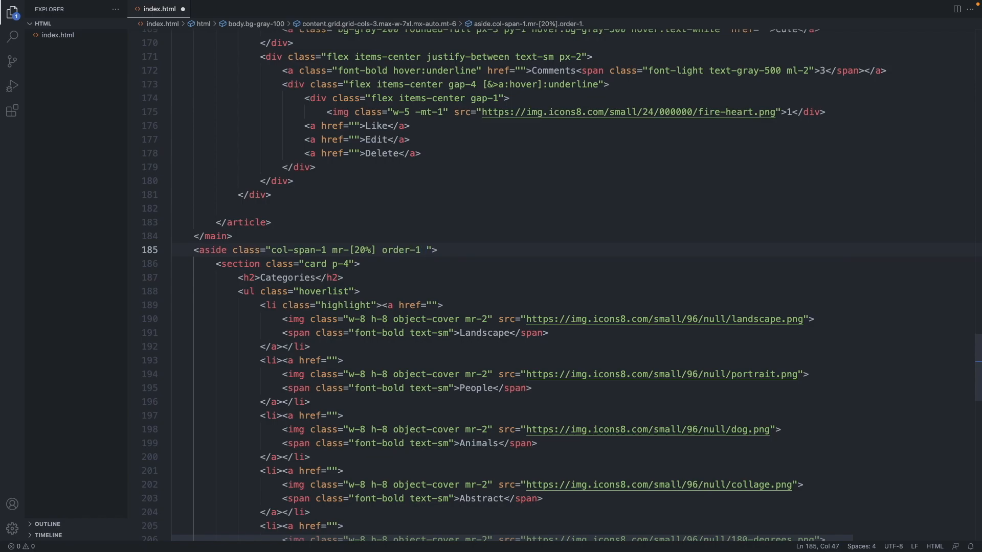
Step: Follow it with md:order-2 and select the new order classes
left_click(426, 249)
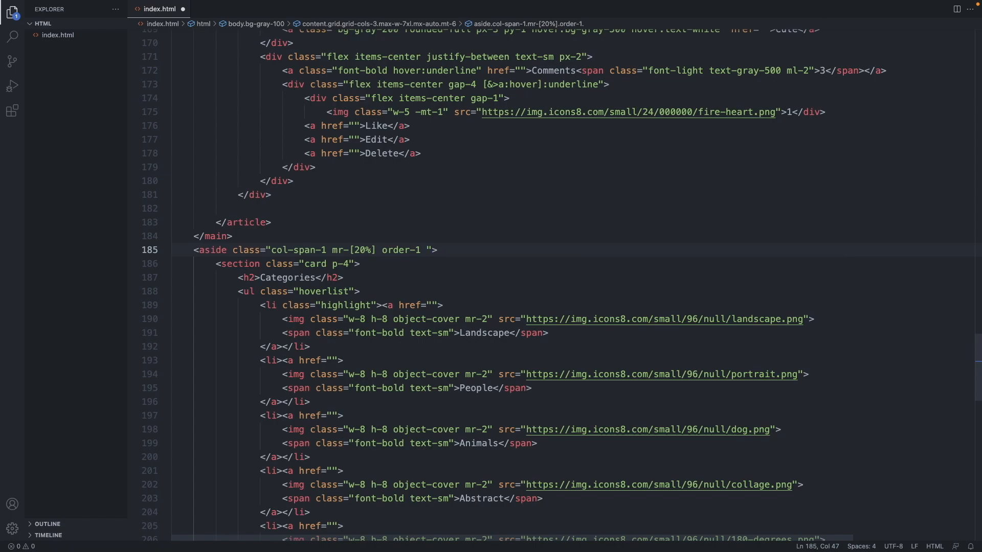
type("md:")
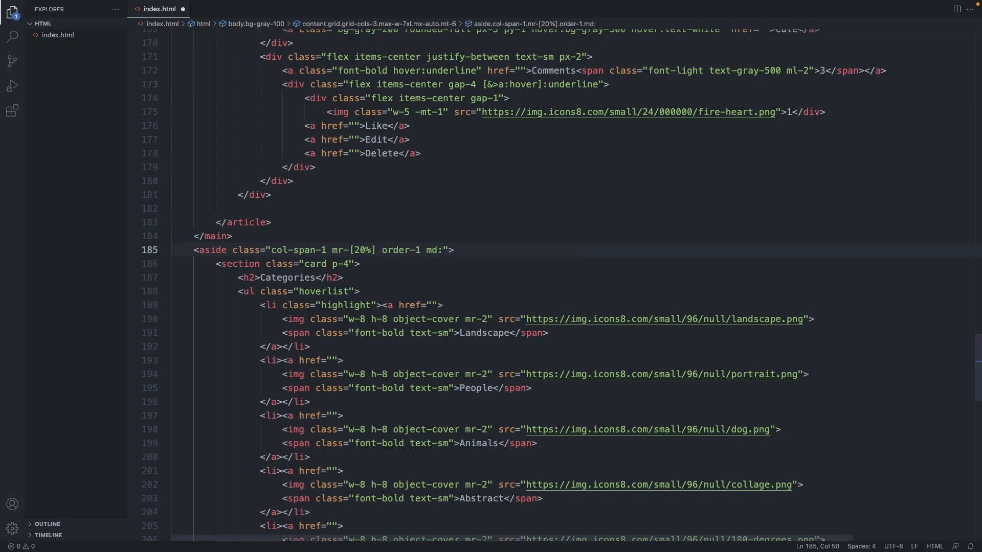
type("order-2")
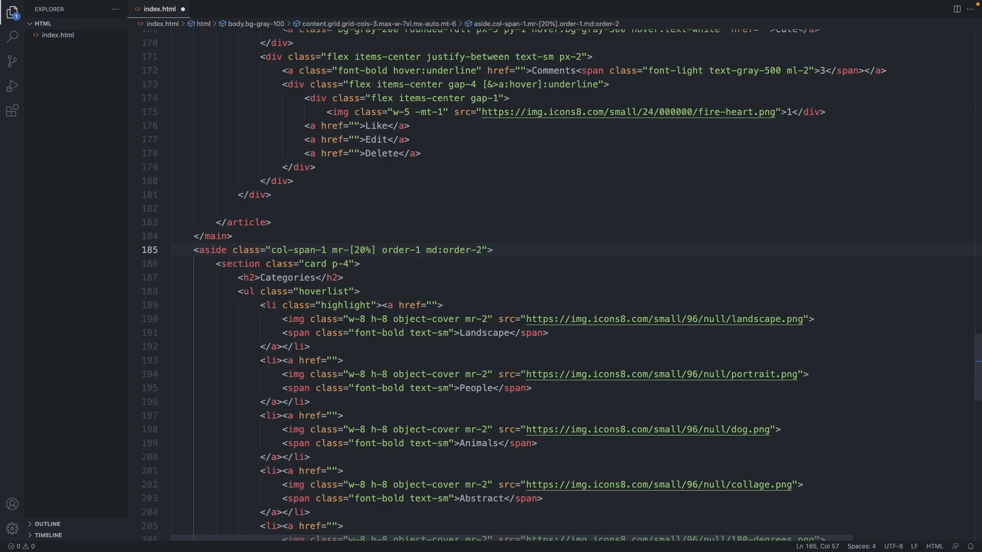
double_click(454, 249)
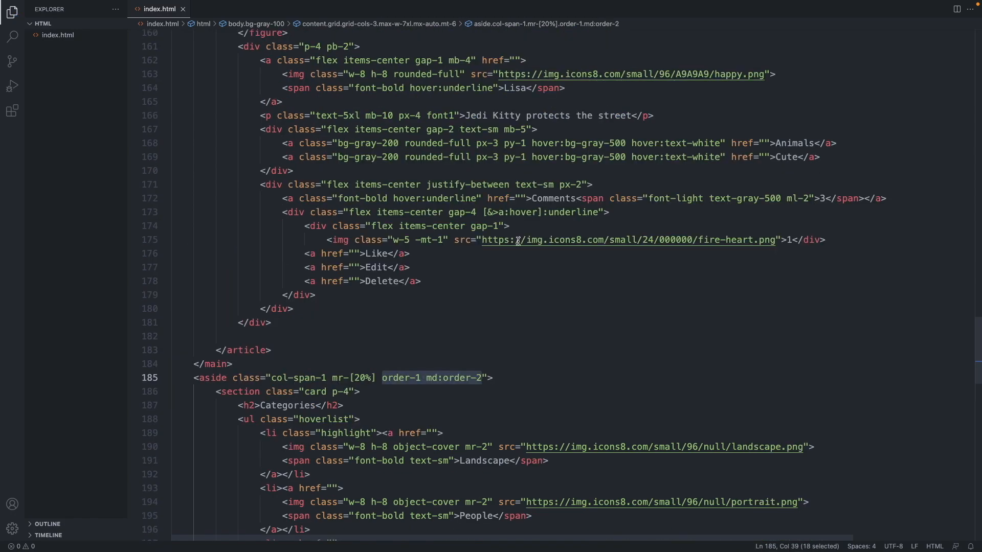
scroll("up", 3)
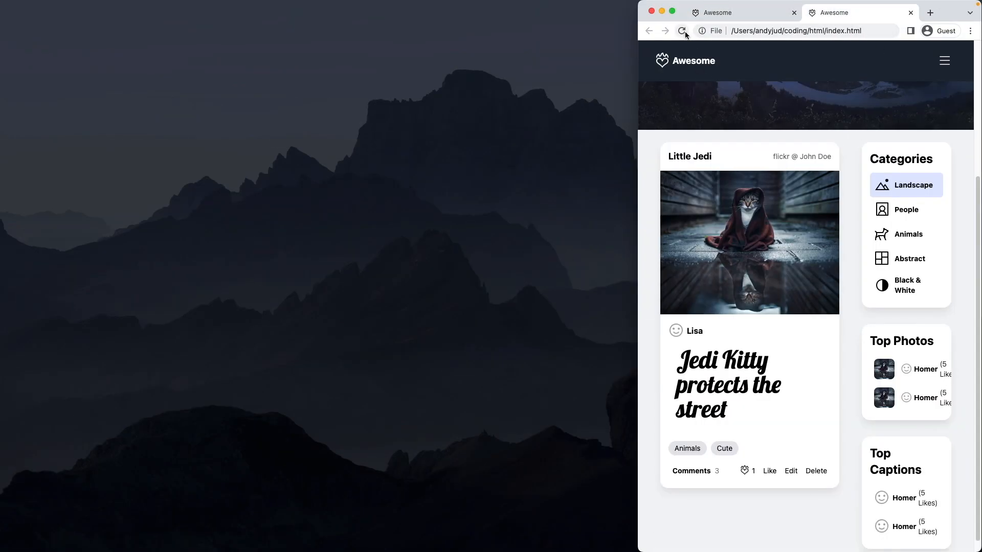
Step: Reload index.html so Categories sits above the Little Jedi post at narrow width
left_click(682, 31)
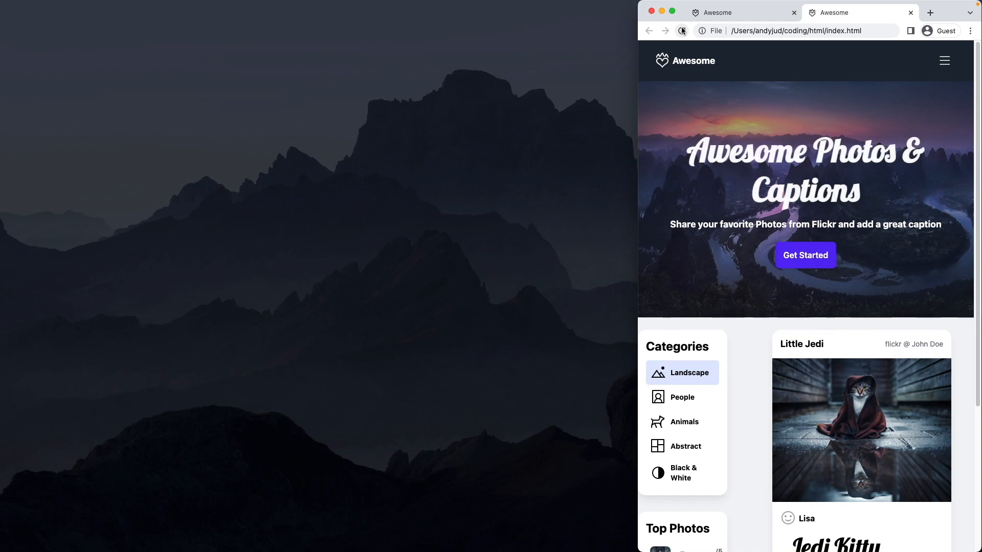
left_click(682, 31)
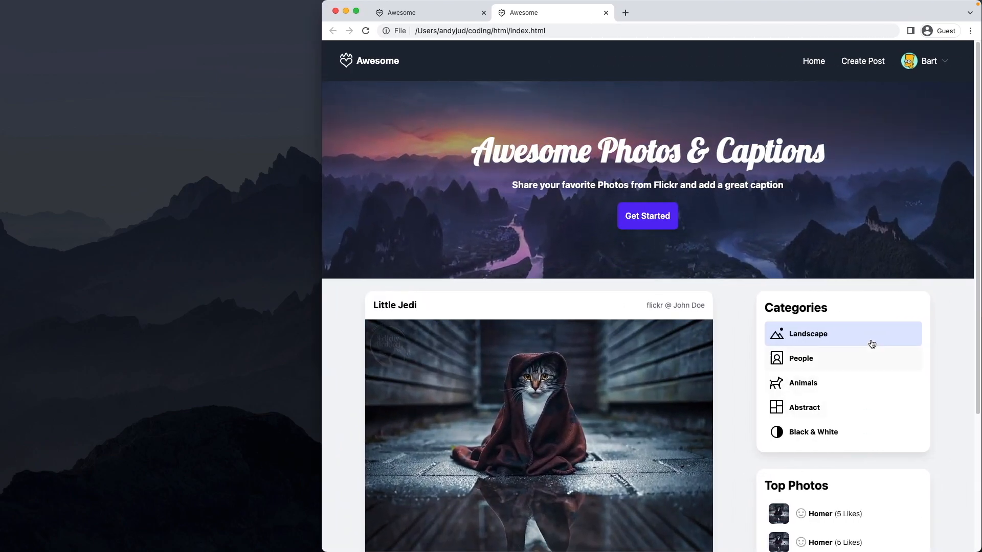
mouse_move(478, 453)
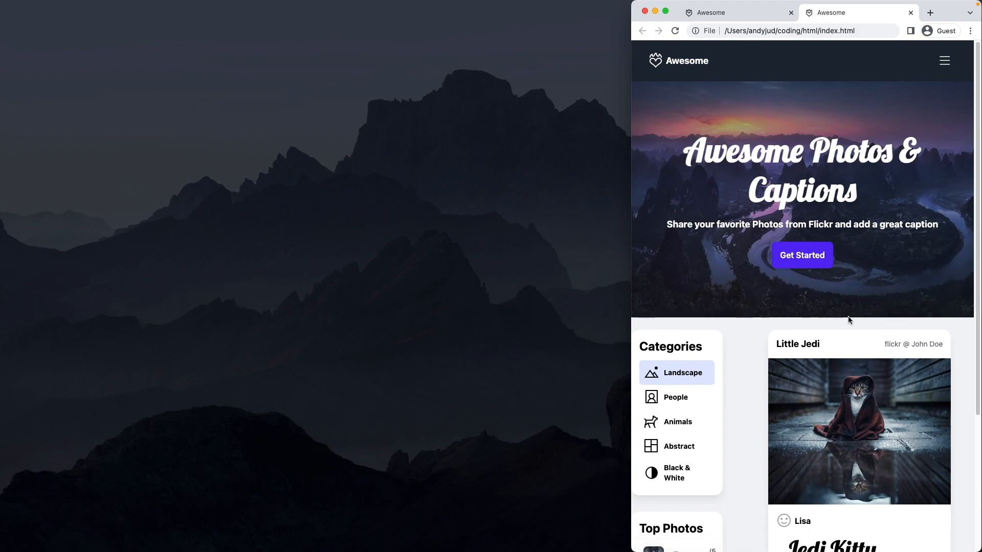
mouse_move(781, 343)
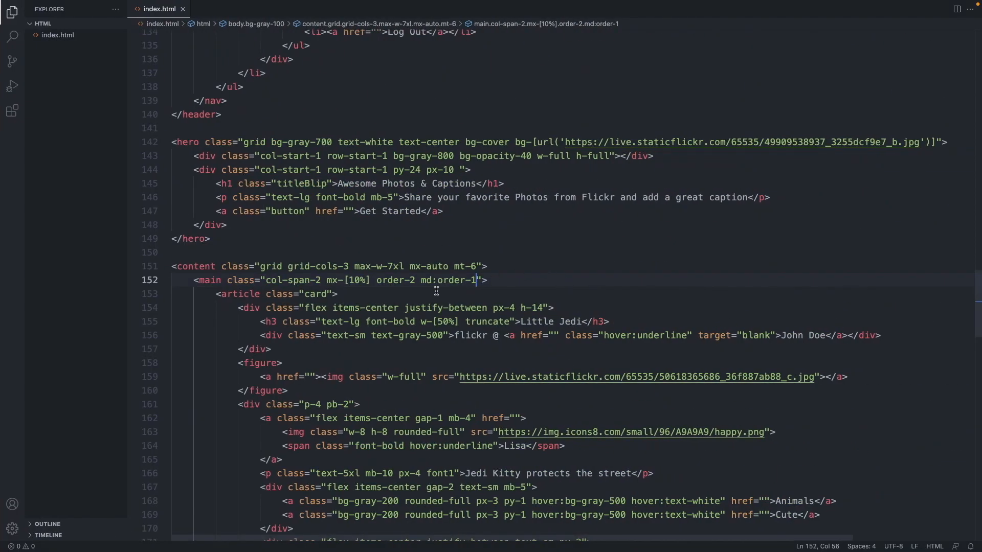
Step: Prefix the aside's col-span-1 with md: so it applies from the breakpoint up
scroll("down", 3)
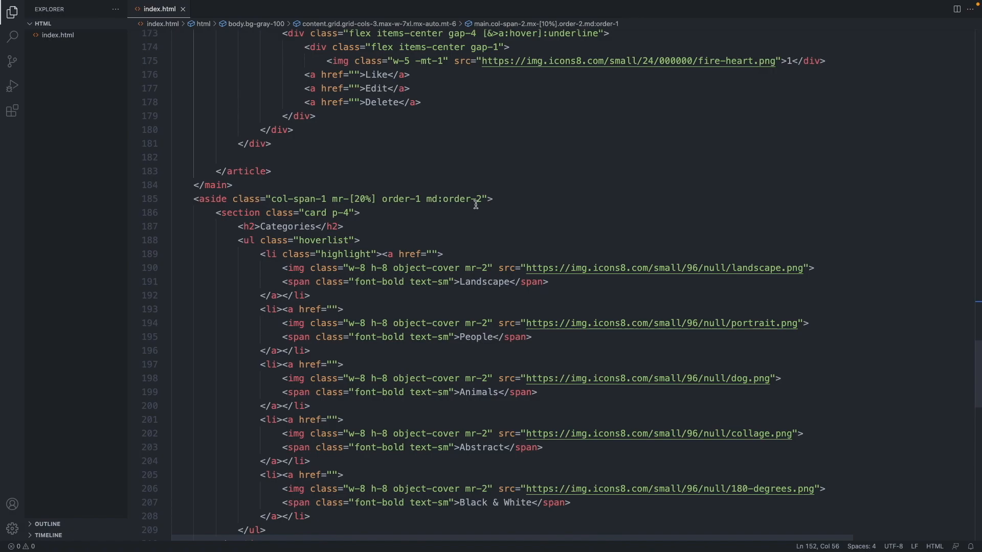
mouse_move(270, 196)
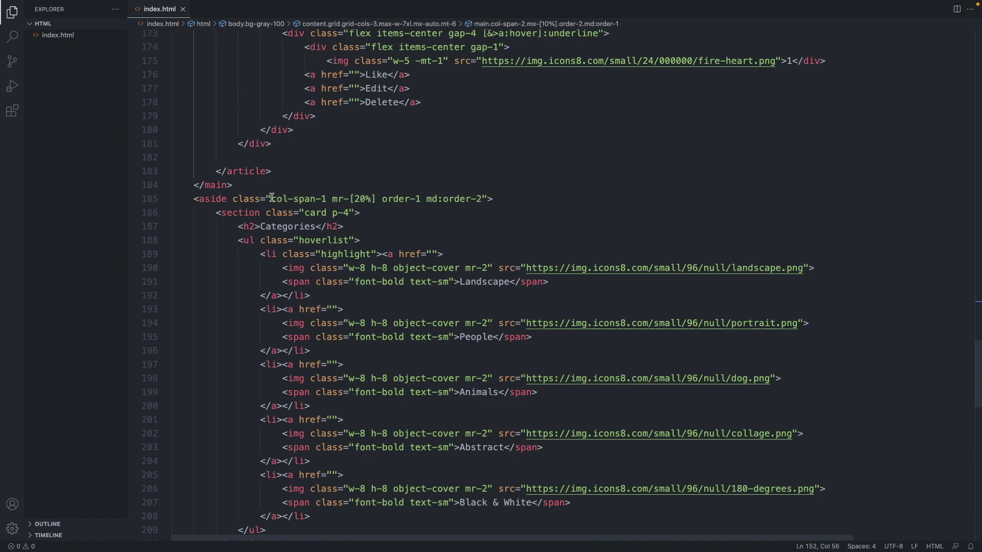
left_click(324, 198)
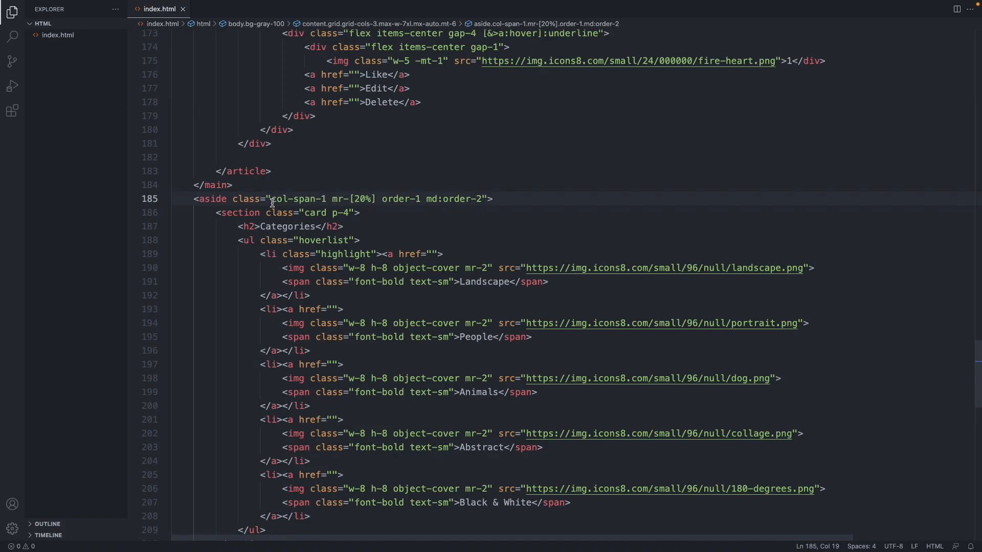
type("md:")
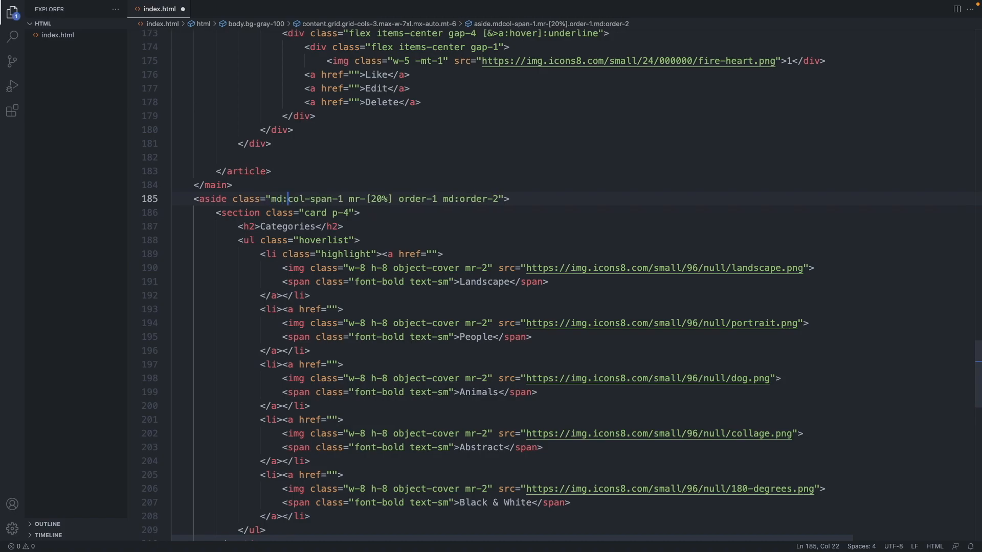
mouse_move(256, 198)
type("col-span-full ")
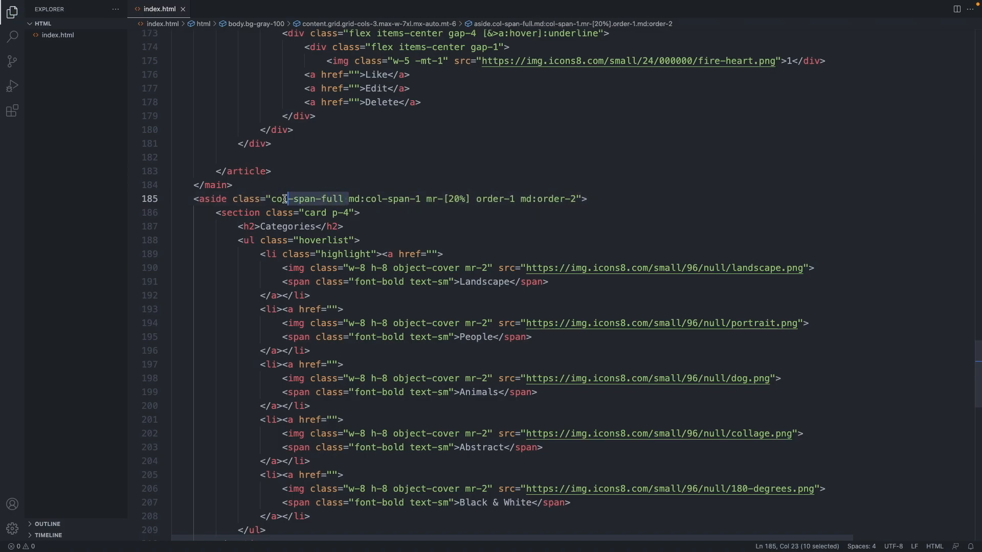
Step: Add col-span-full so the aside spans the whole grid on small screens
scroll("up", 3)
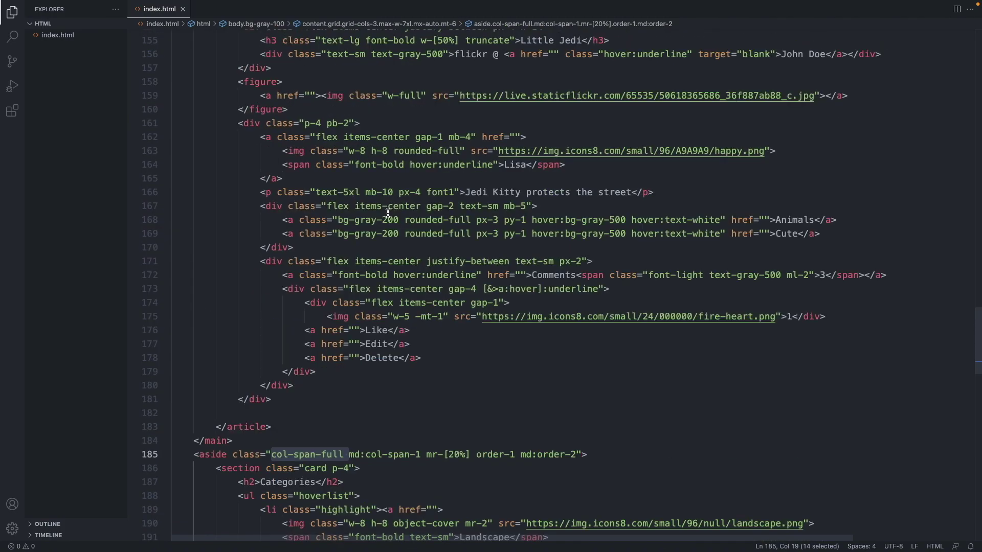
scroll("up", 3)
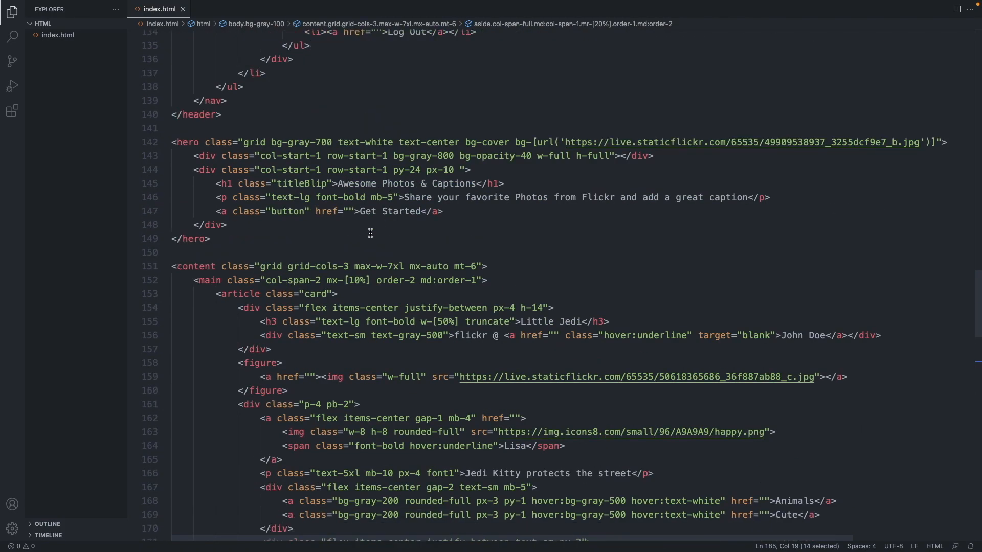
left_click(344, 281)
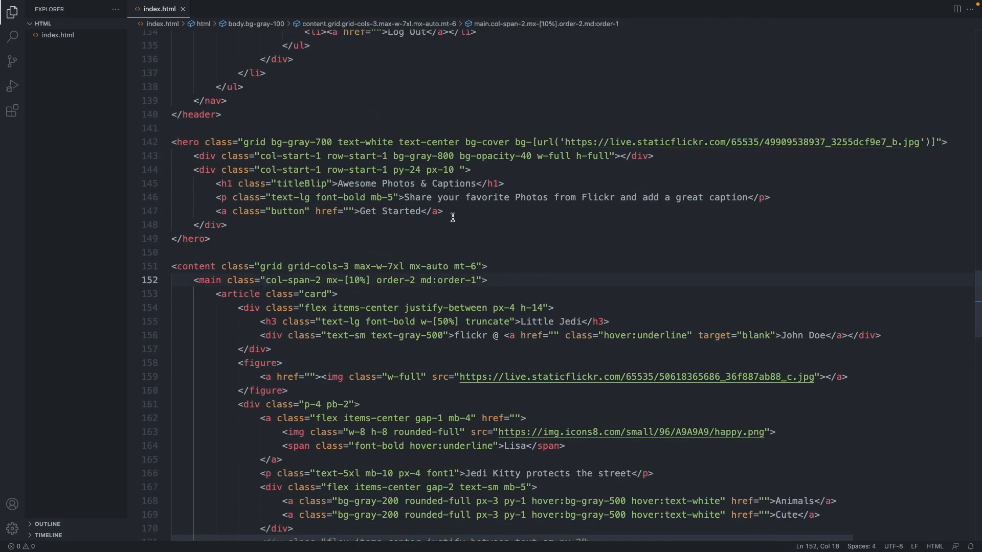
type("col-span-full")
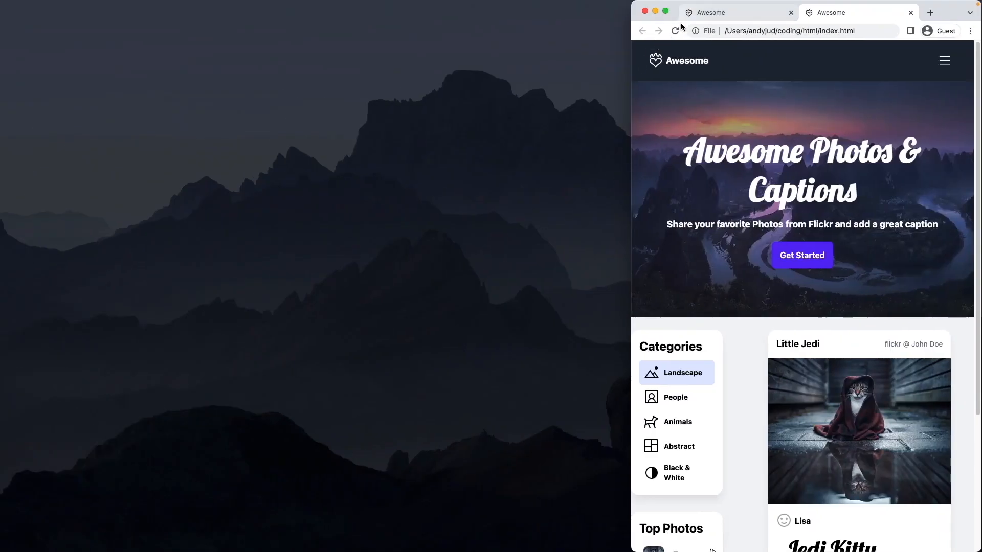
scroll("down", 3)
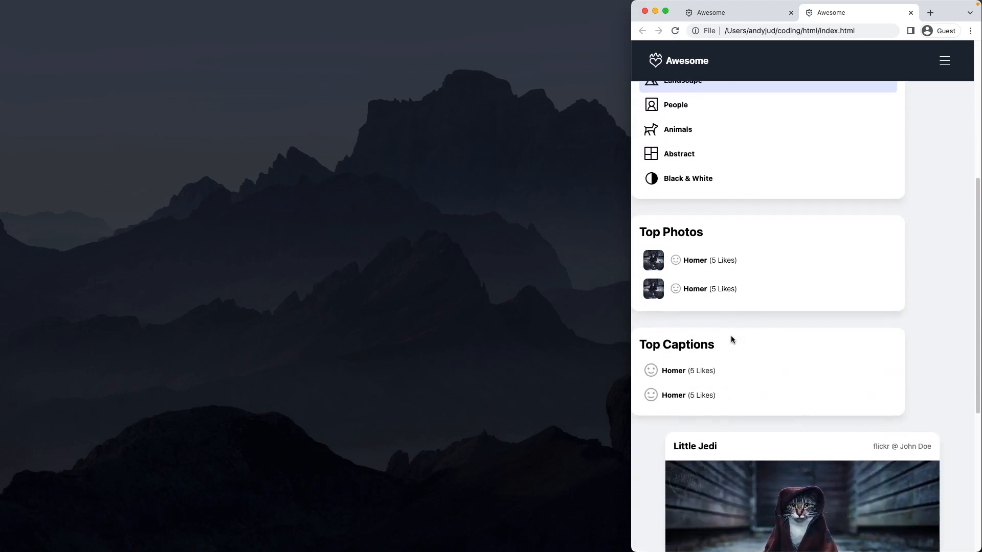
scroll("up", 3)
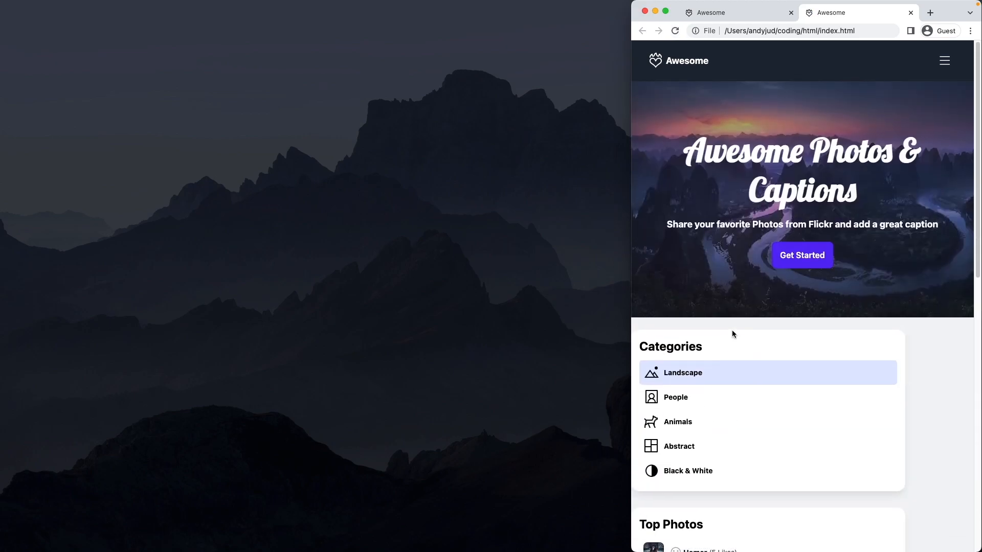
scroll("down", 3)
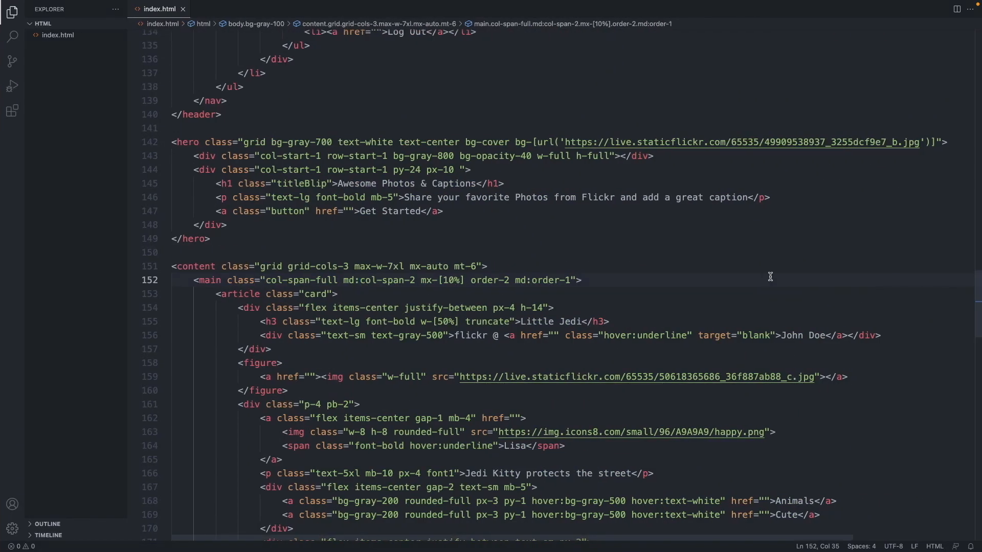
mouse_move(410, 291)
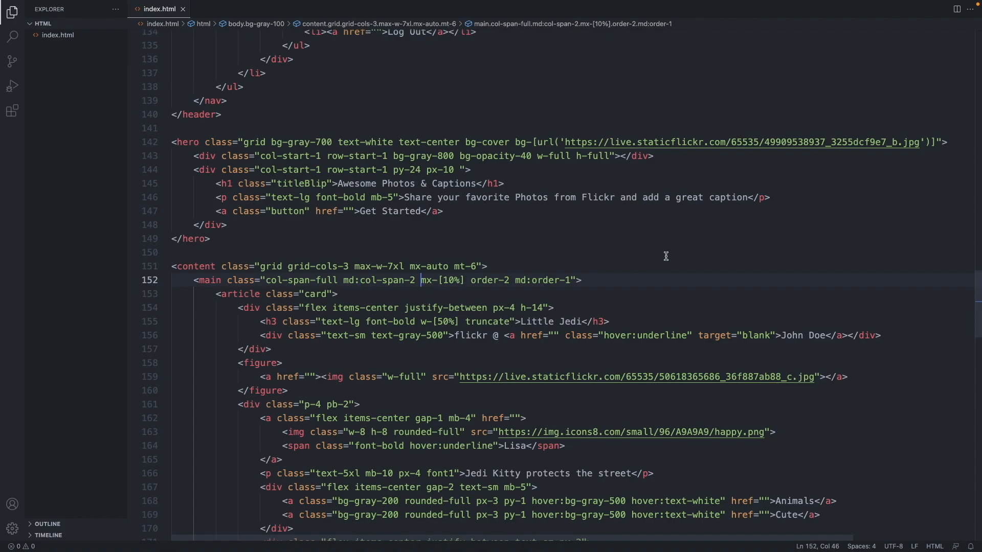
Step: Change main to mx-[5%] md:mx-[10%] and reuse mx-[5%] with md:mr-[20%] on the aside
type("mx-")
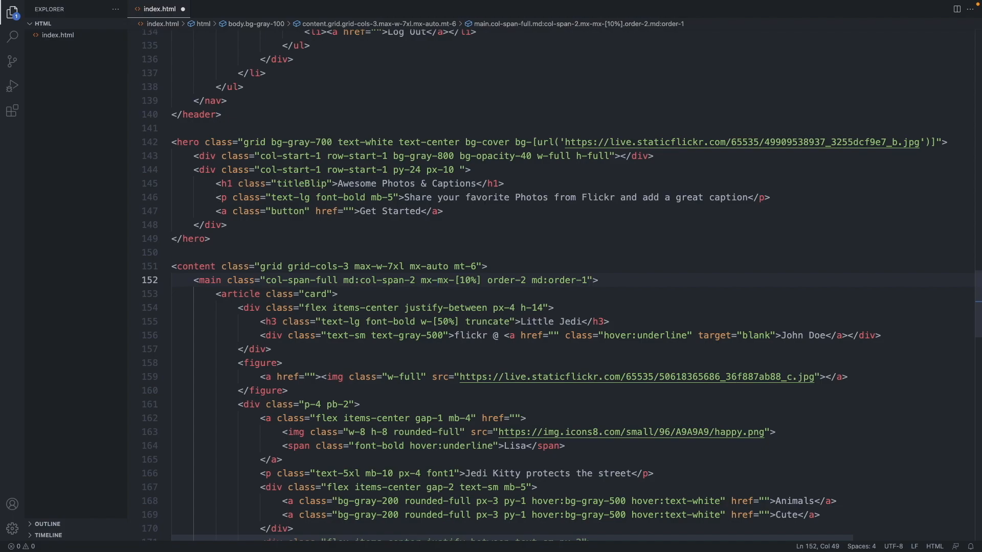
type("5%] md:")
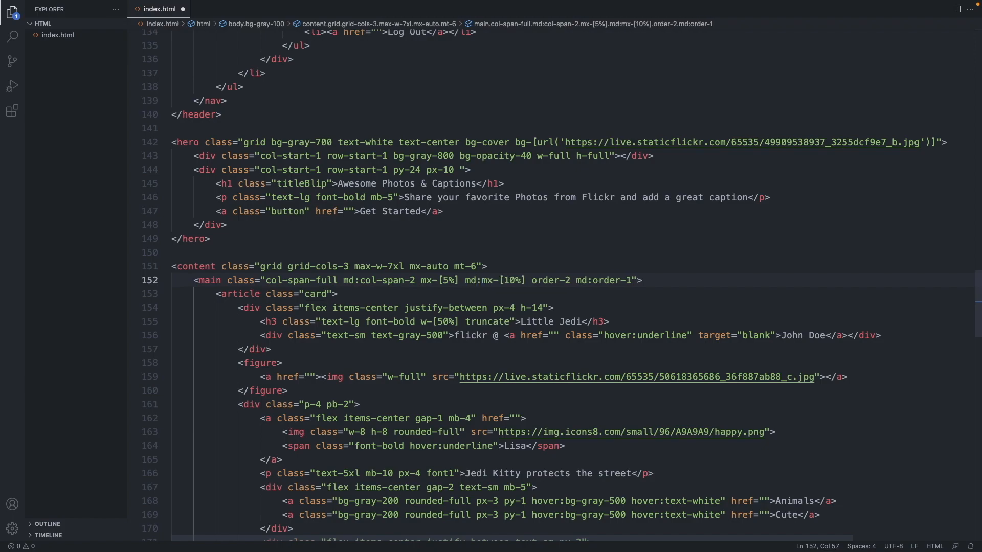
double_click(445, 281)
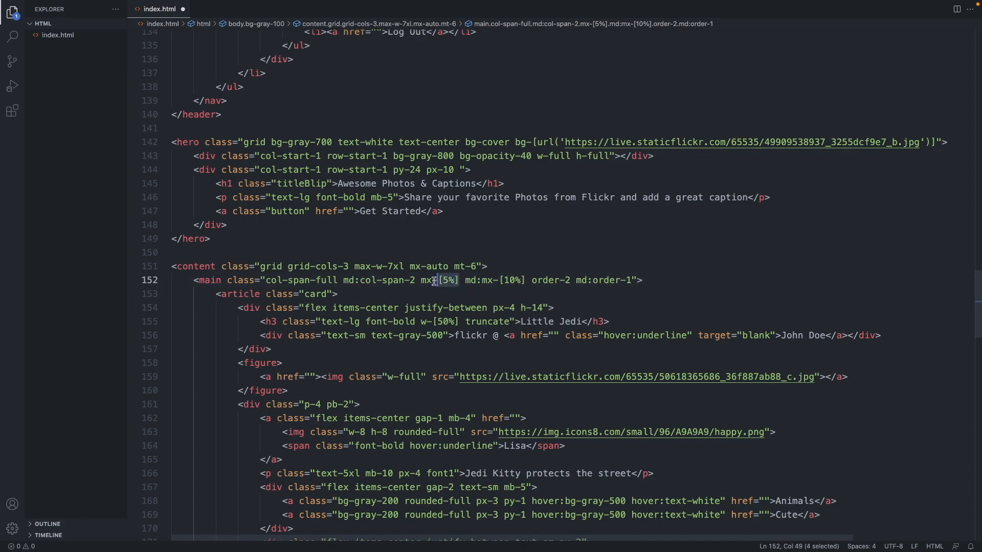
scroll("down", 3)
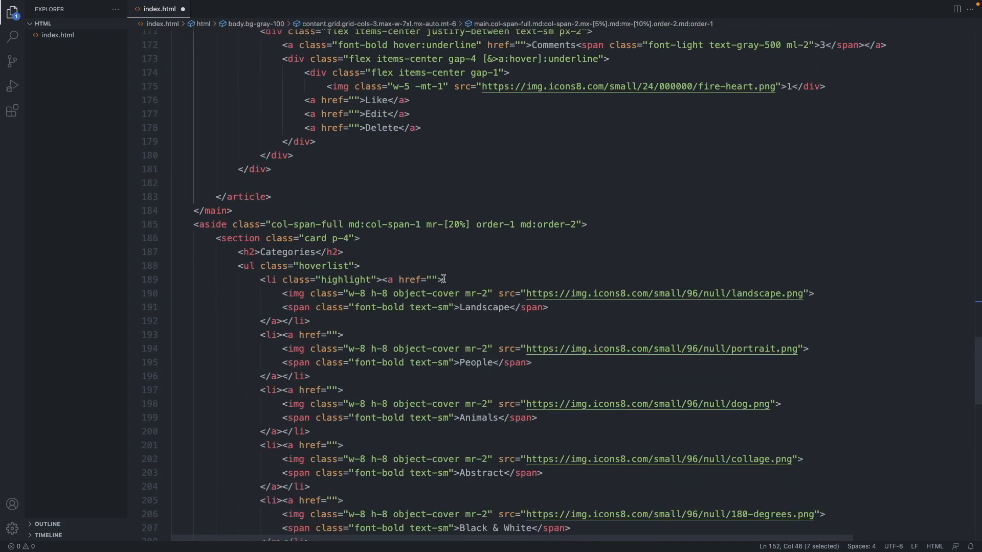
mouse_move(428, 226)
type("x-[5%] ")
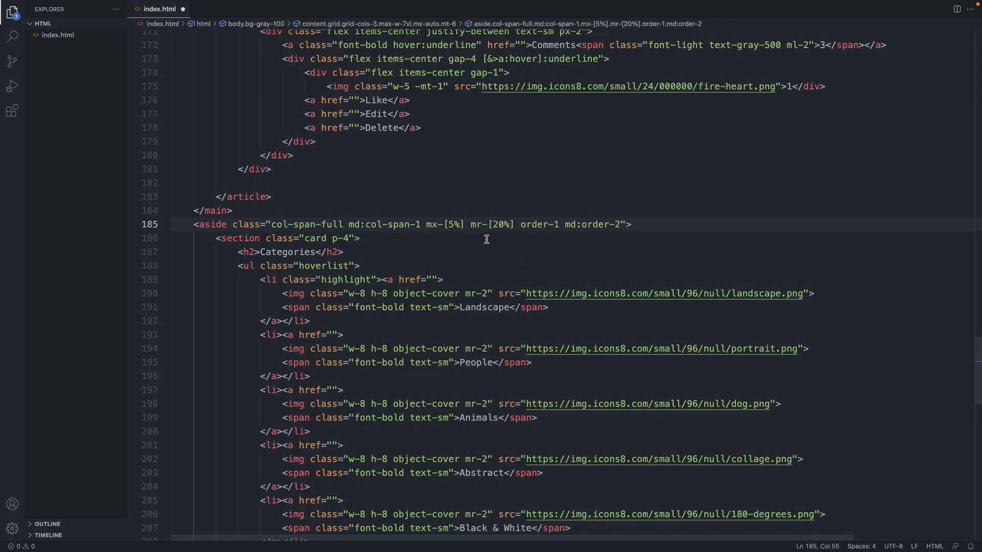
type("md")
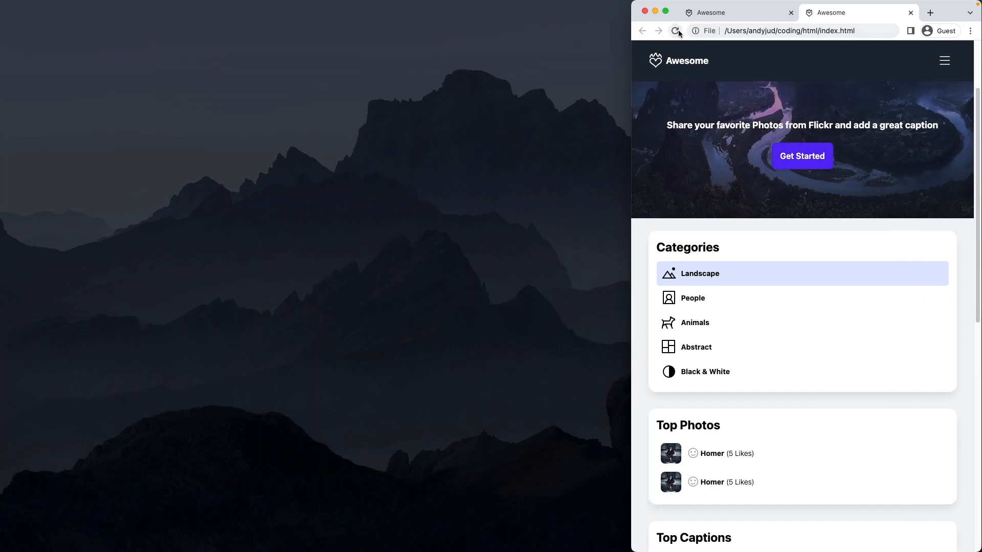
Step: Scroll the reloaded local page to compare the inset sidebar cards with the finished page
scroll("down", 3)
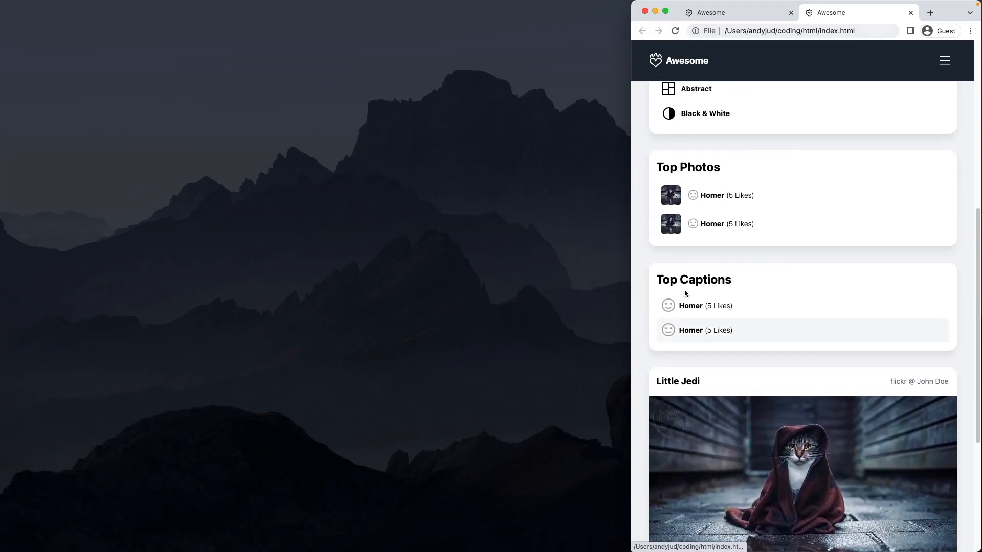
scroll("up", 3)
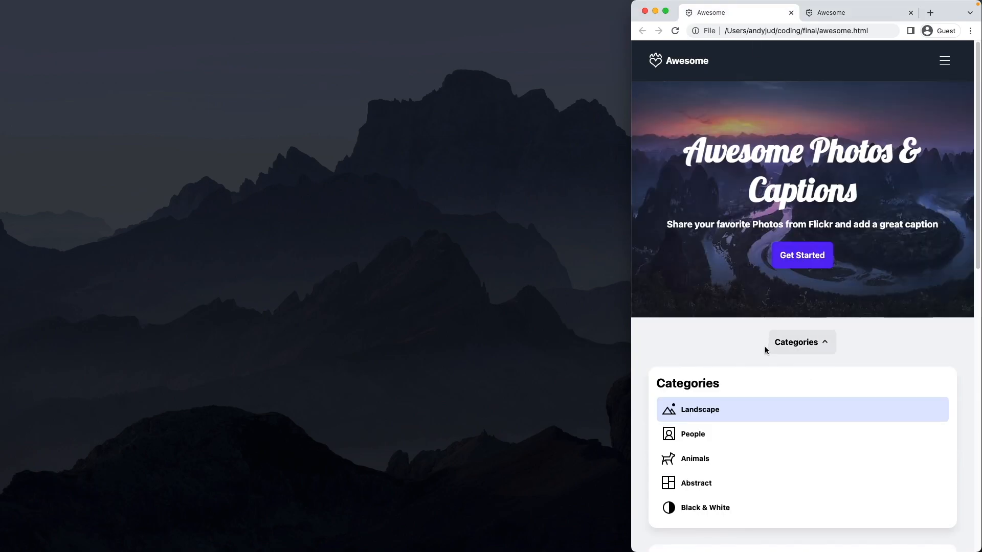
mouse_move(794, 352)
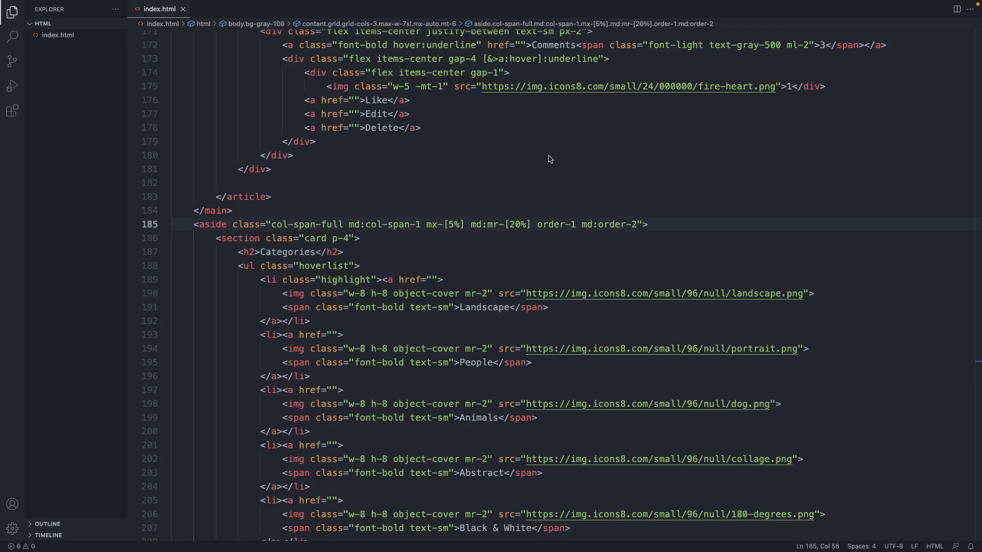
Step: Give mobileSidebarNav a class hiding it from md up around the Categories label and arrow
scroll("up", 3)
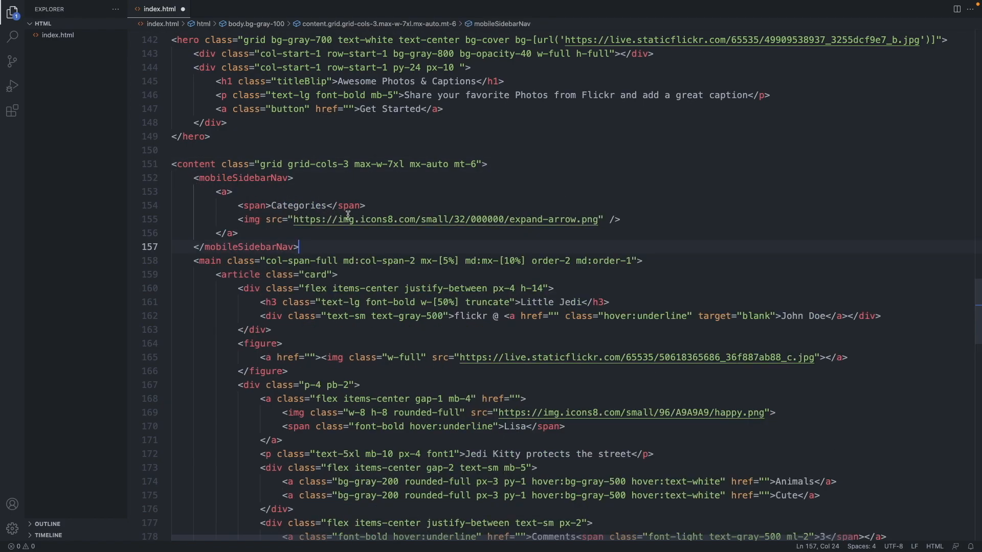
double_click(301, 205)
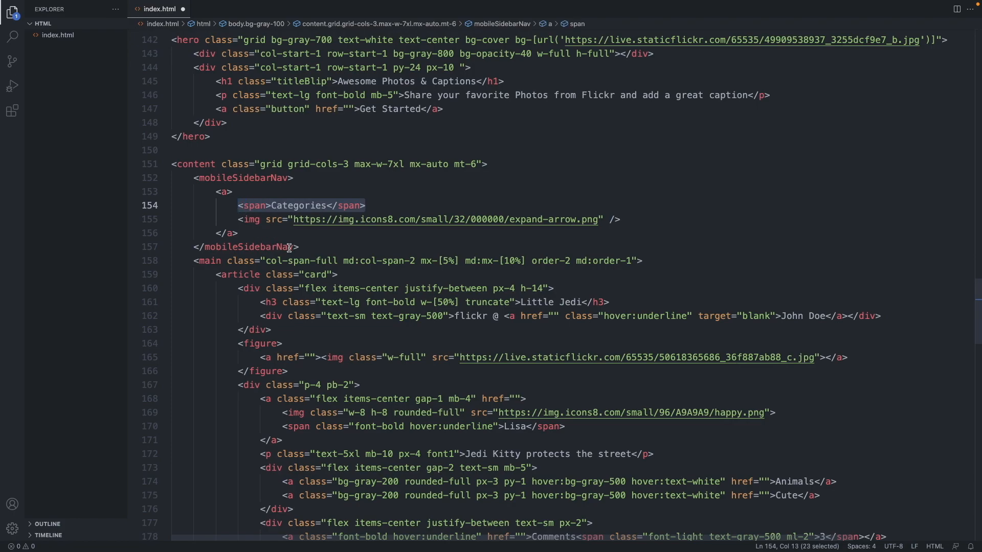
left_click(606, 219)
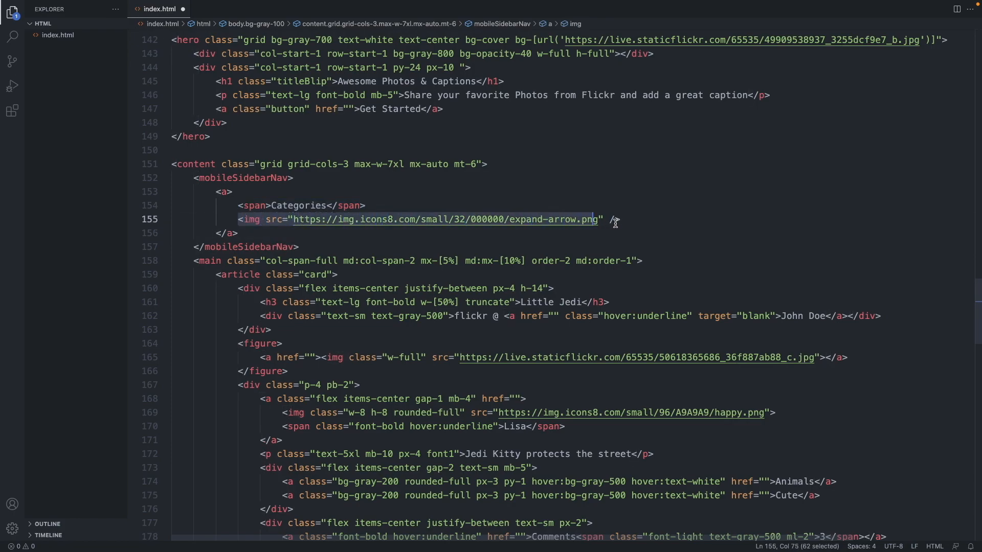
left_click(270, 206)
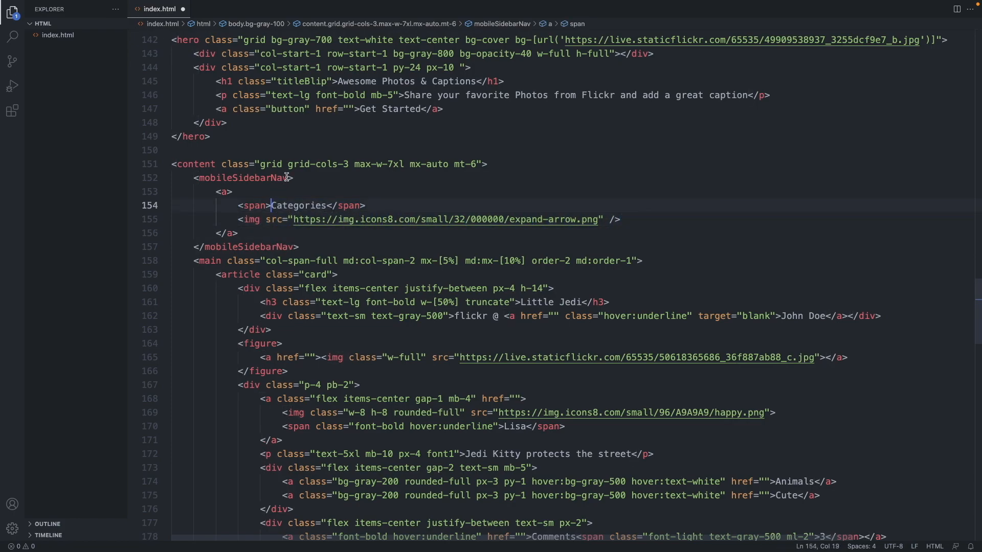
type("class=\"")
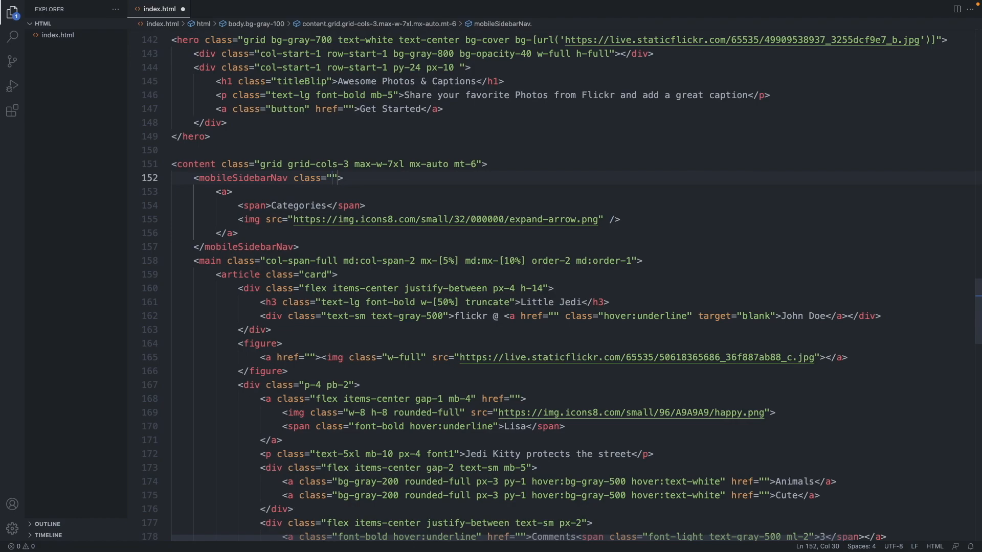
type("md:hidden")
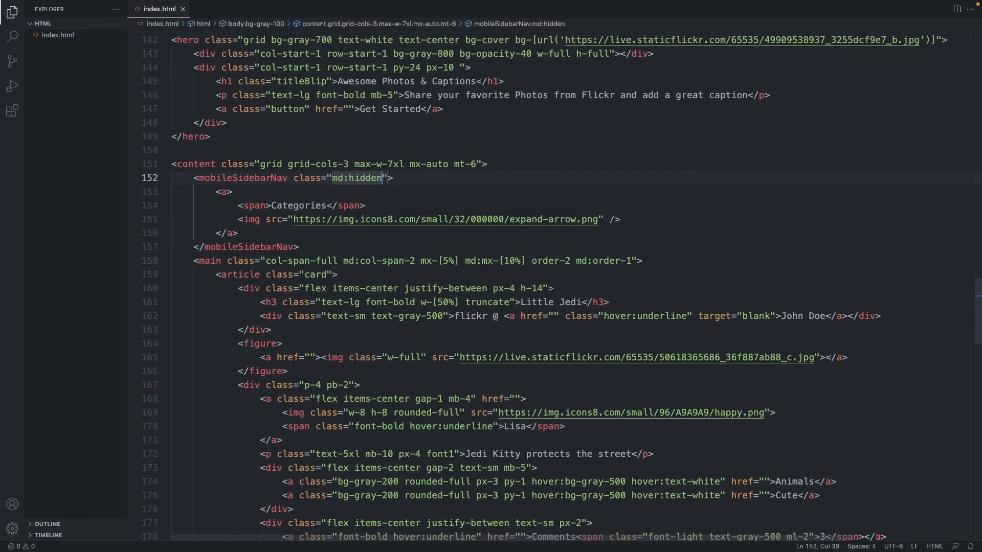
Step: Give the Categories link flex items-center cursor-pointer select-none classes
left_click(224, 191)
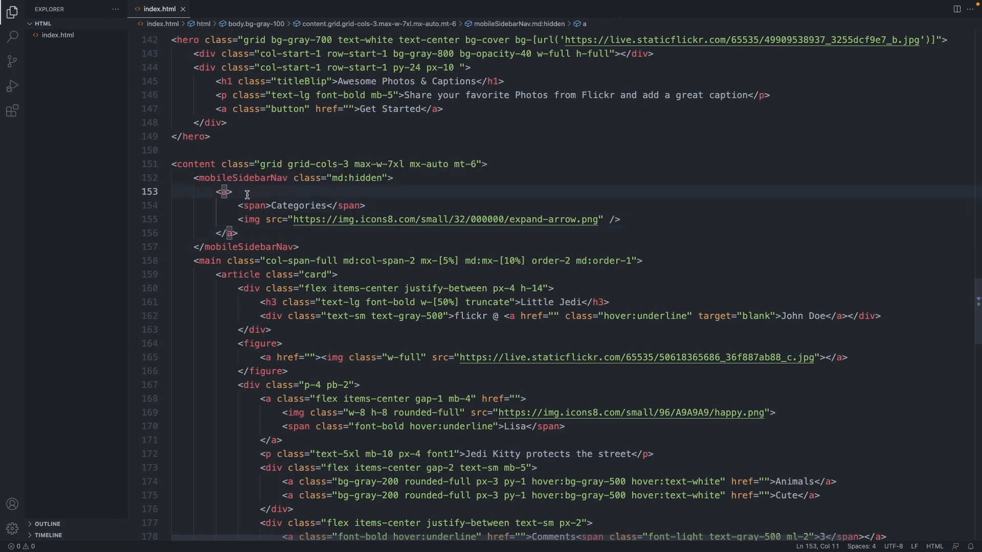
type("class=\"\"")
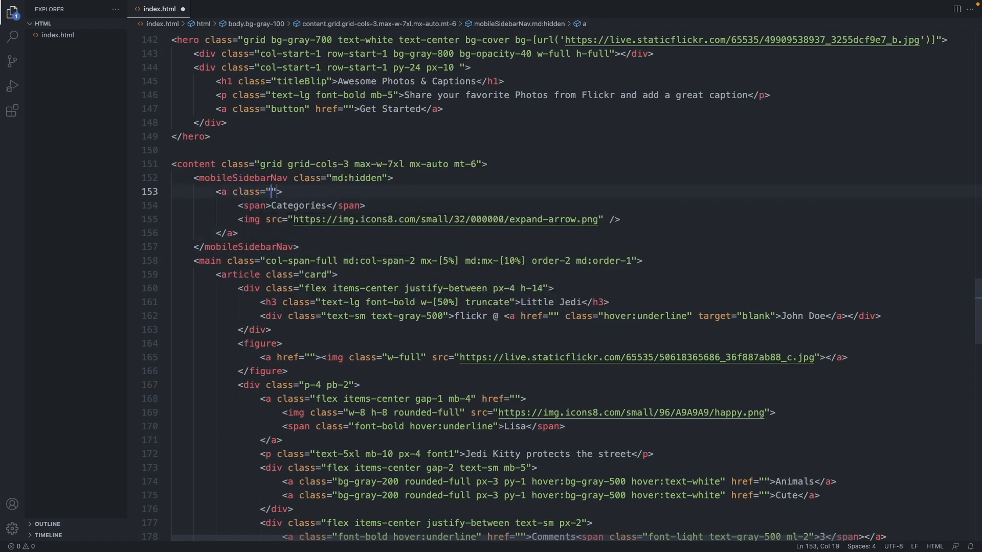
type("flex i")
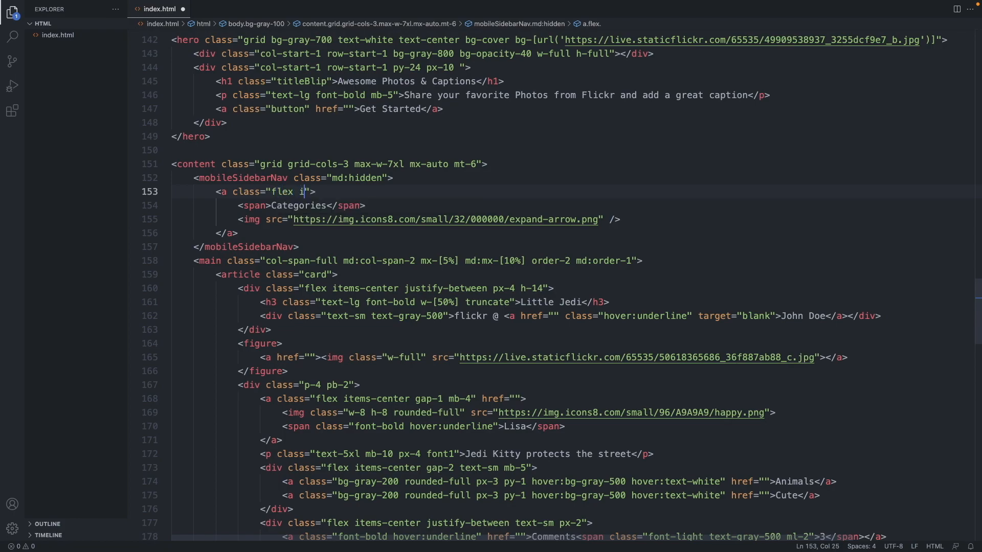
type("tems-center")
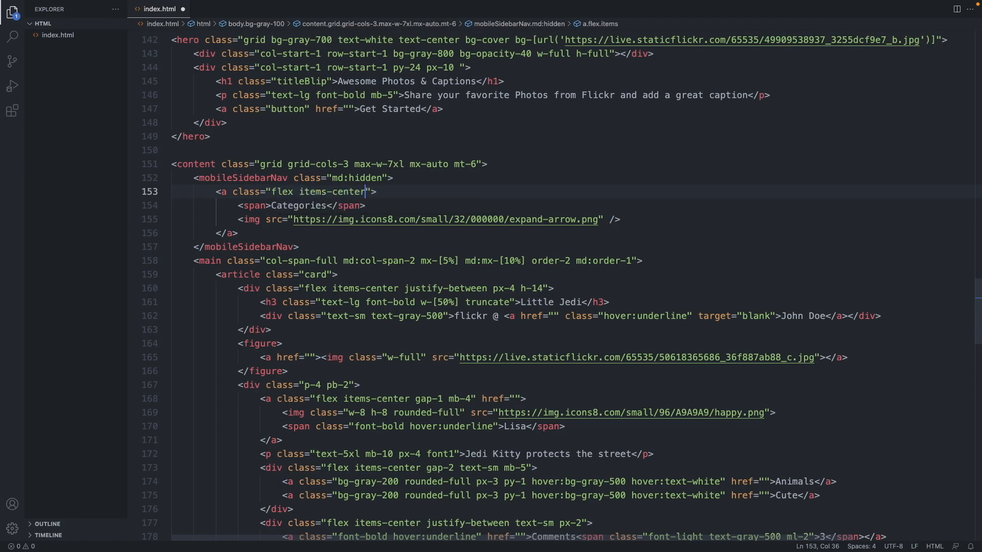
type("c")
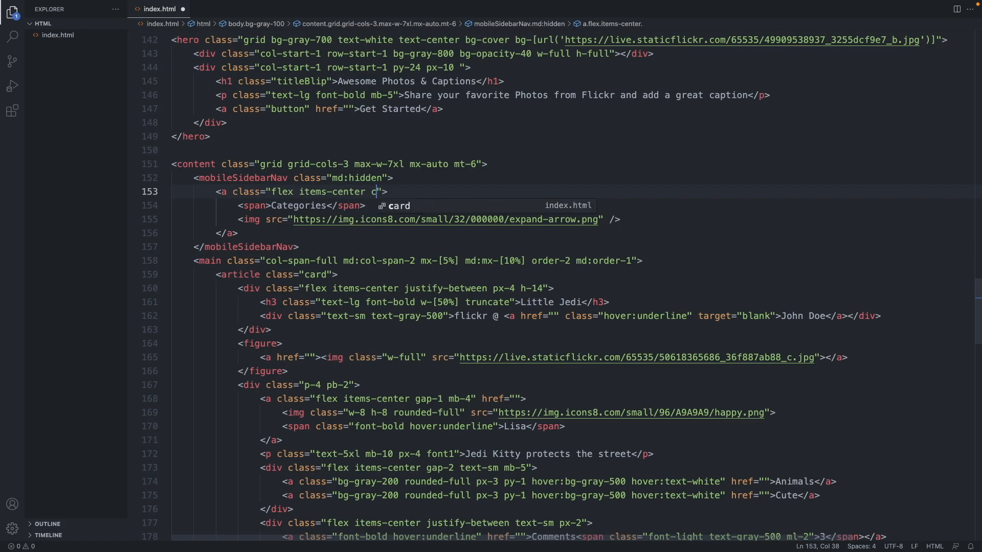
type("cursor-poin")
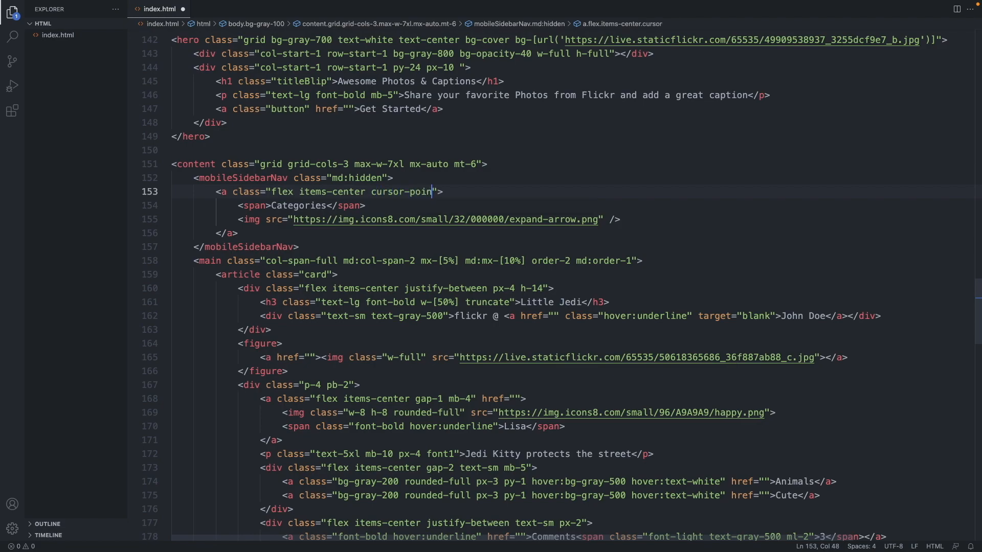
type("ter select-none")
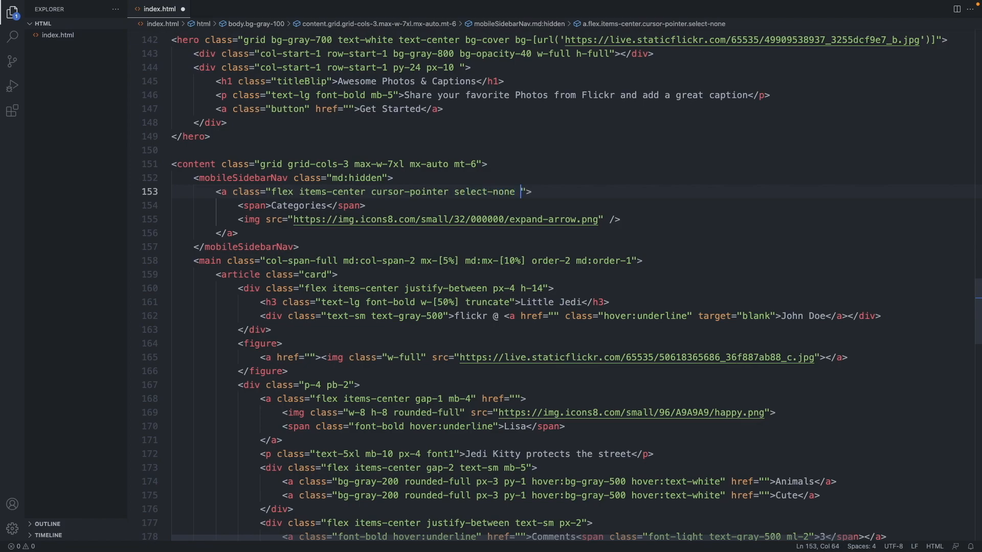
Step: Add font-bold, hover gray background, rounded-lg and p-3 to the link and save
type("font-bold")
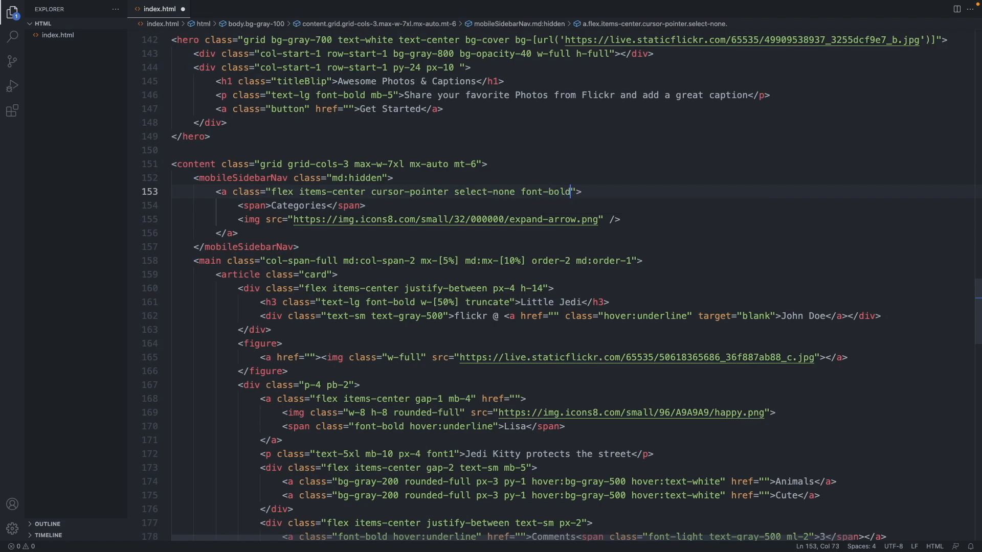
type("hover:b")
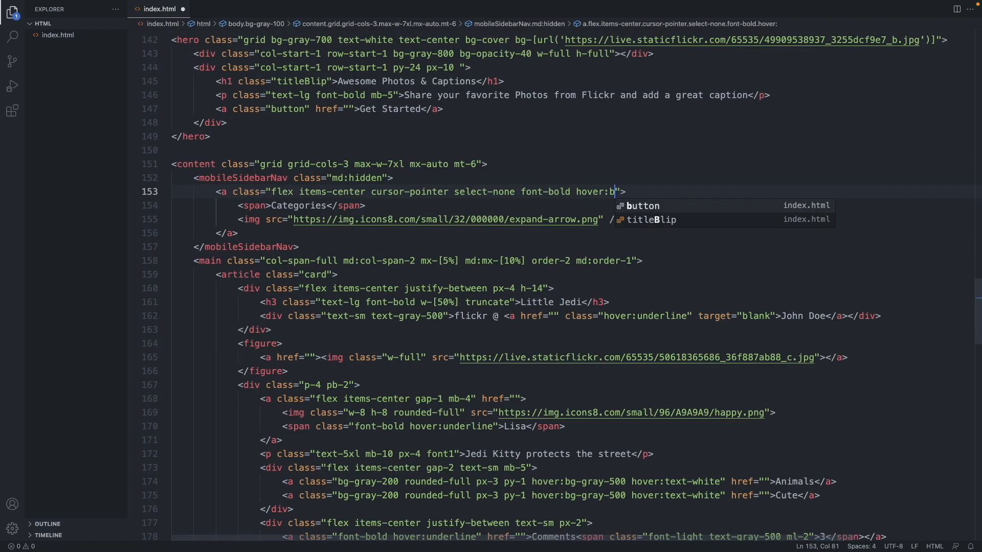
type("g-gray-200 r")
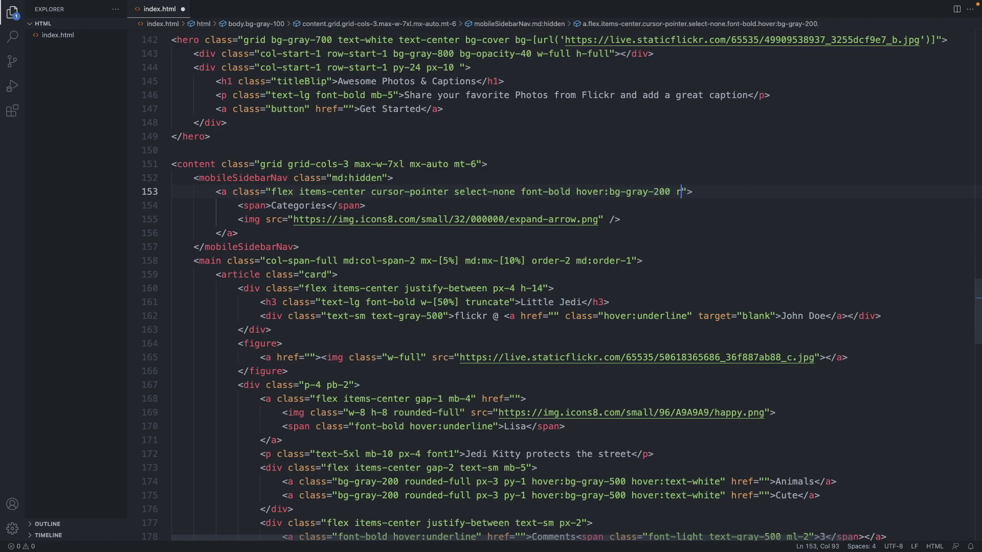
type("ounded")
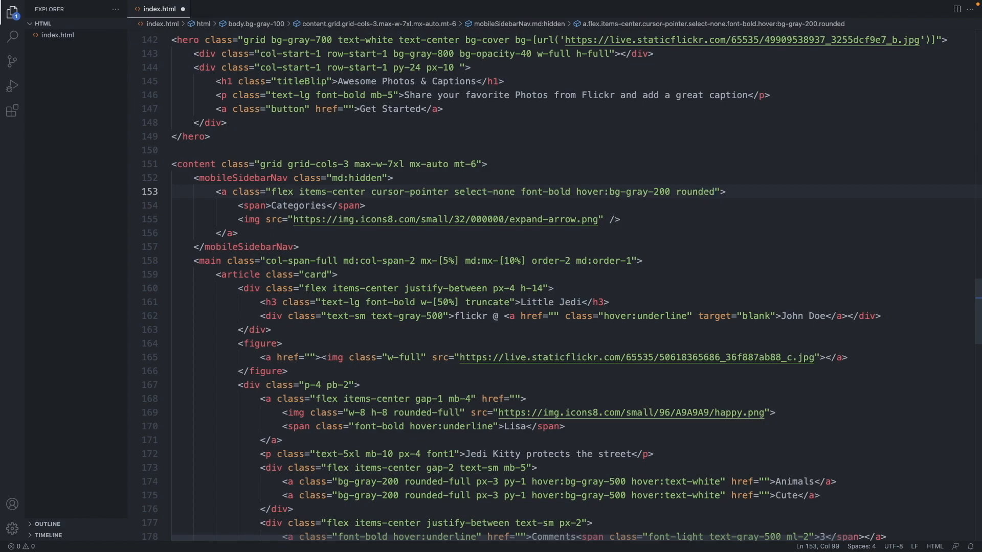
type("-lg p")
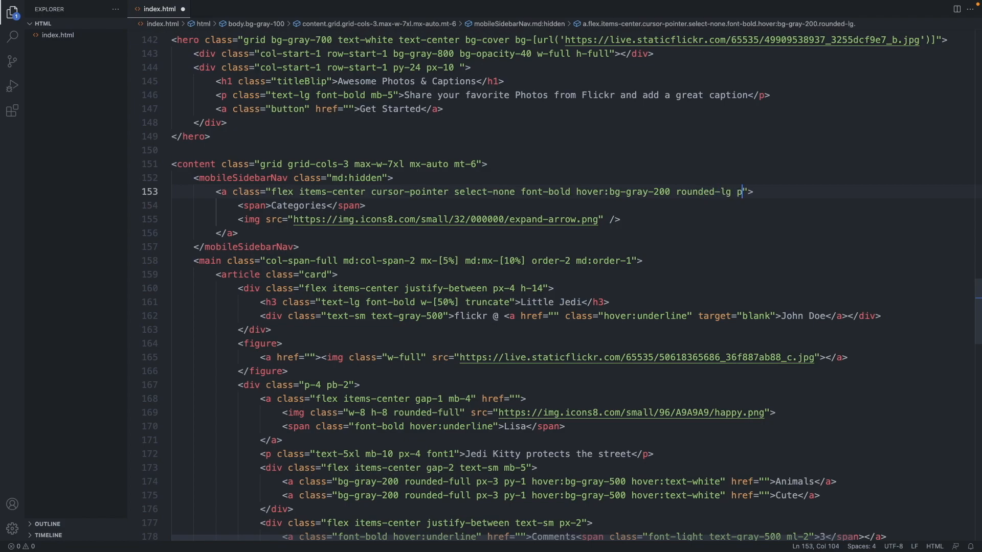
type("-3")
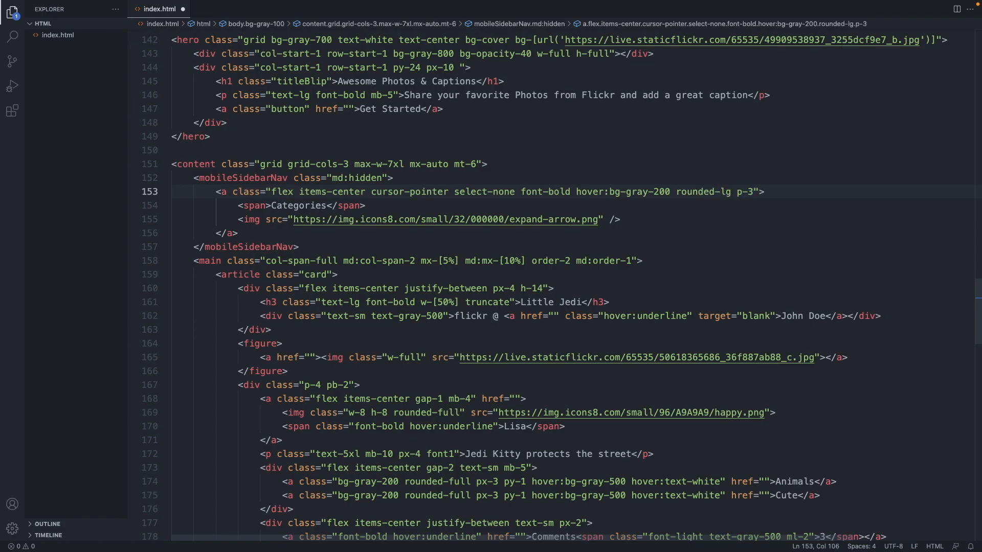
key("ctrl+s")
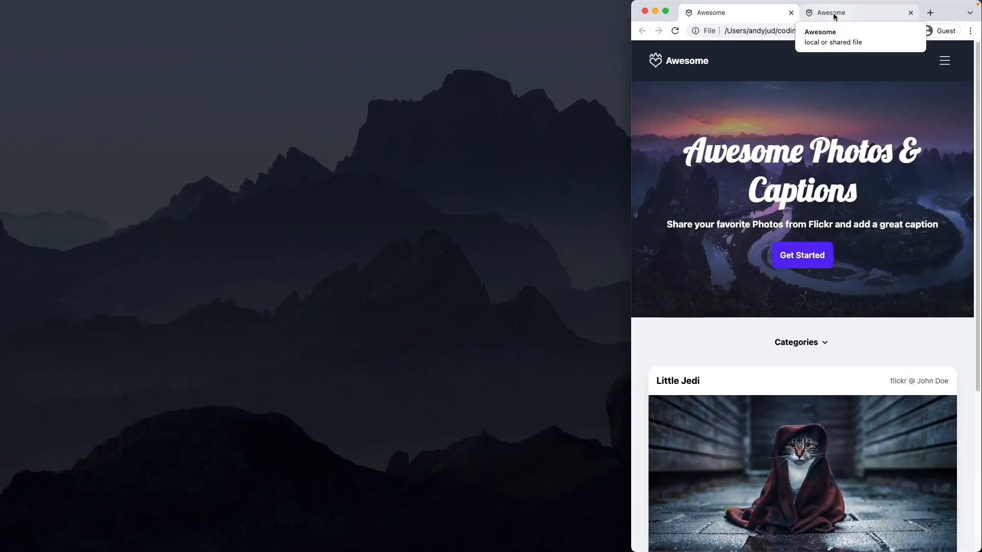
Step: Reload the local page and test the restyled Categories button beneath the hero
left_click(675, 31)
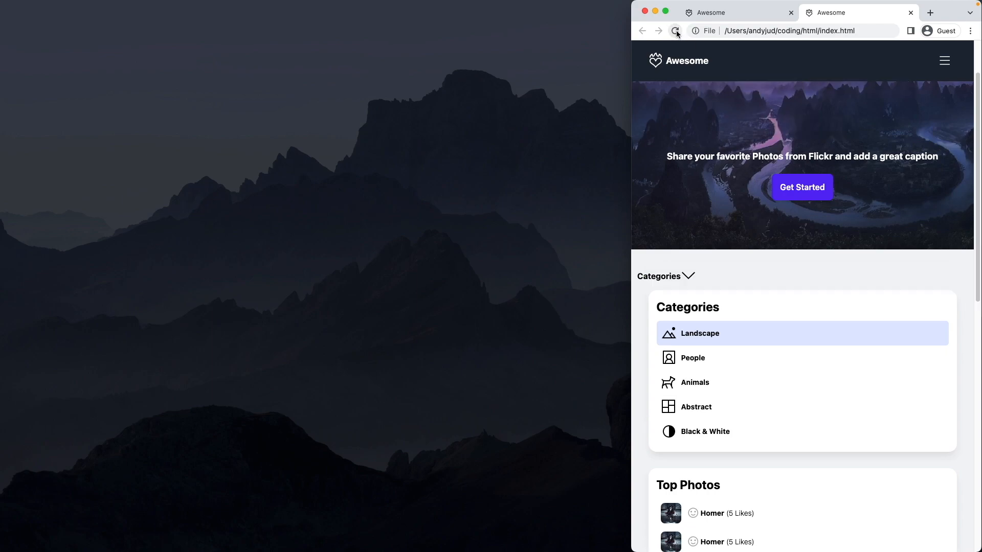
left_click(676, 30)
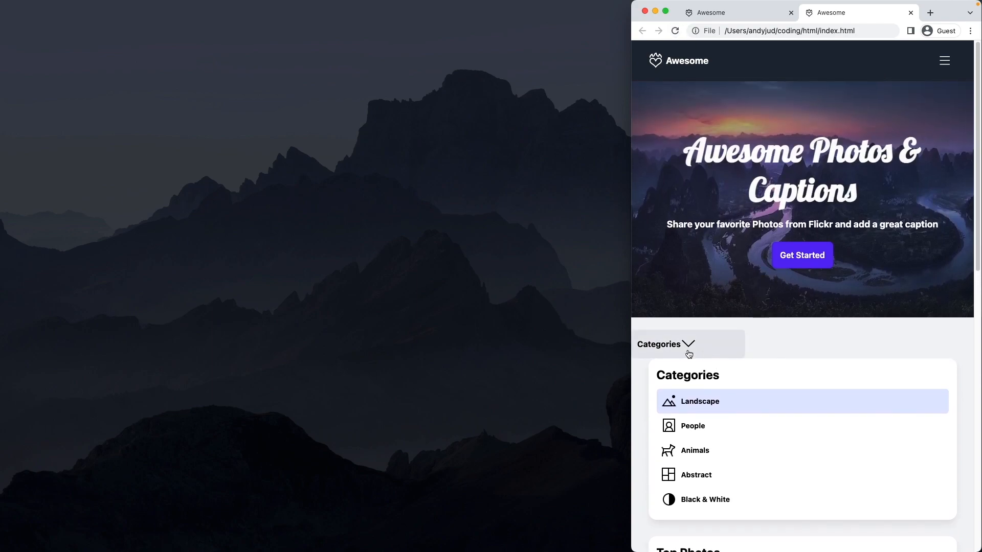
mouse_move(650, 331)
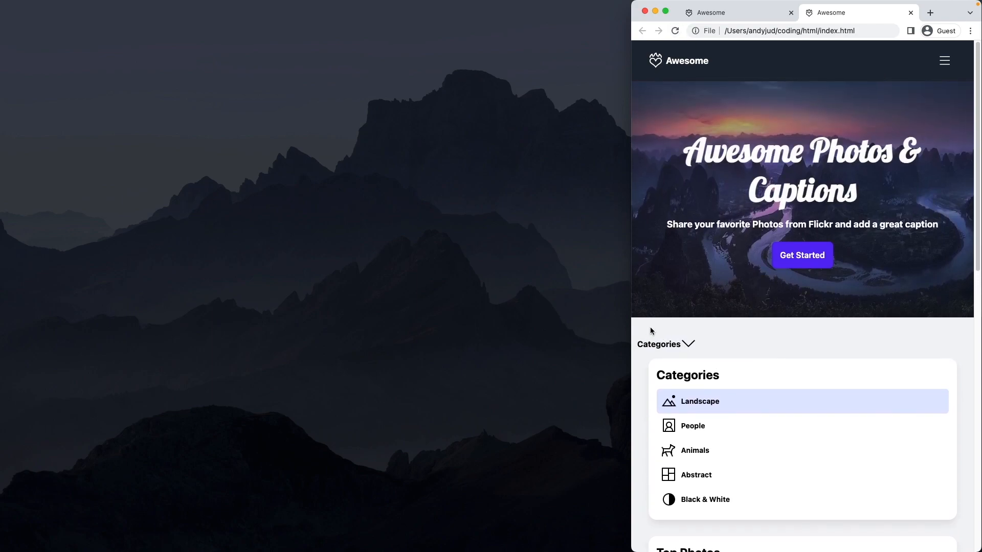
mouse_move(727, 331)
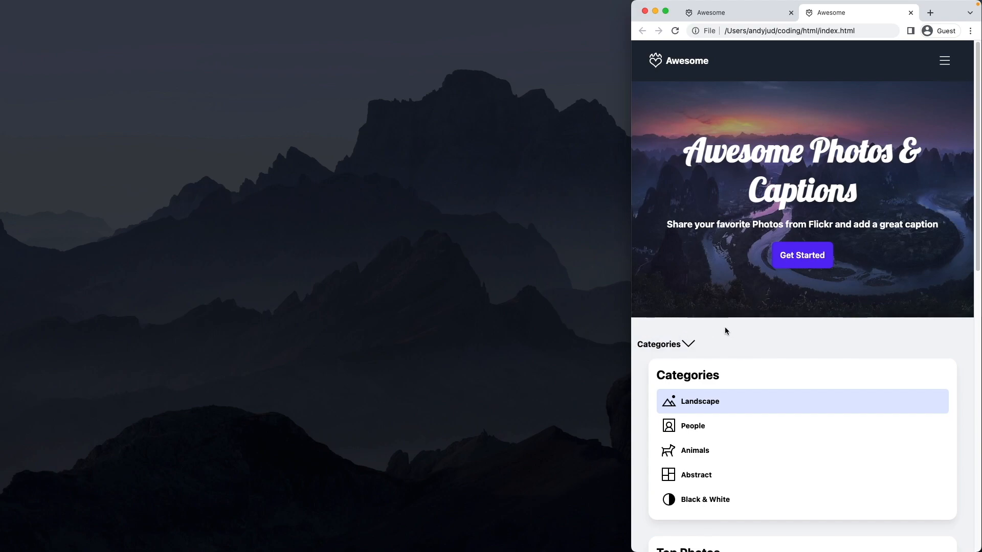
mouse_move(771, 348)
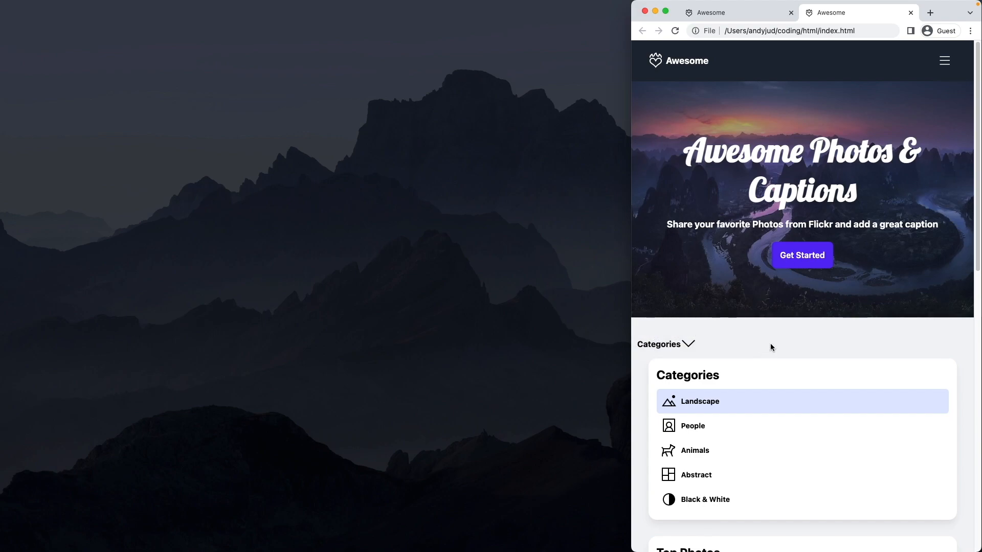
mouse_move(757, 348)
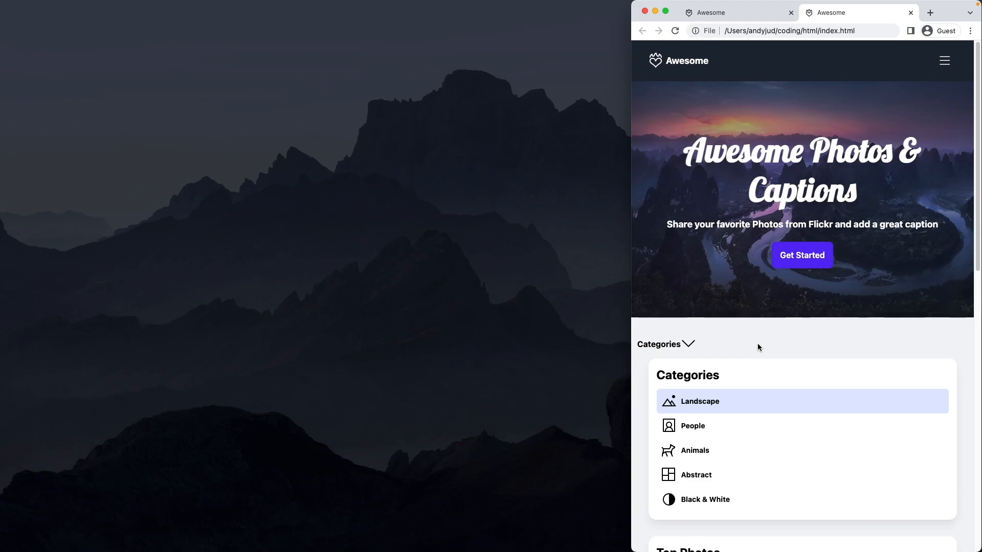
mouse_move(802, 342)
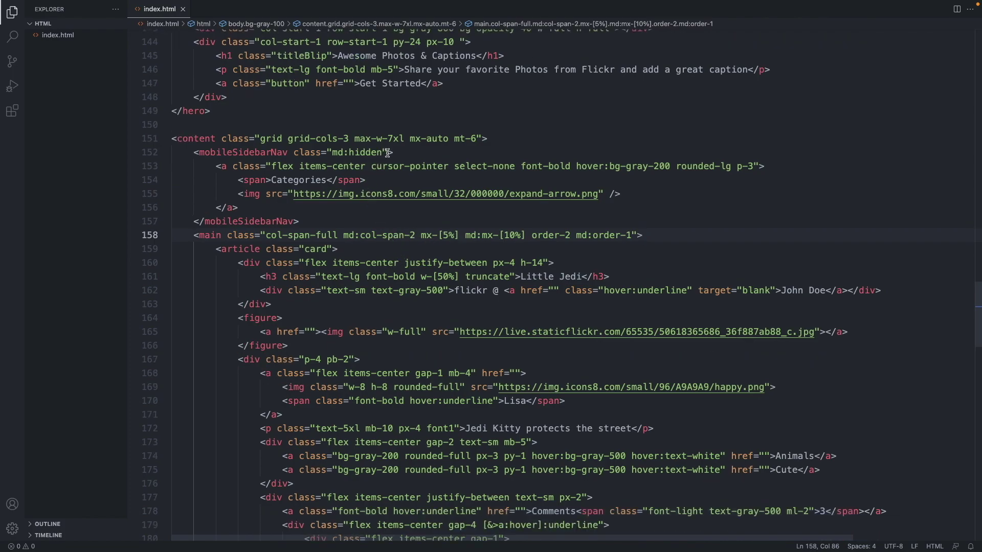
Step: Add col-span-full mx-auto mb-6 to the mobileSidebarNav element
left_click(386, 152)
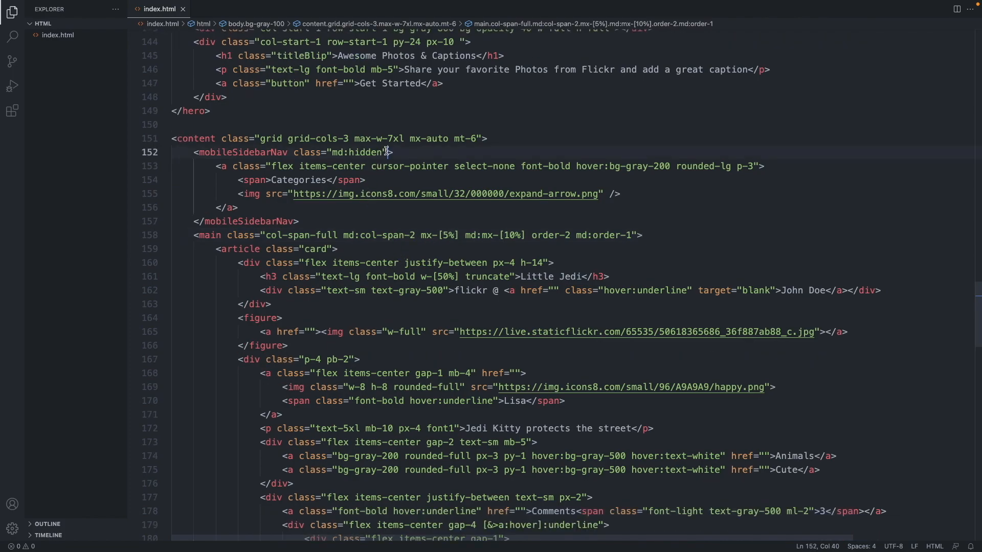
type("c")
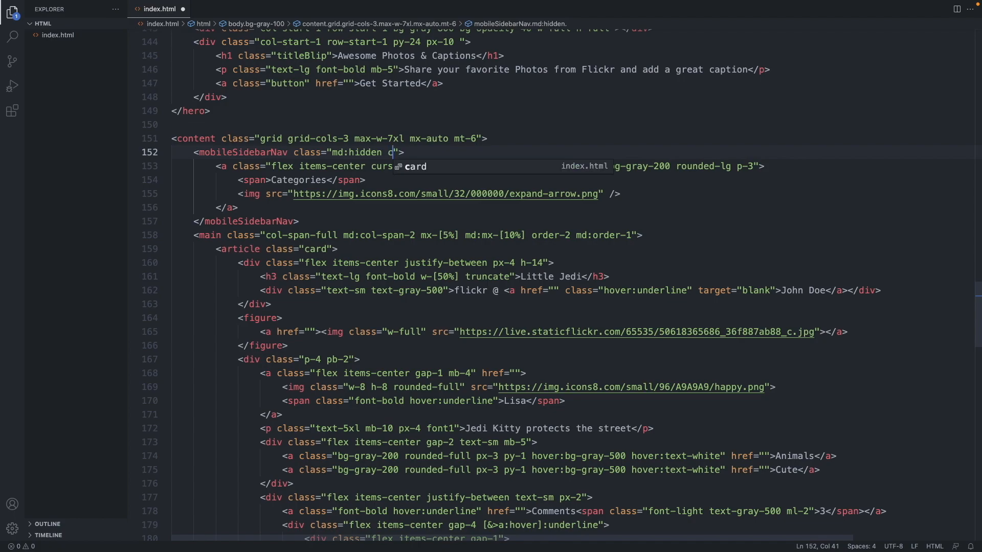
type("col-span")
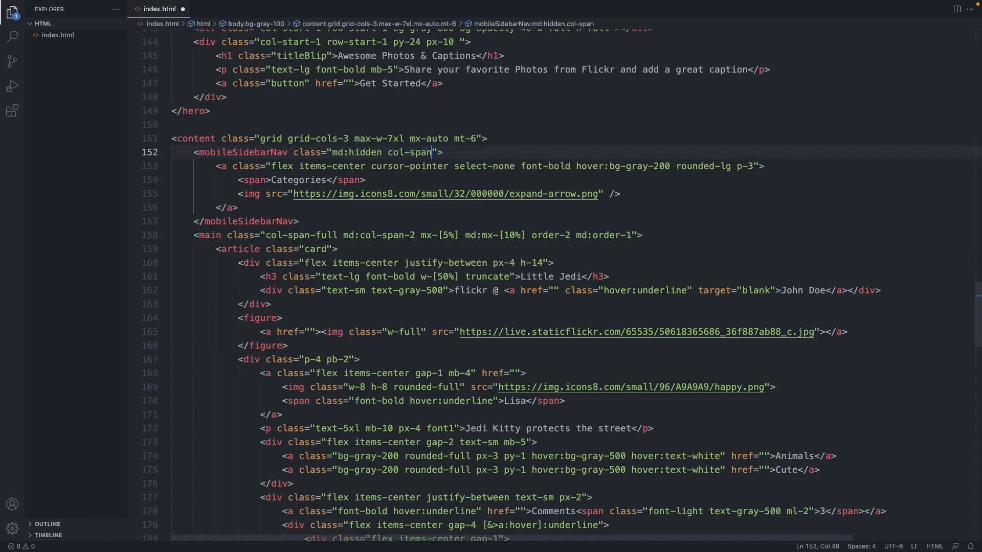
type("-full")
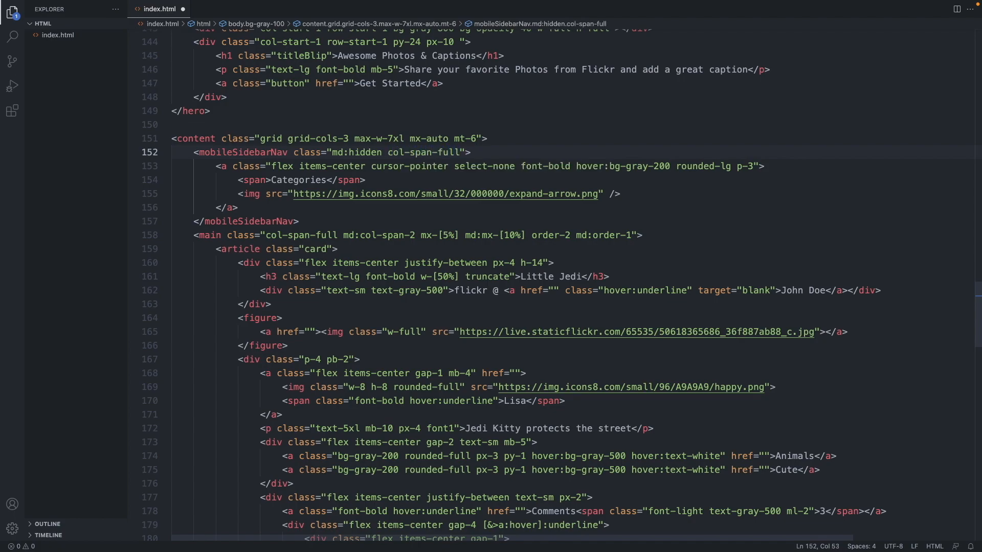
type("m")
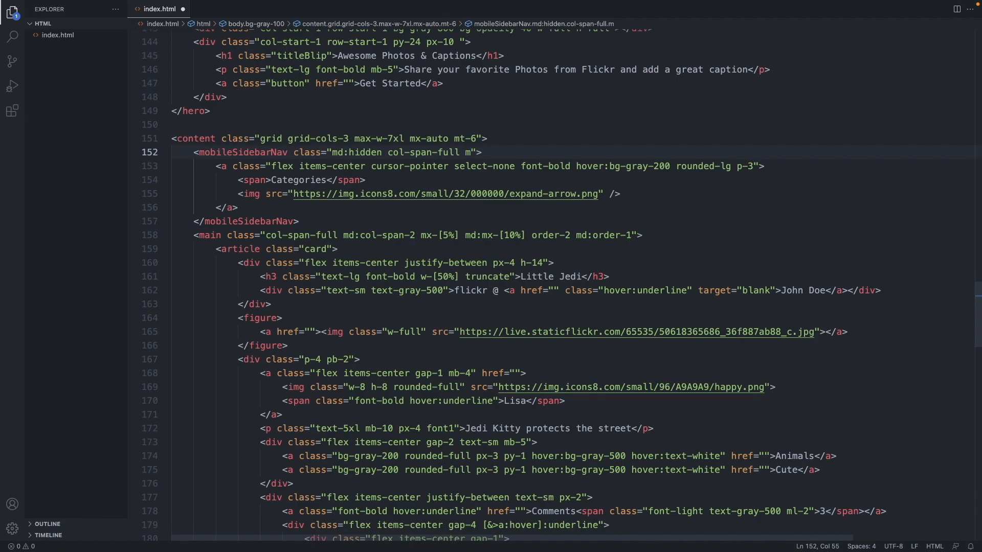
type("x-aut")
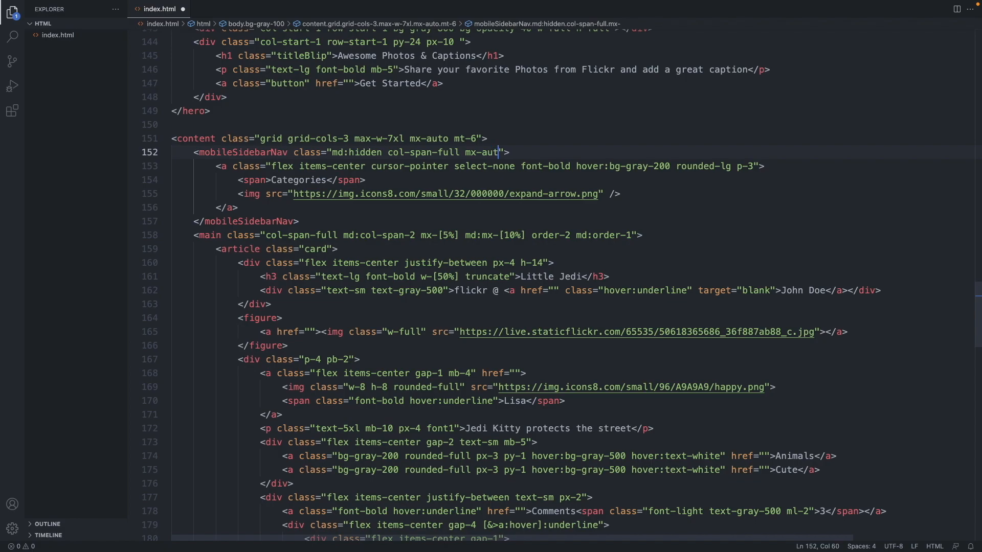
type("o")
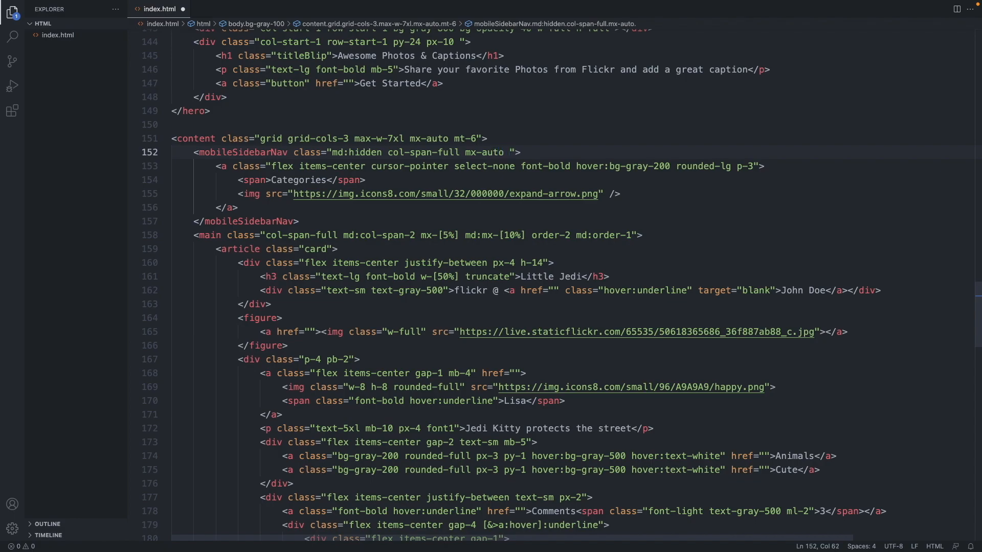
type("mb-6")
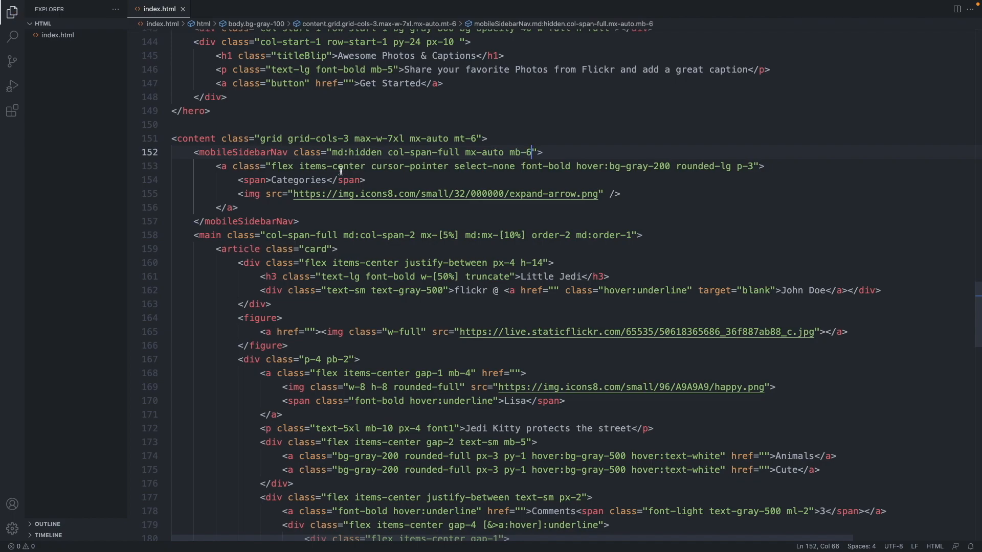
mouse_move(251, 194)
type(" class=\"")
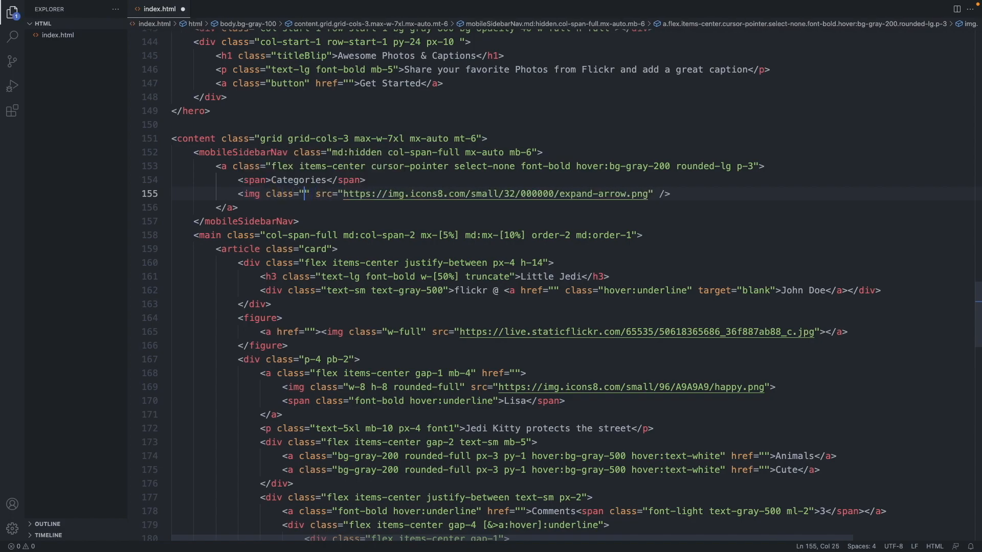
Step: Size the arrow img down to w-4 with a left margin class
type("w-")
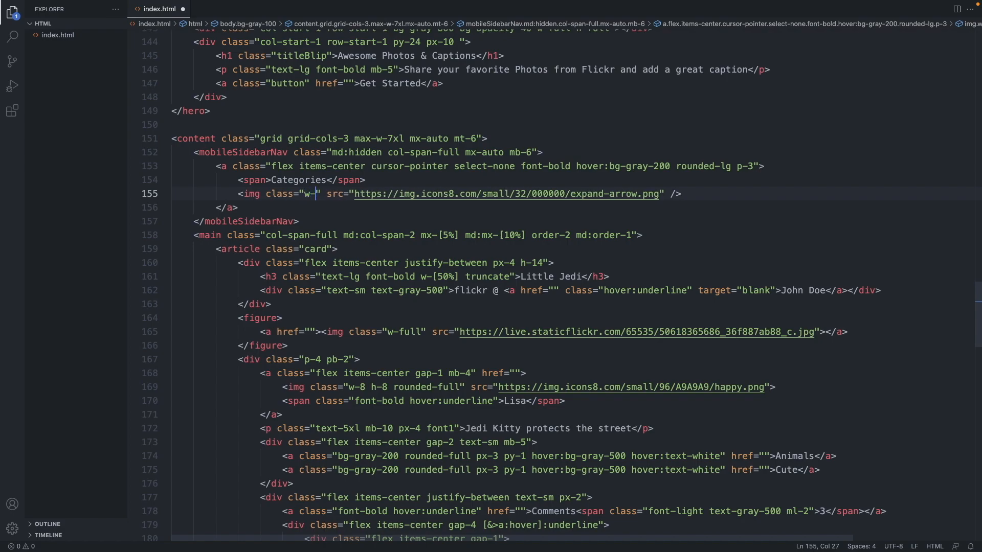
type("4")
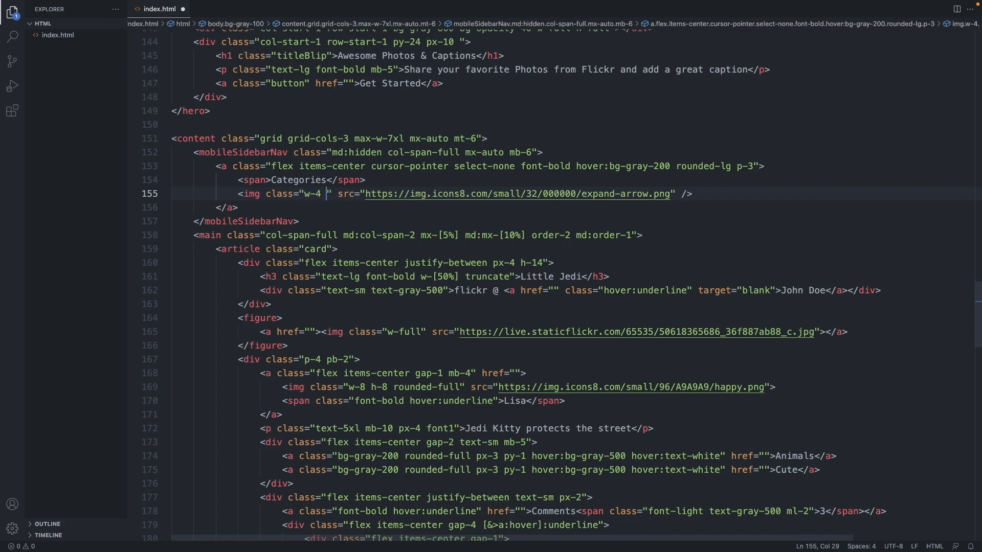
type("ml")
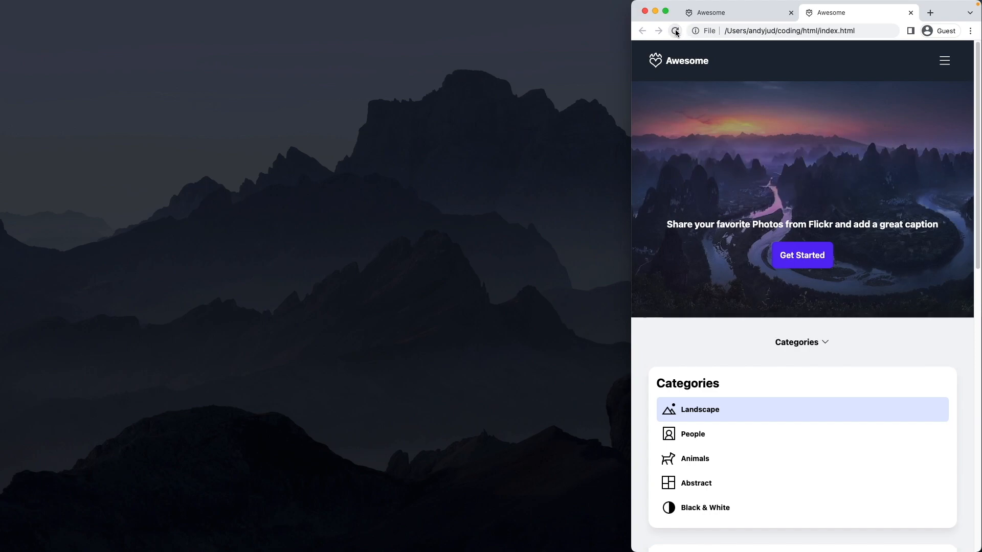
Step: Reload the page to preview the centred Categories button with its small arrow
left_click(675, 31)
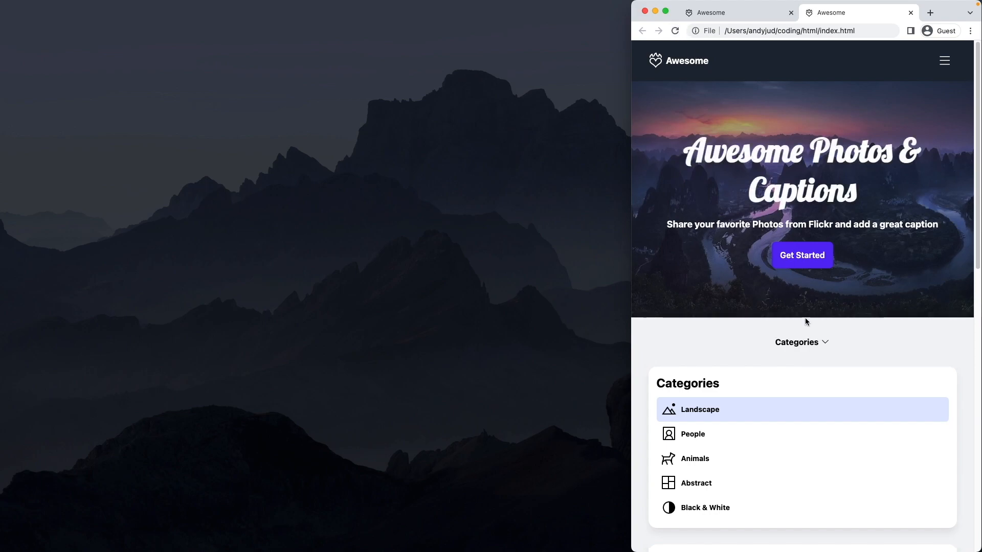
mouse_move(812, 342)
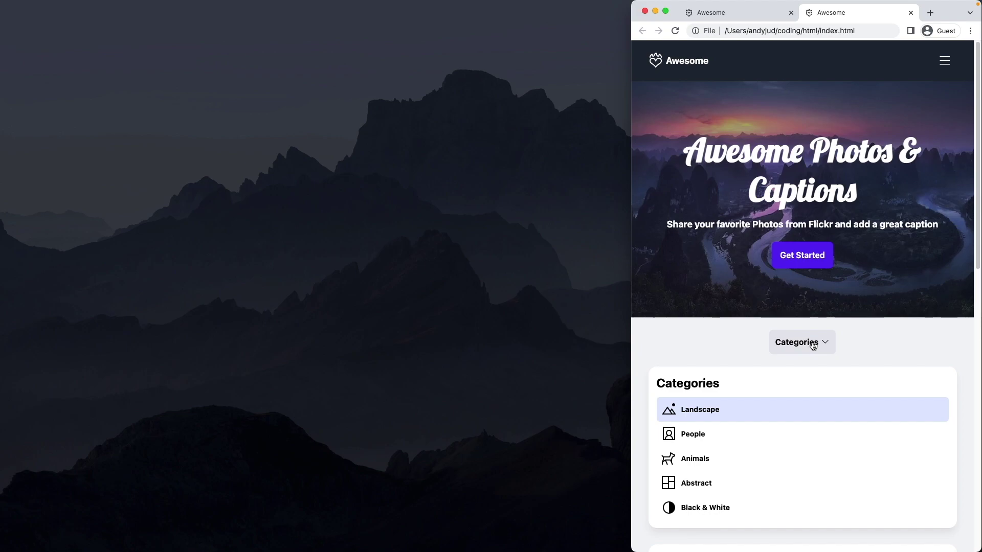
mouse_move(847, 346)
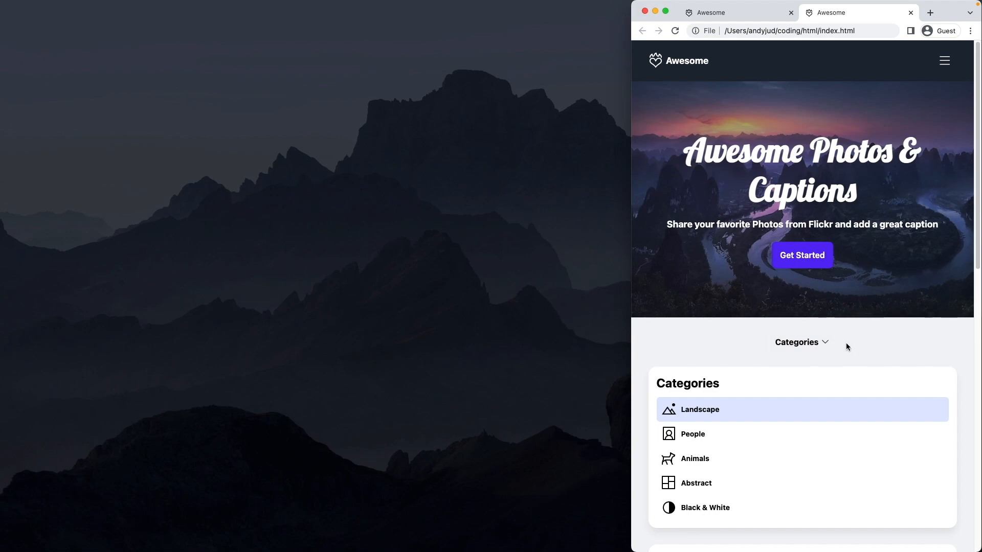
mouse_move(802, 343)
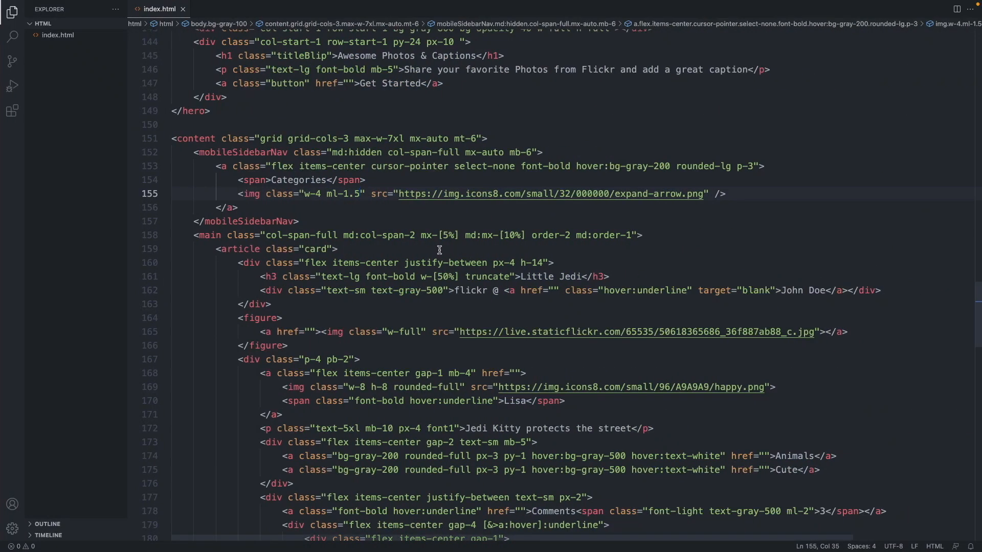
Step: Add x-data="{ mobileSidebarOpen: false }" to the content element and save
scroll("up", 3)
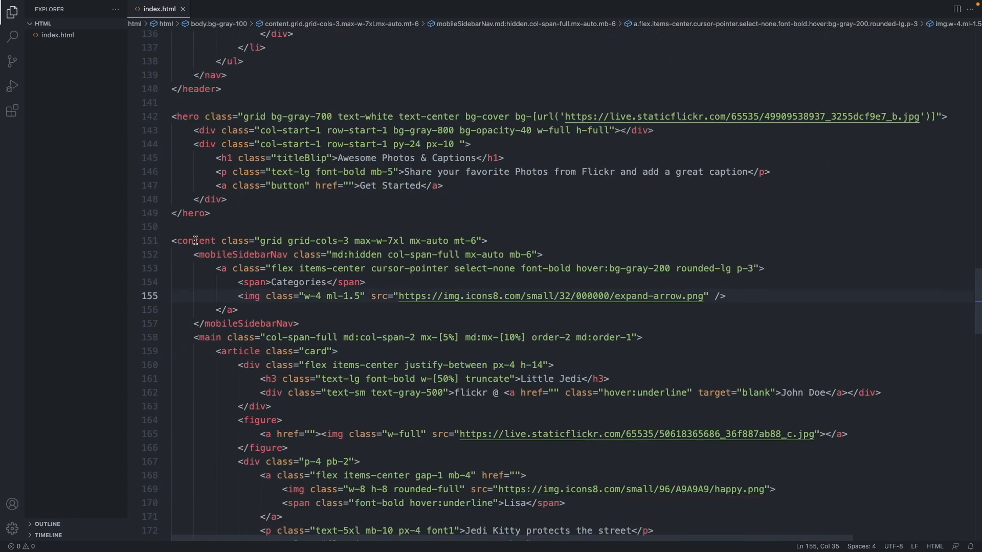
left_click(220, 240)
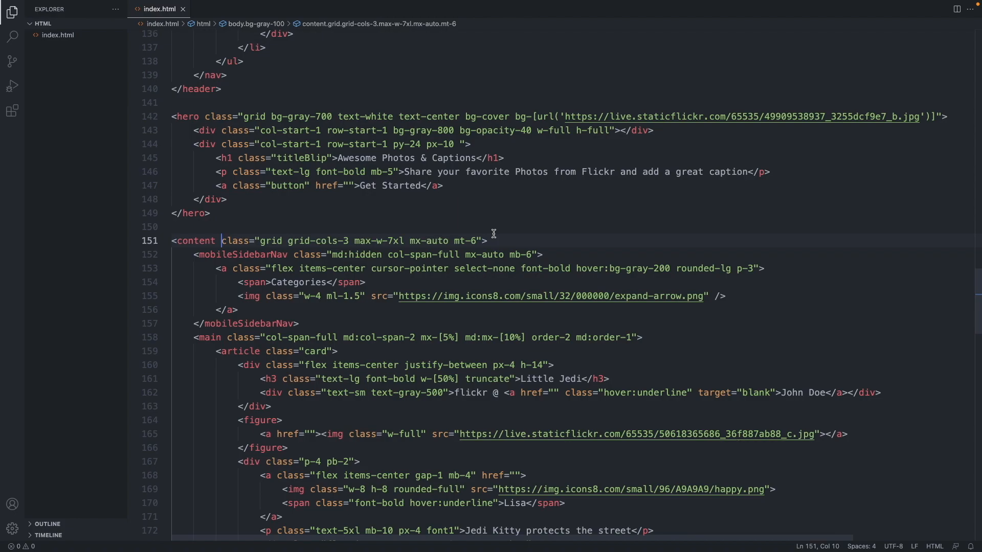
type("x-data")
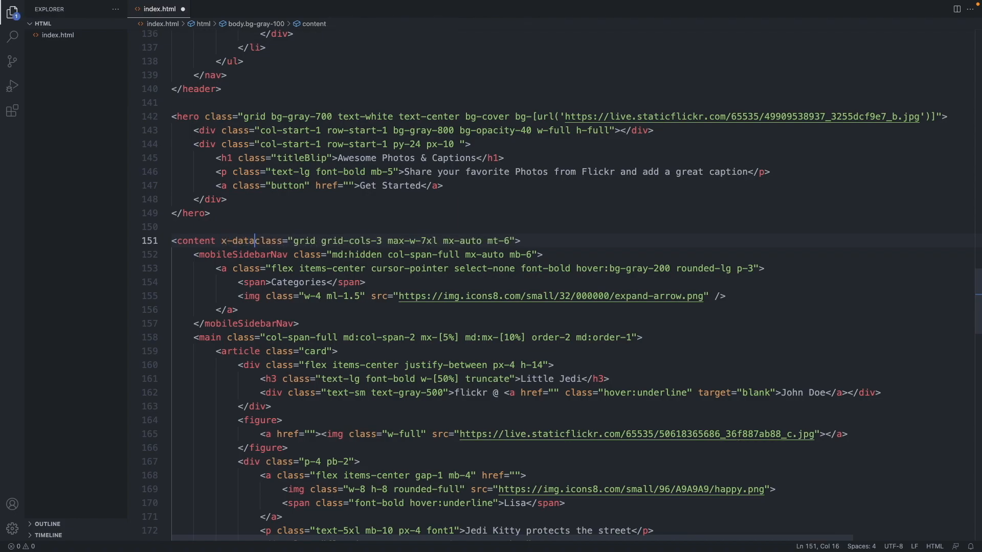
type("\"\"")
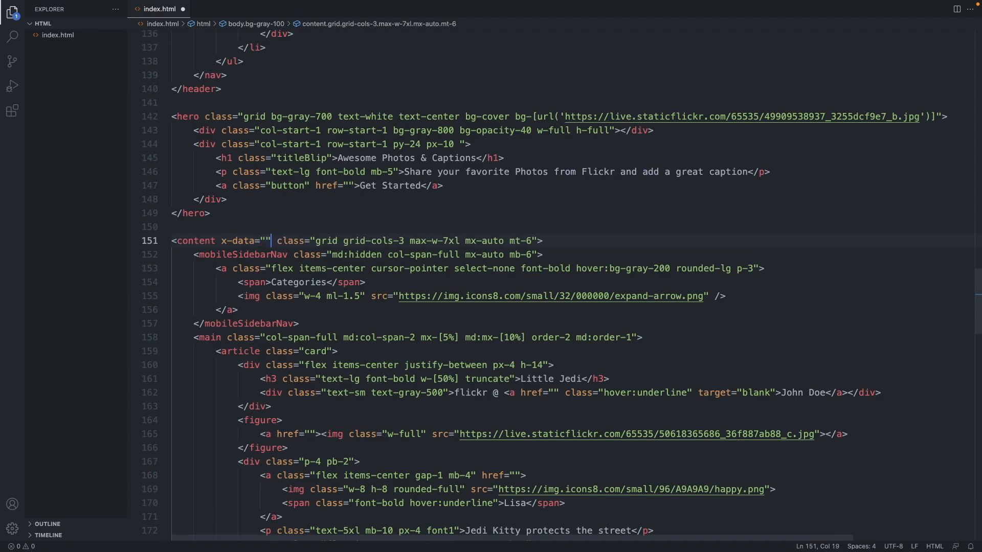
type("{}")
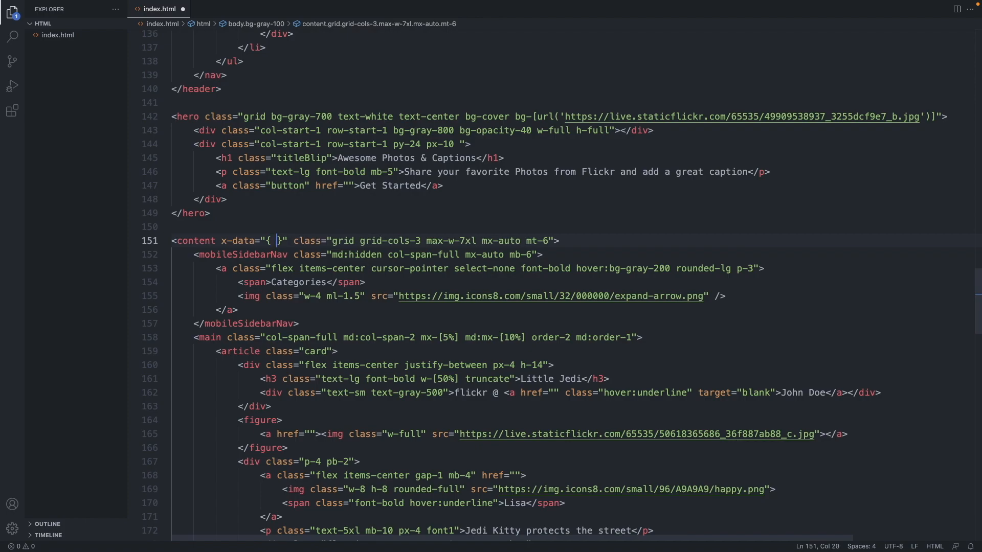
type("mobileSidebarOpen")
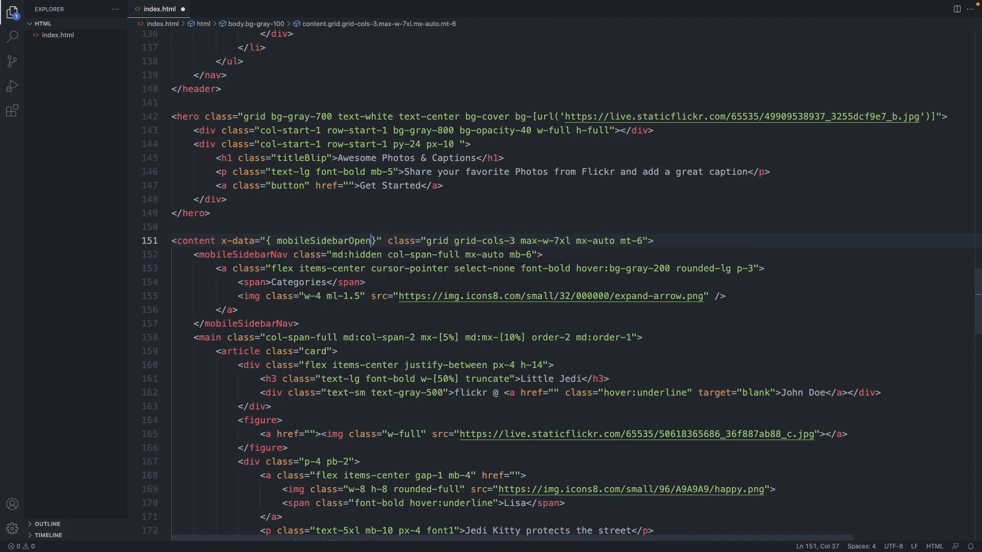
type(":")
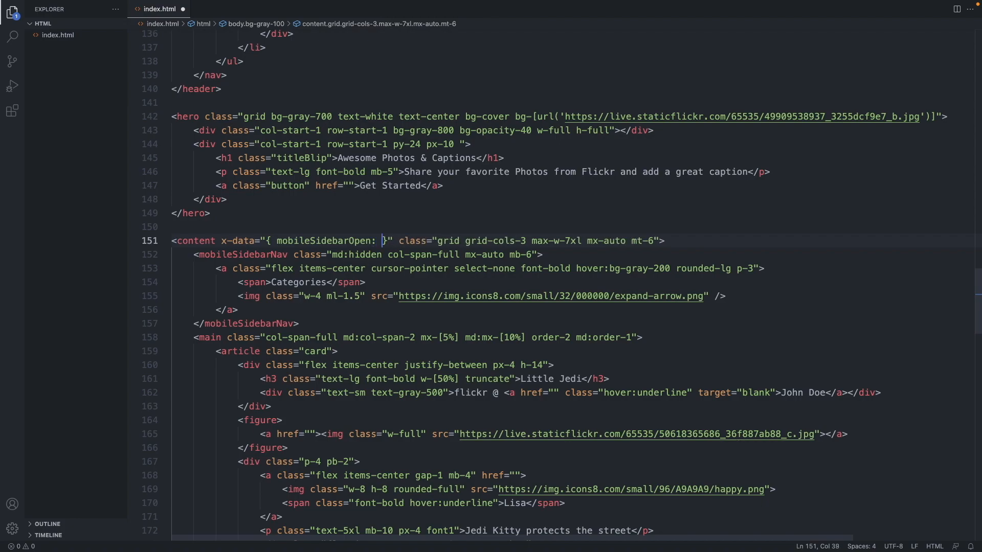
type("false")
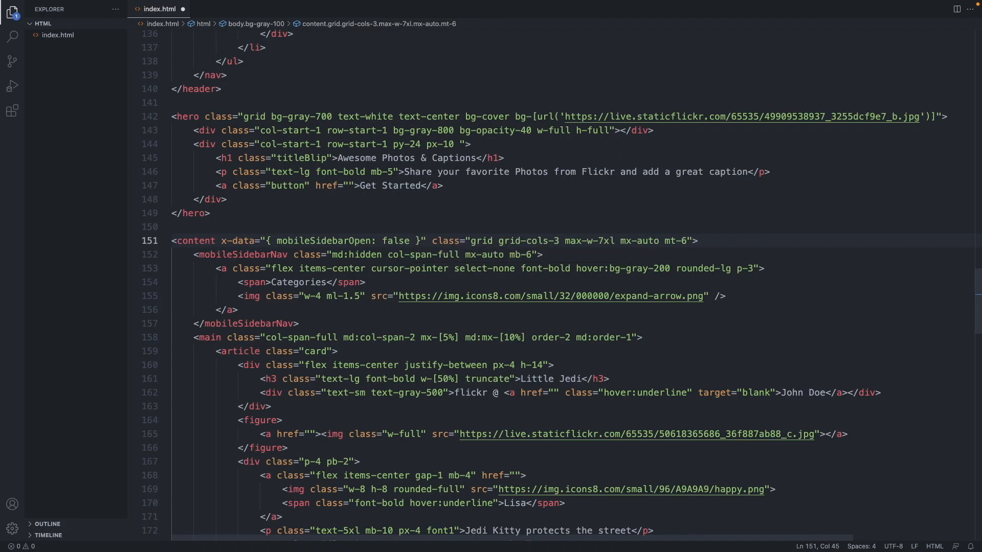
key("ctrl+s")
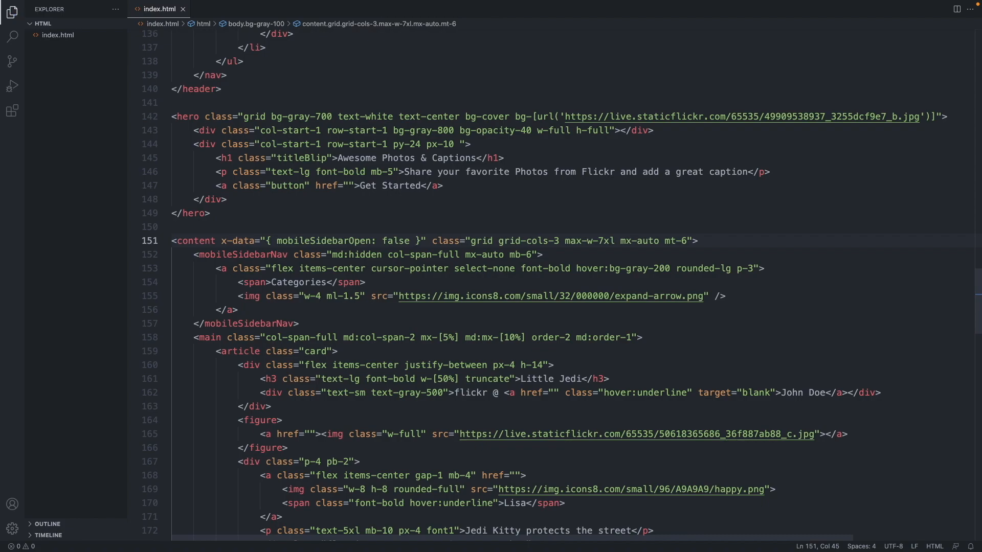
Step: Add x-show="mobileSidebarOpen" and x-cloak to the Categories aside
scroll("down", 3)
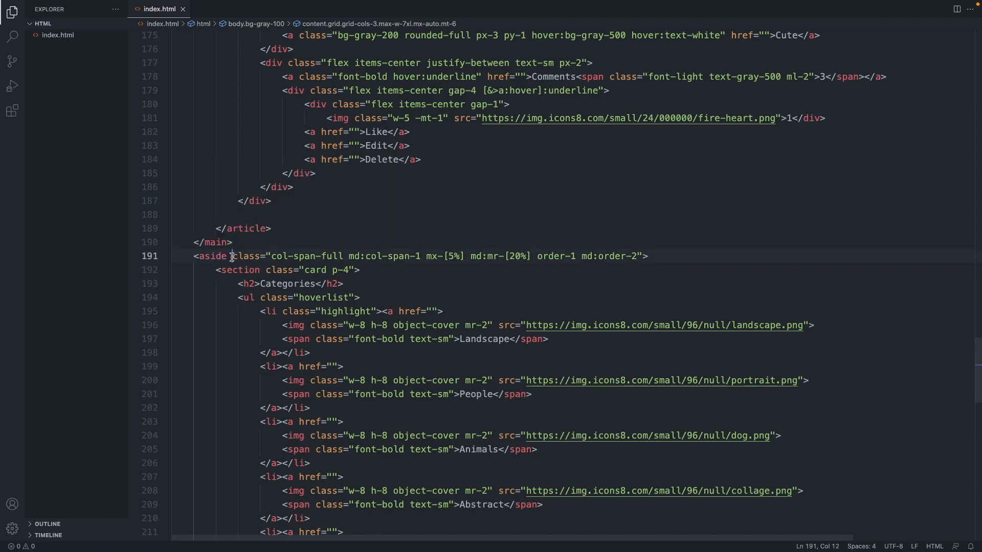
type("x-")
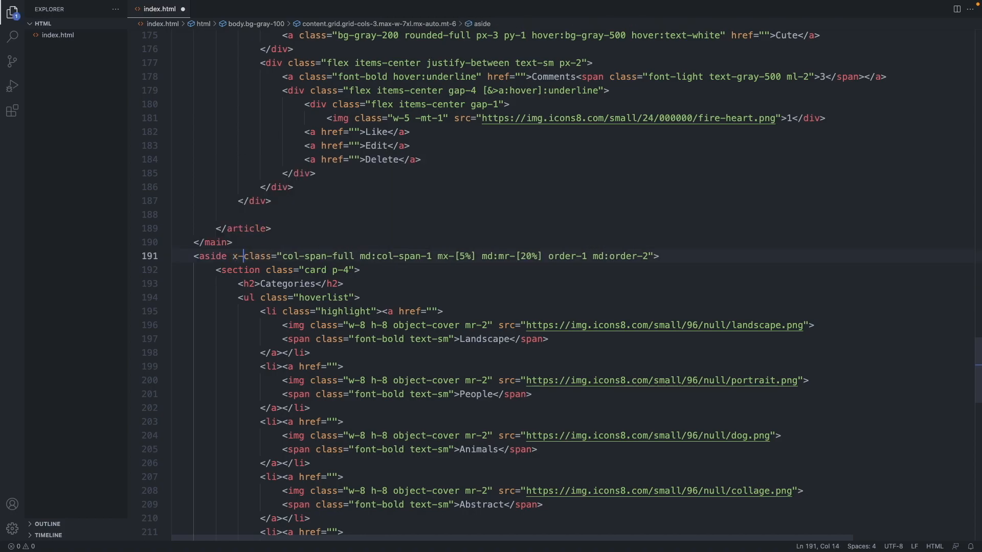
type("show=\"")
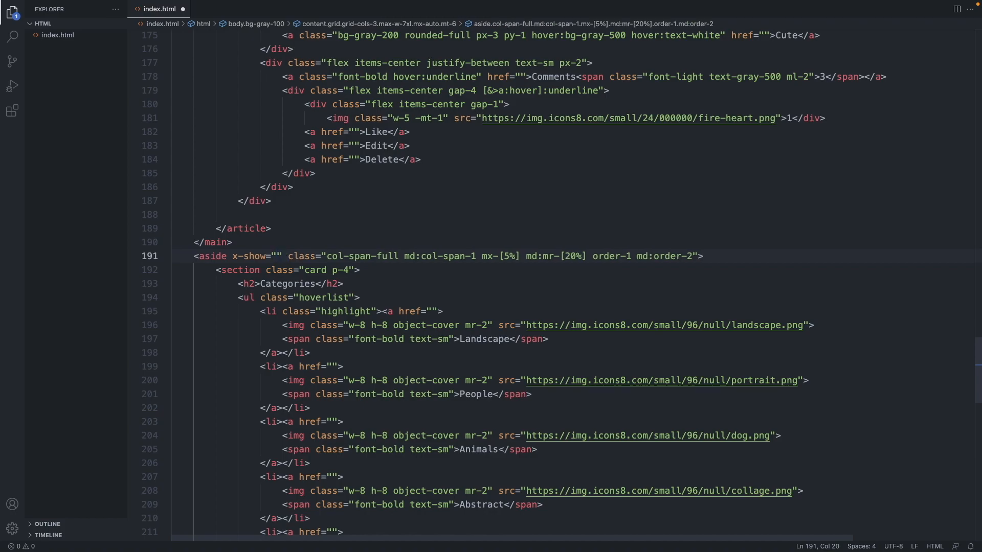
type("mobil")
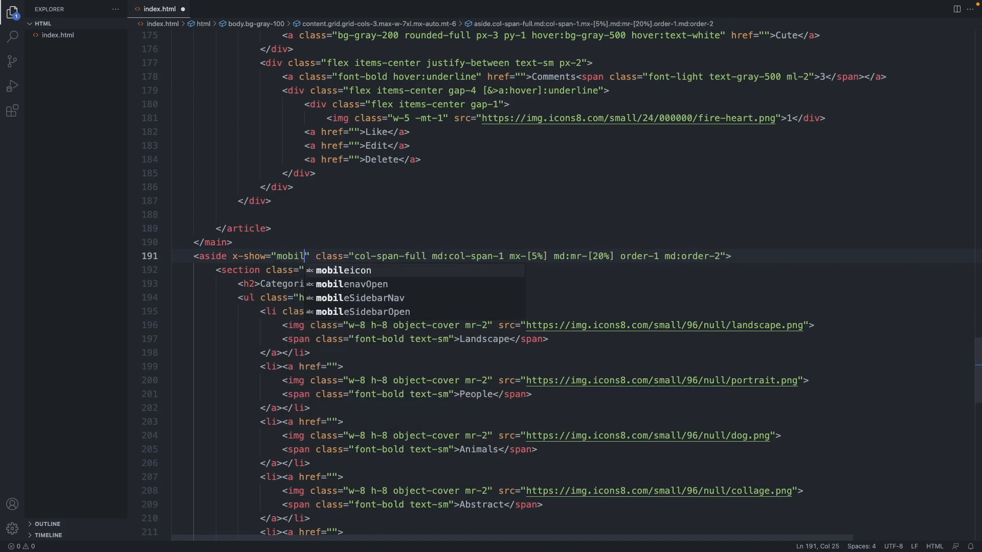
type("eSidebarOpen")
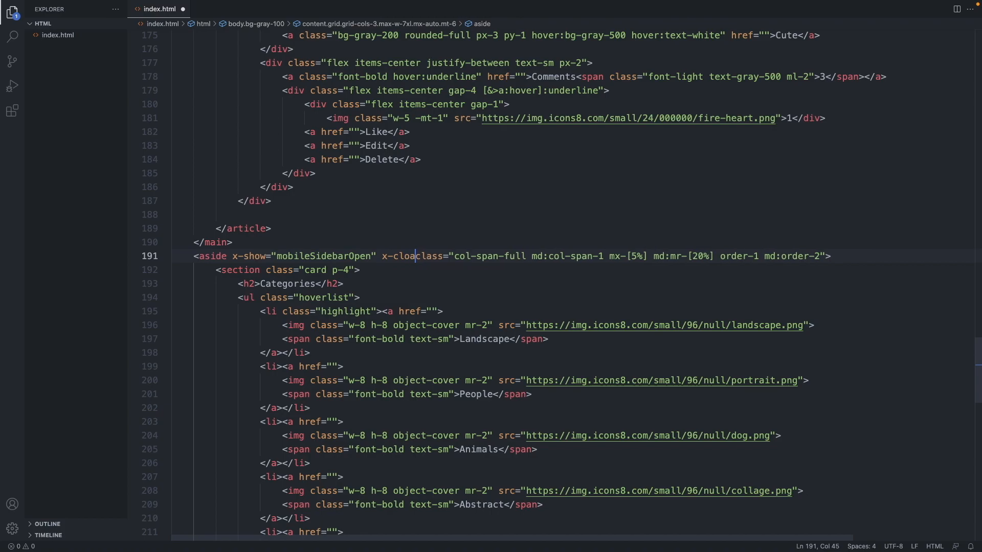
type("k")
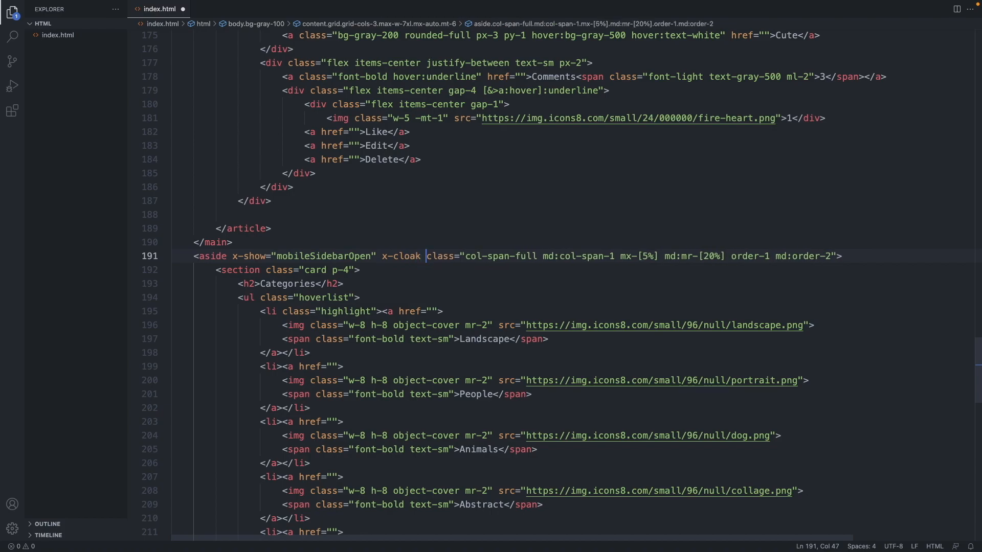
Step: Prefix the aside's class list with md:!block so it always shows on medium screens
left_click(464, 255)
type("md:!")
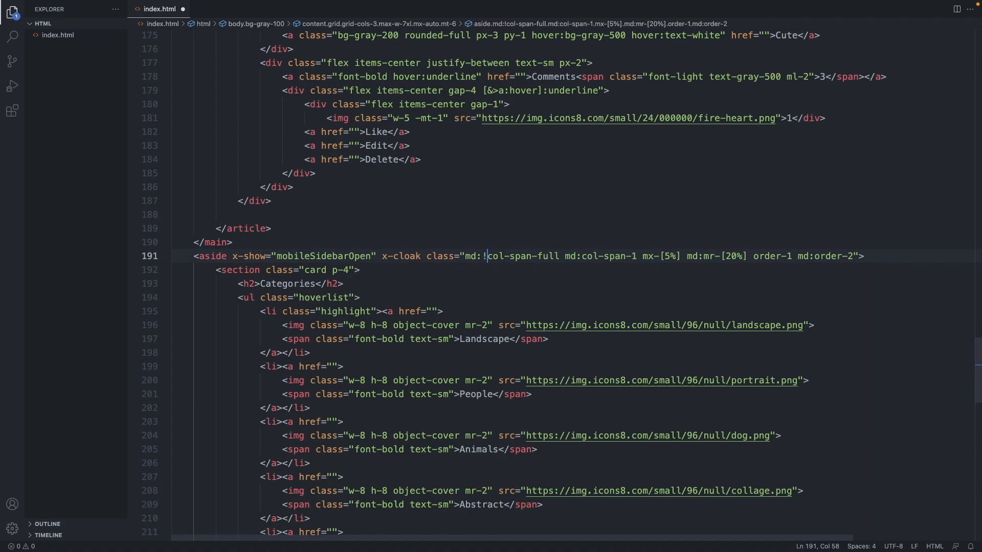
type("block")
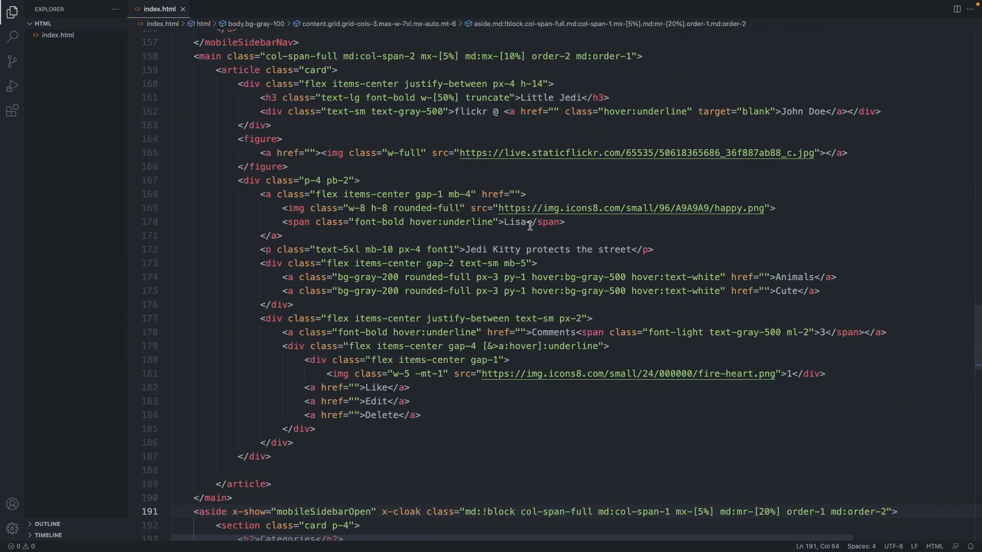
scroll("up", 3)
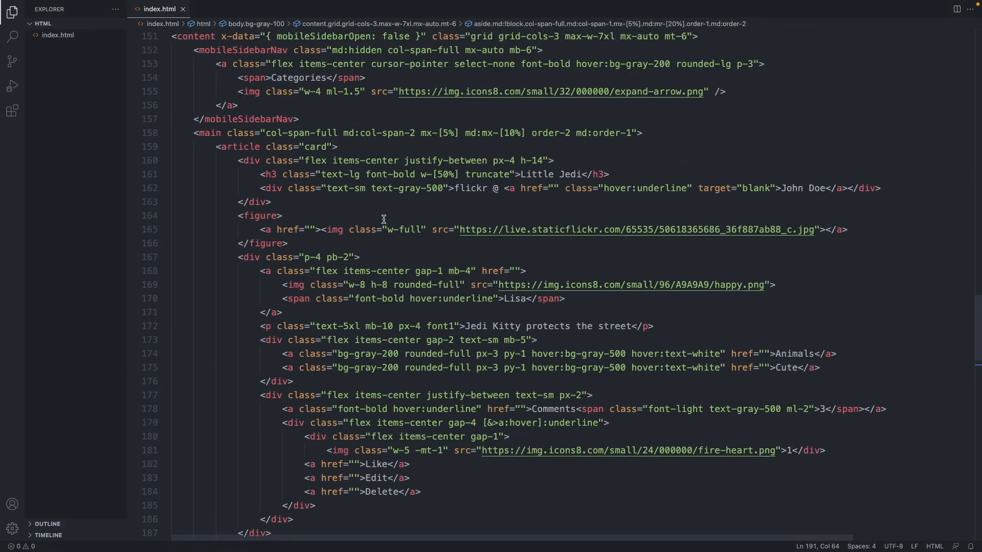
scroll("up", 3)
type(" @click=\"")
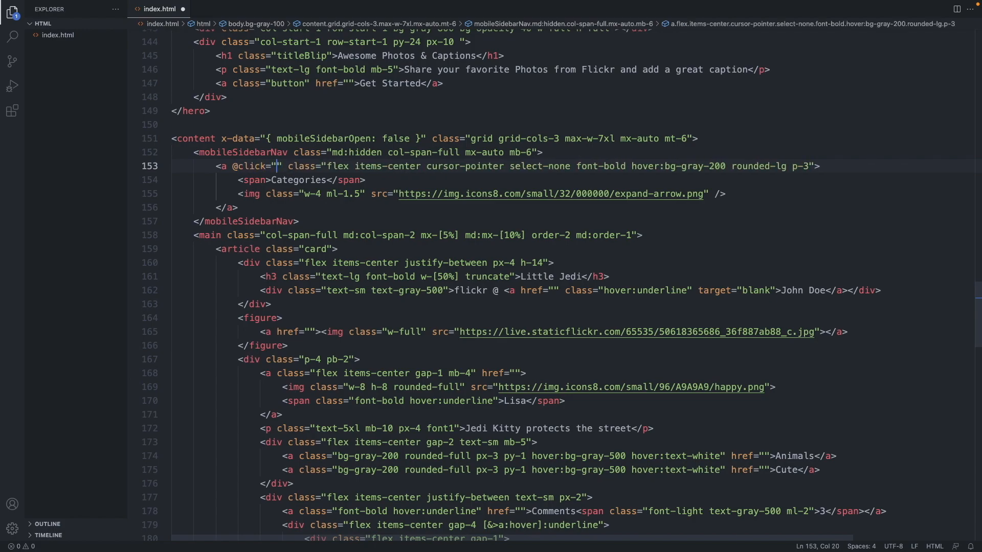
type("mobileSidebarOpen = !")
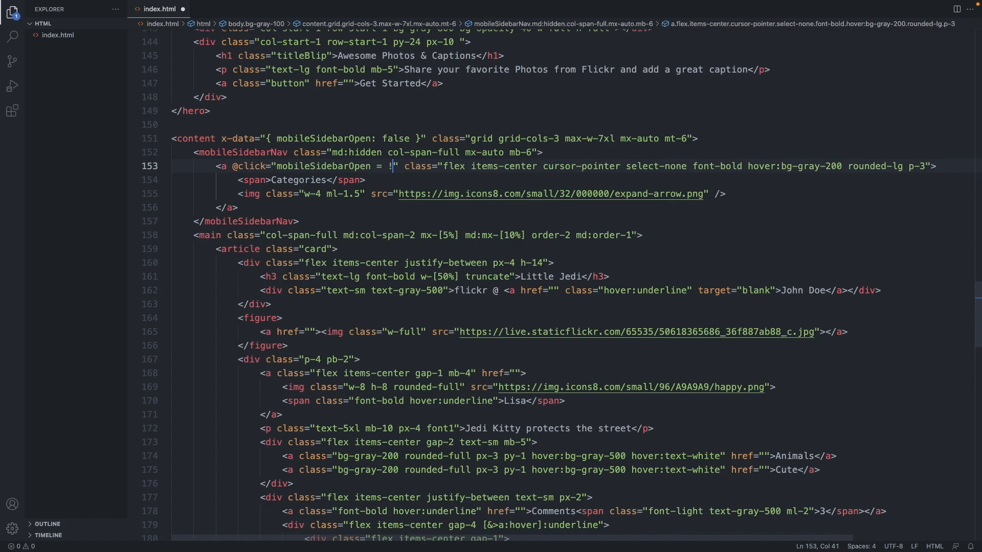
type("mobileSidebarOpen")
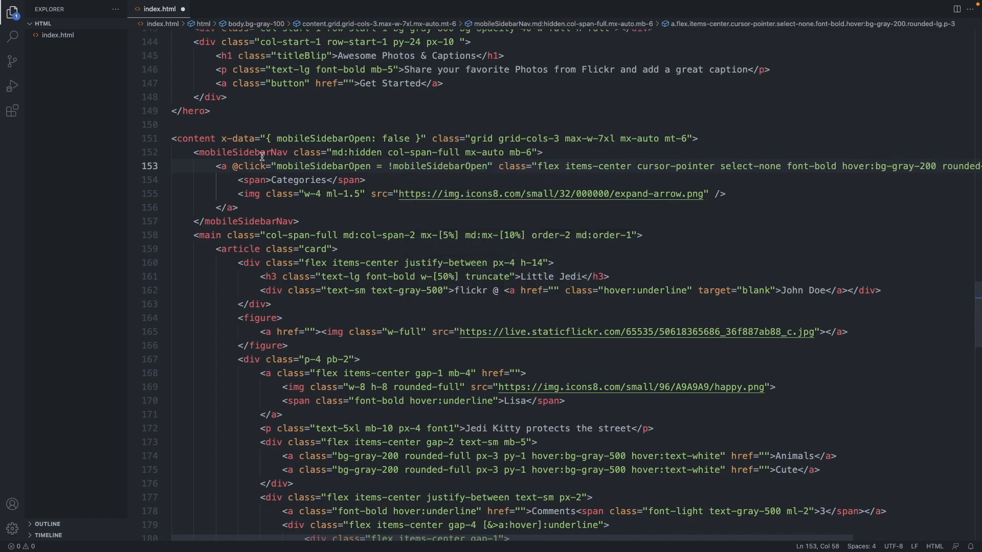
mouse_move(386, 166)
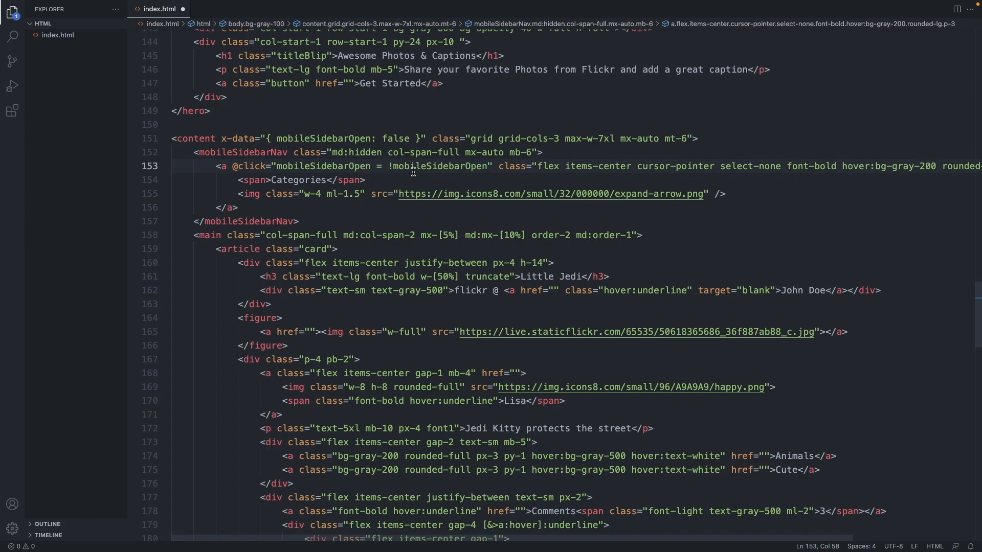
mouse_move(398, 191)
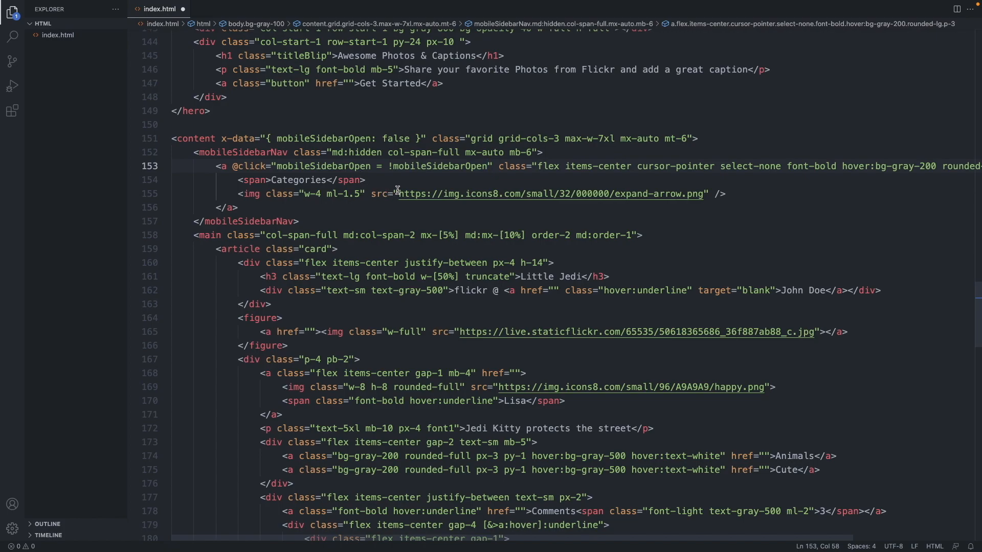
mouse_move(413, 174)
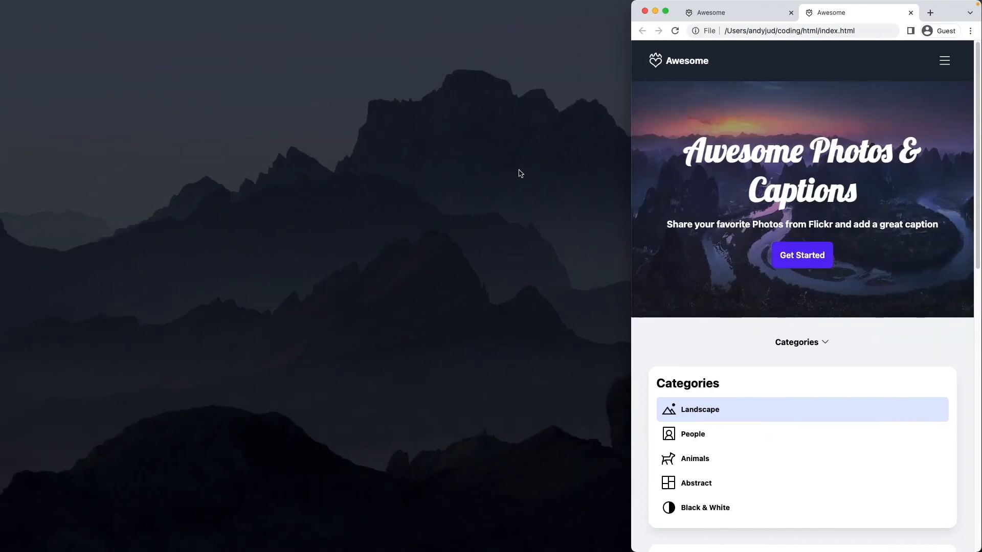
Step: Reload the page in Chrome and toggle the Categories button to test the hidden sidebar
left_click(801, 342)
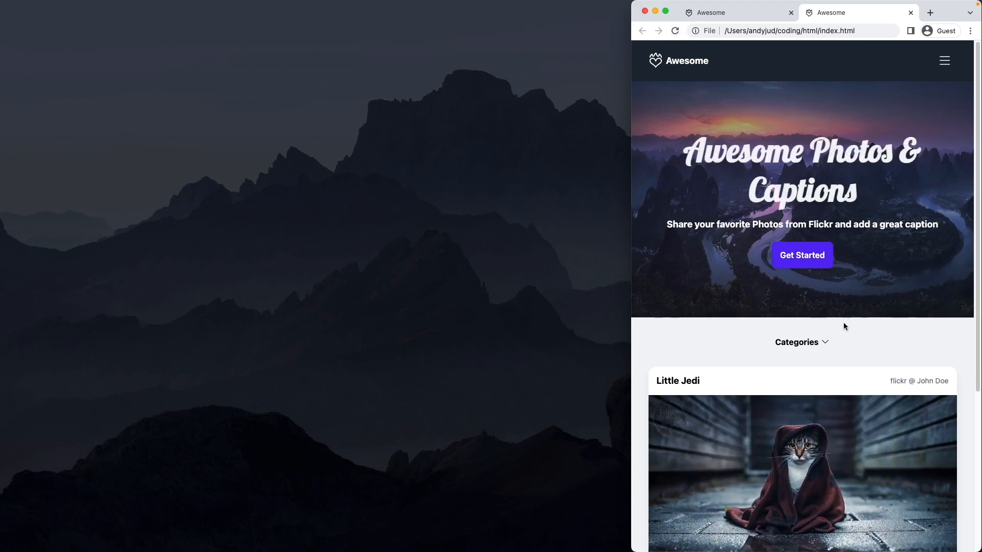
left_click(802, 342)
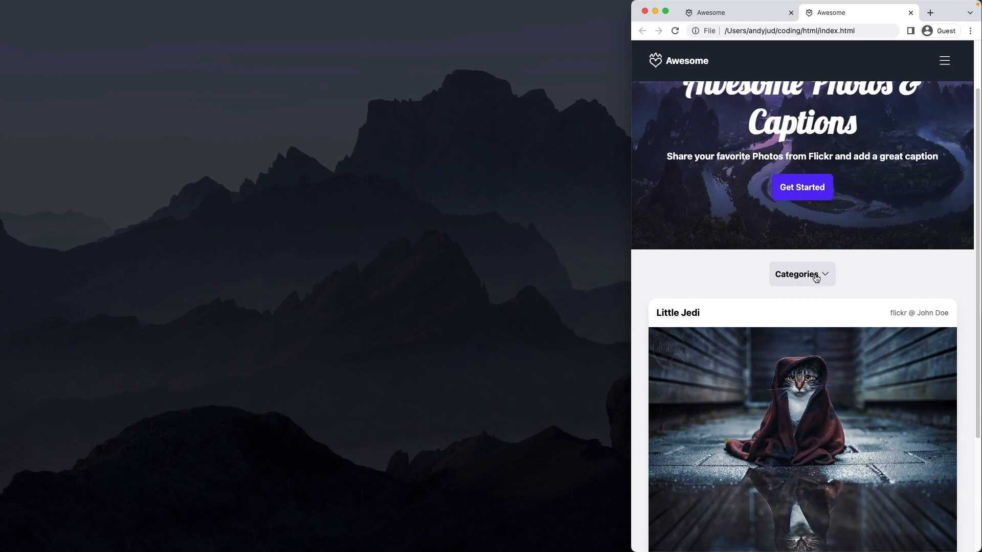
left_click(802, 274)
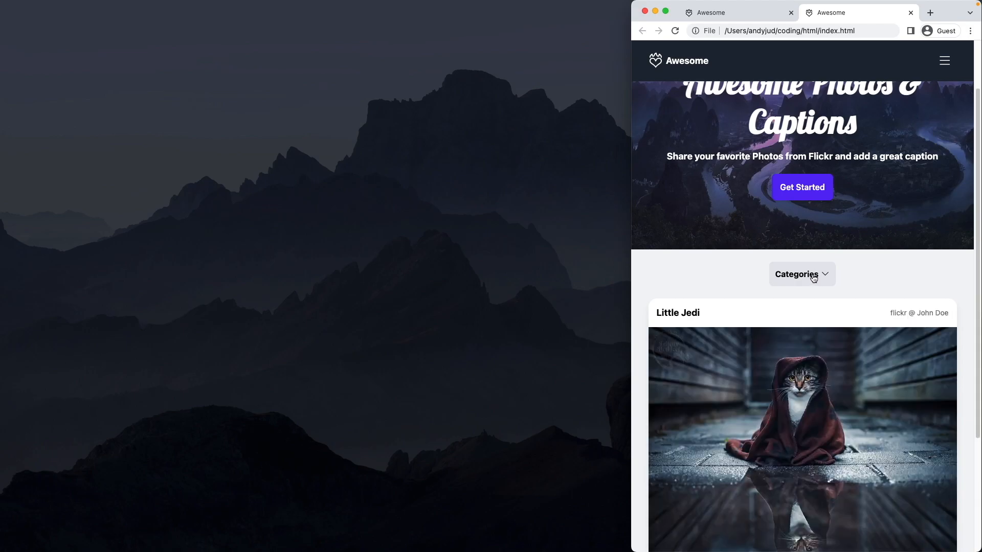
left_click(802, 274)
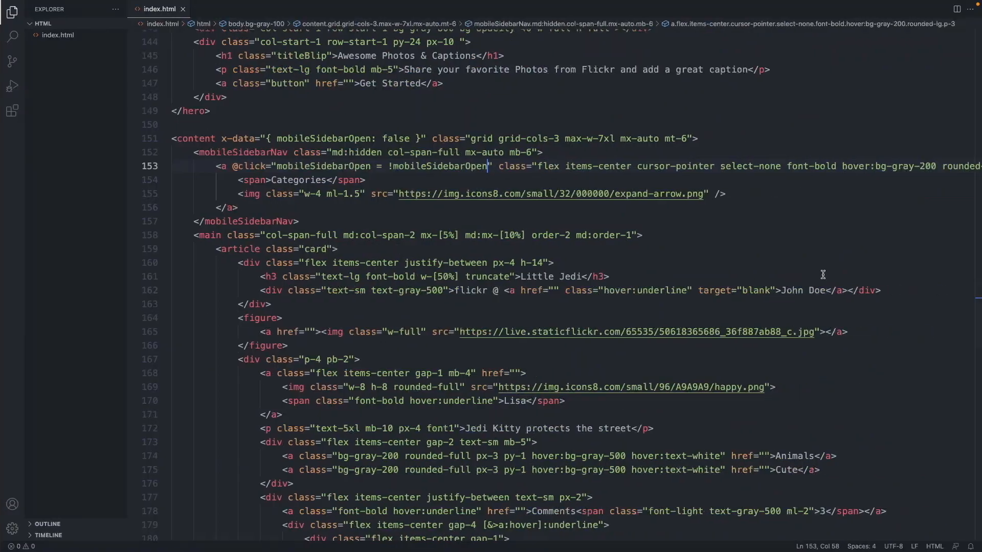
mouse_move(616, 294)
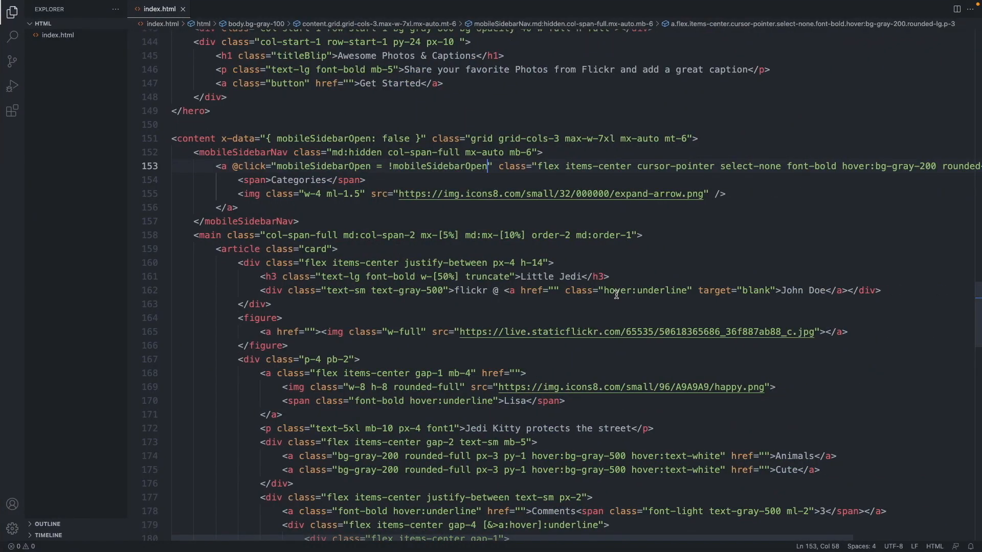
Step: Bind the arrow img class to mobileSidebarOpen ? 'rotate-180 duration-300' via x-bind:class
left_click(508, 263)
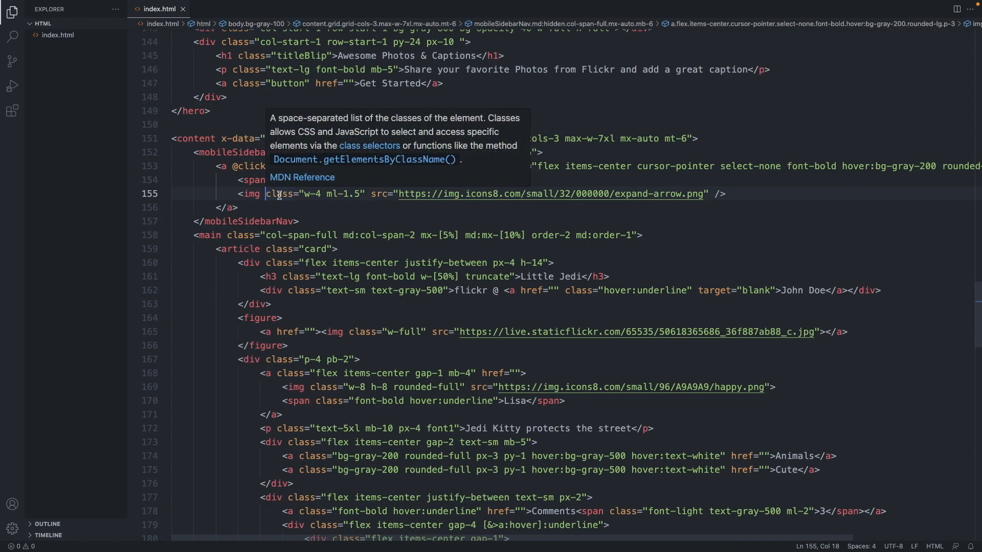
type("x-bind:class=\"m")
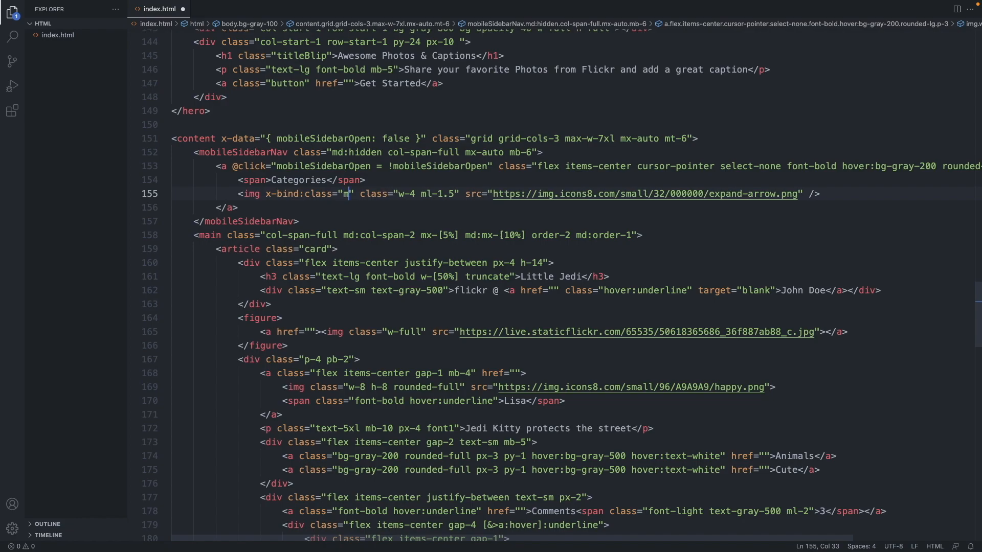
type("obileSidebarOpen")
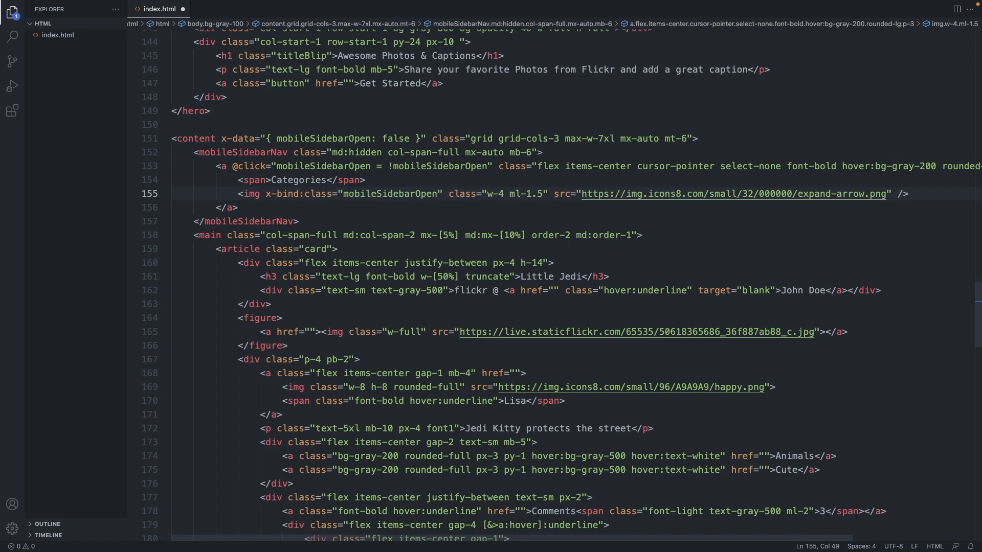
type("?")
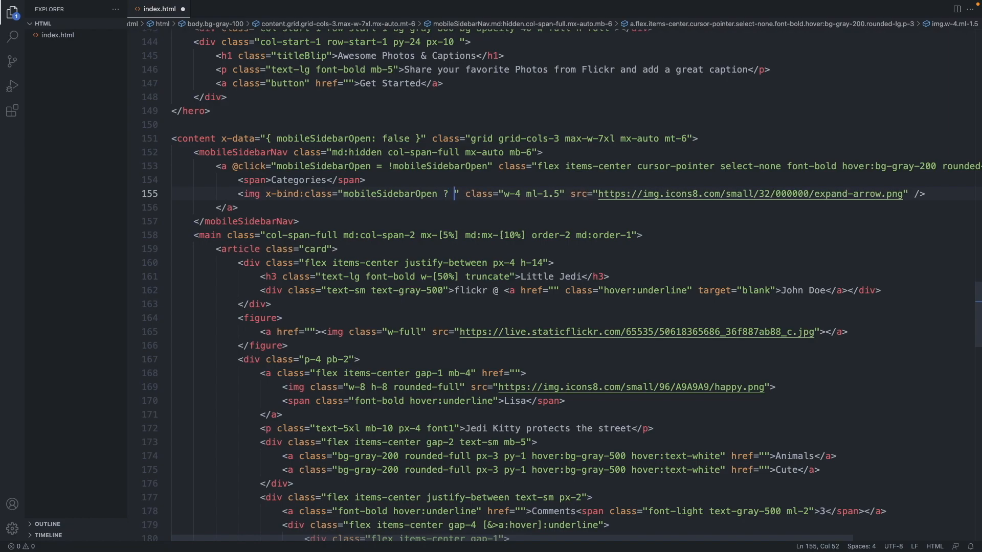
type("'")
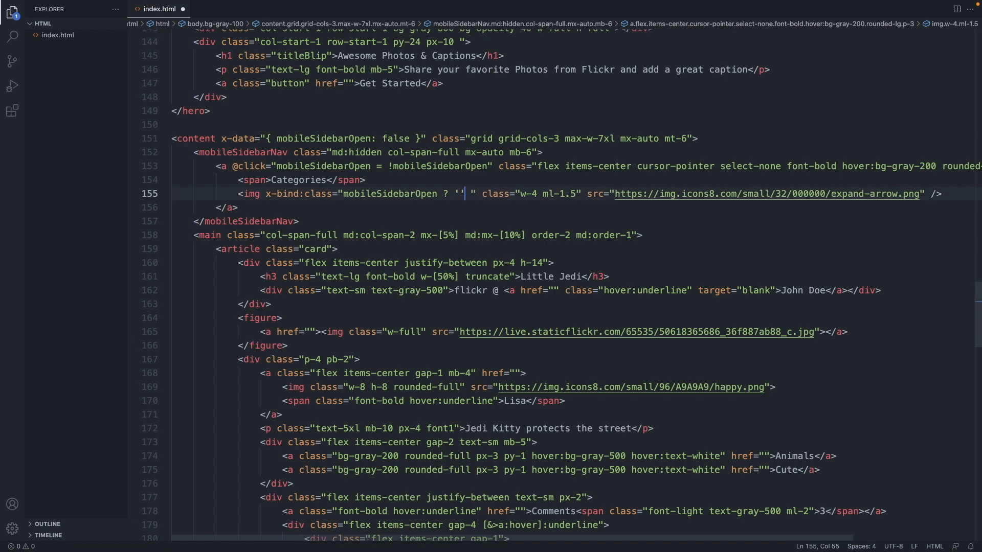
type("rotate-180")
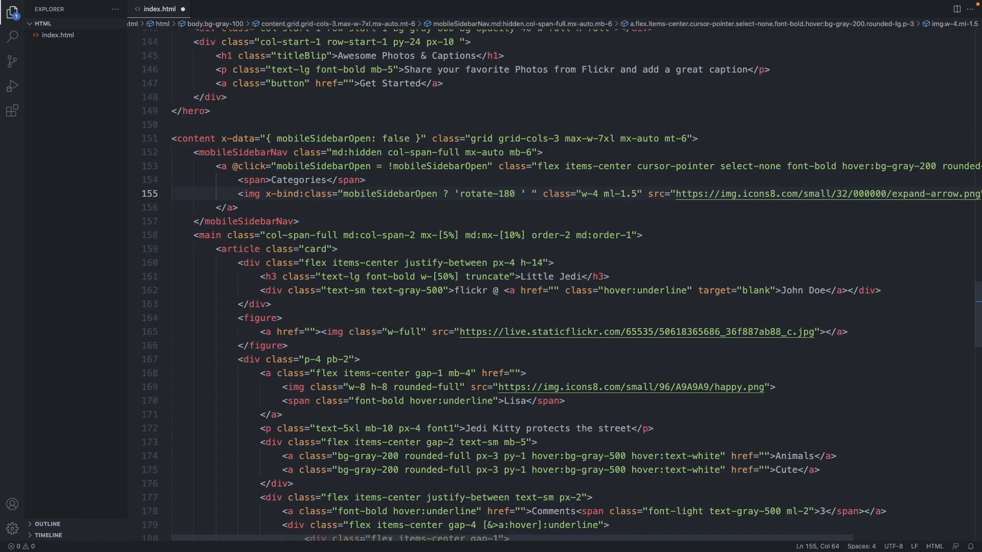
type("duratio")
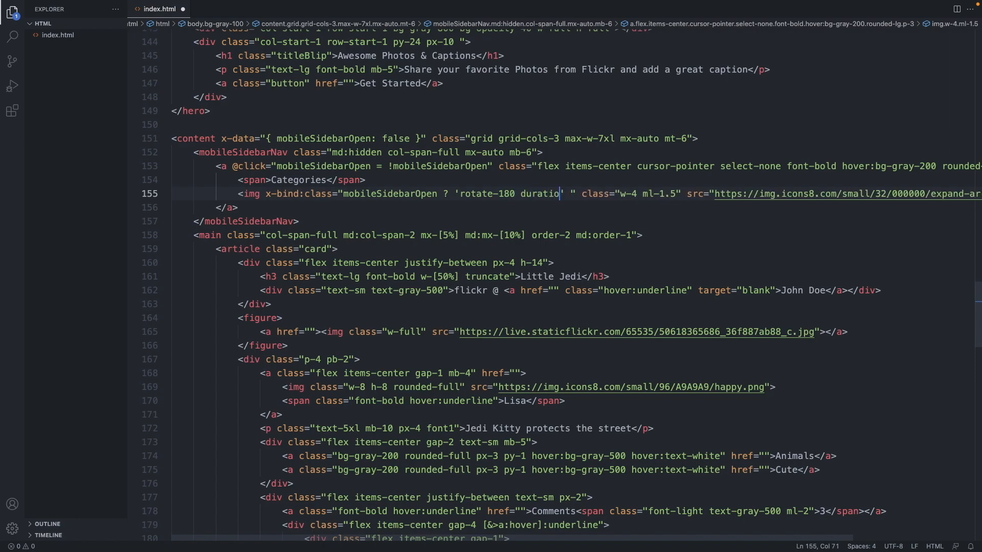
type("n-300")
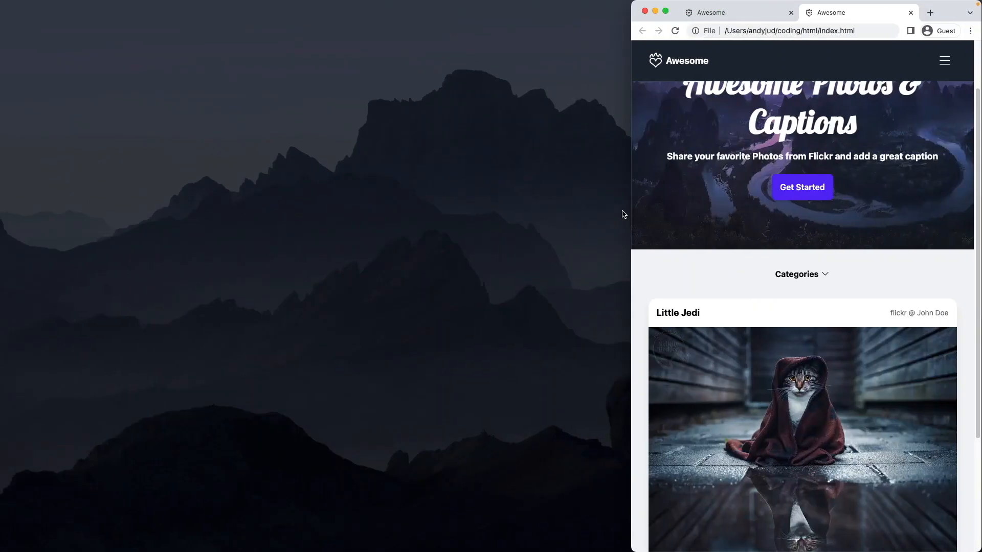
mouse_move(802, 274)
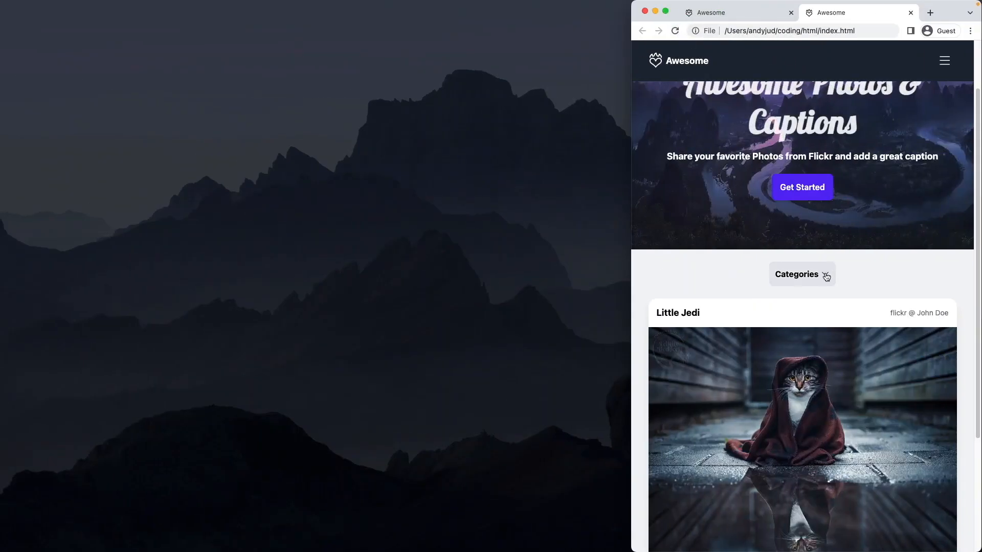
left_click(802, 274)
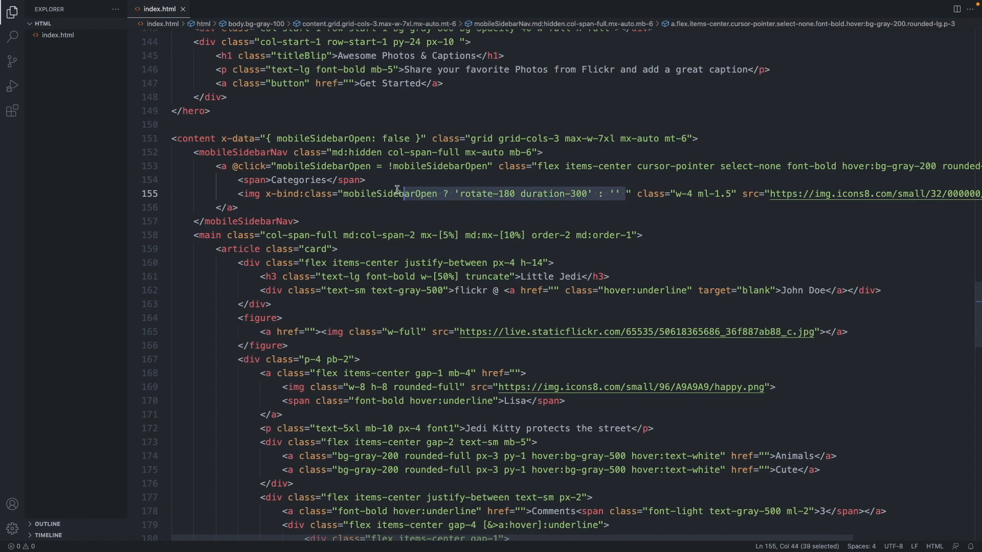
Step: Rewrite the arrow binding as mobileSidebarOpen && 'rotate-180 duration-300' and save
left_click(603, 194)
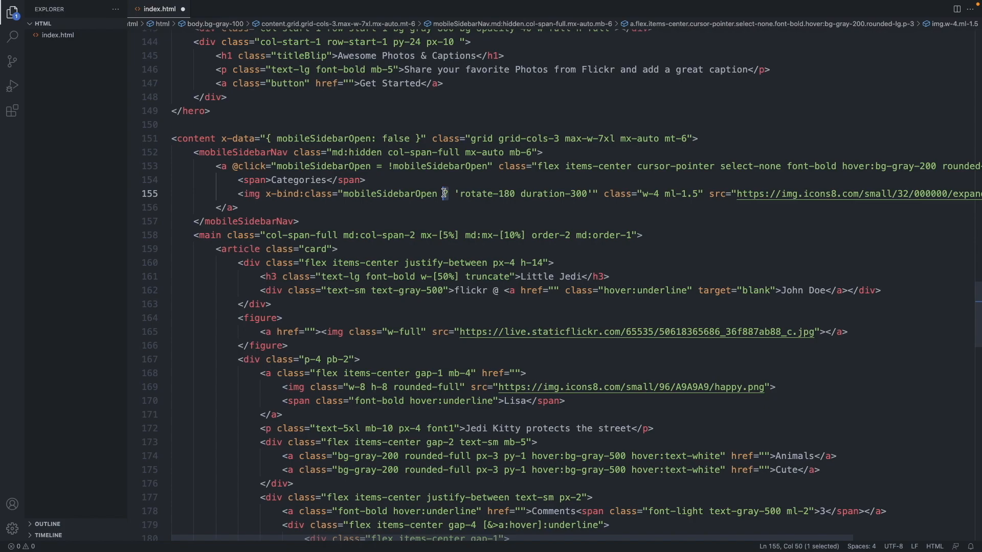
type("&&")
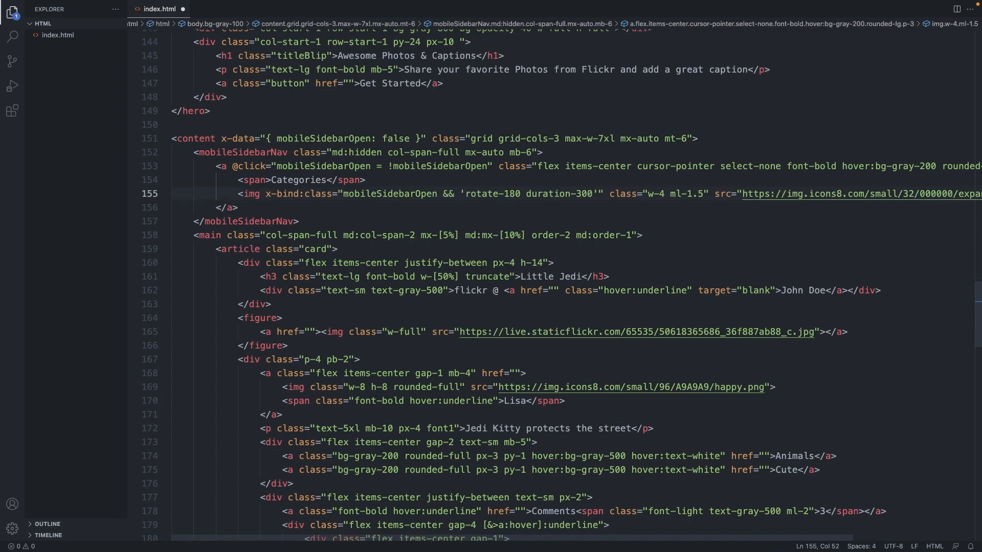
key("ctrl+s")
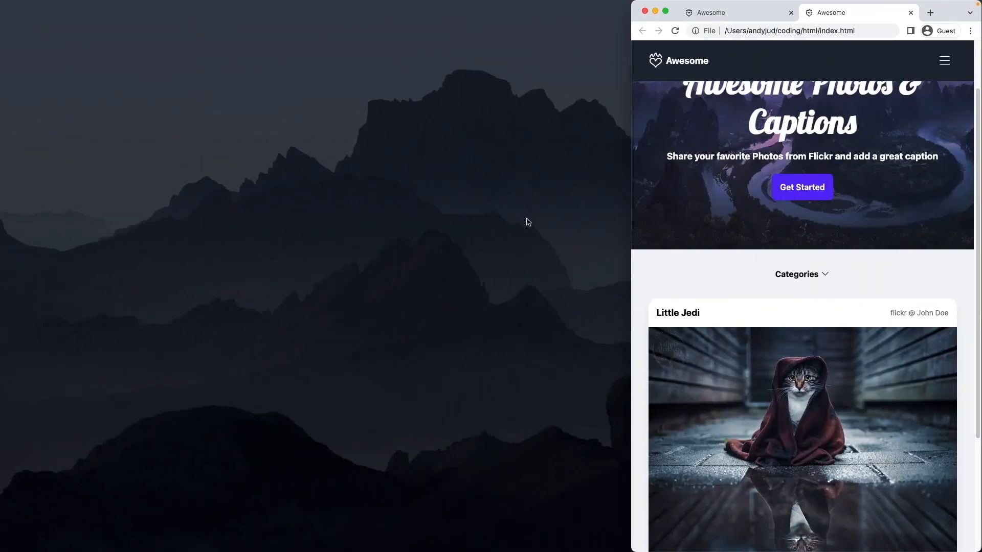
Step: Expand the mobile Categories sidebar in Chrome to see the arrow flip
left_click(802, 274)
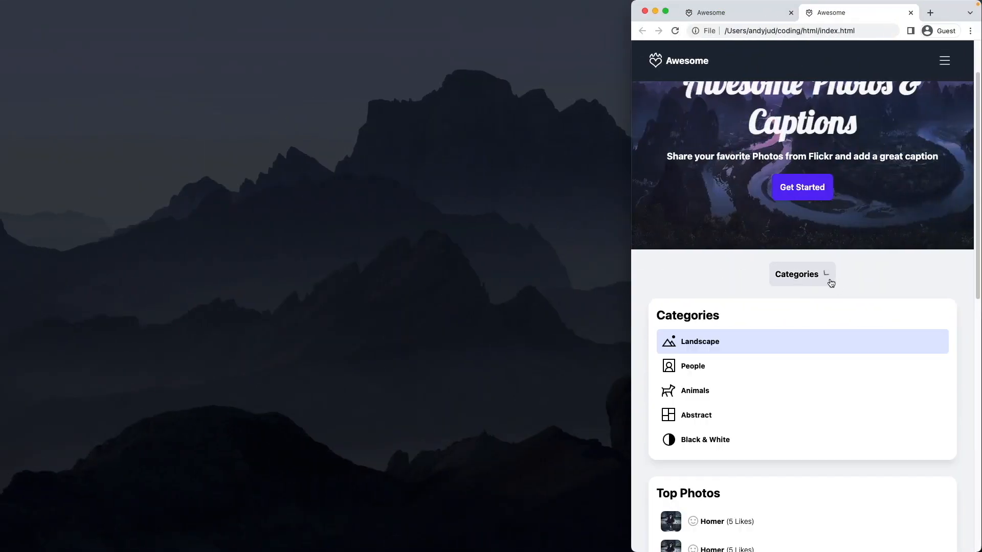
left_click(801, 274)
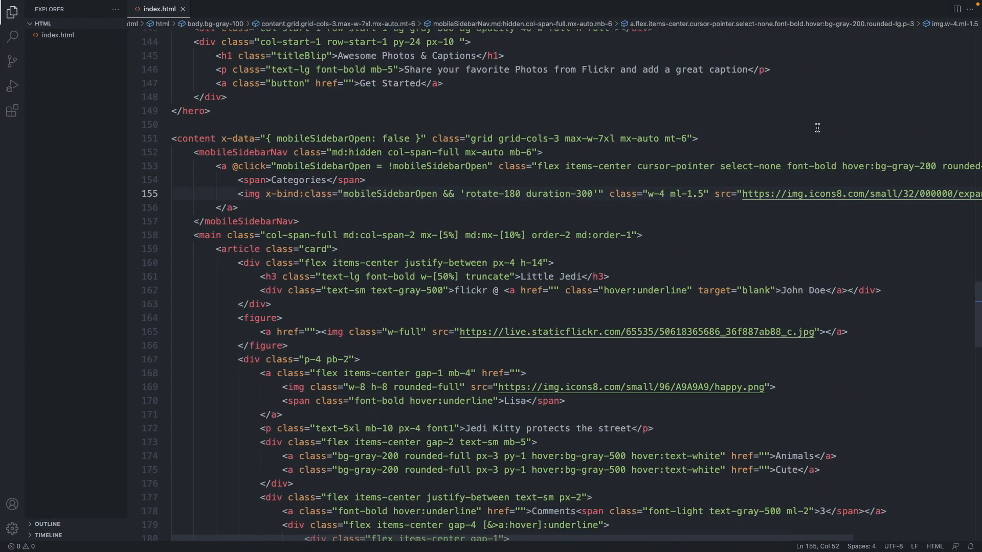
Step: Add x-transition:enter duration-300 with enter-start opacity -mt-96 and enter-end mt-0 on the aside
scroll("down", 3)
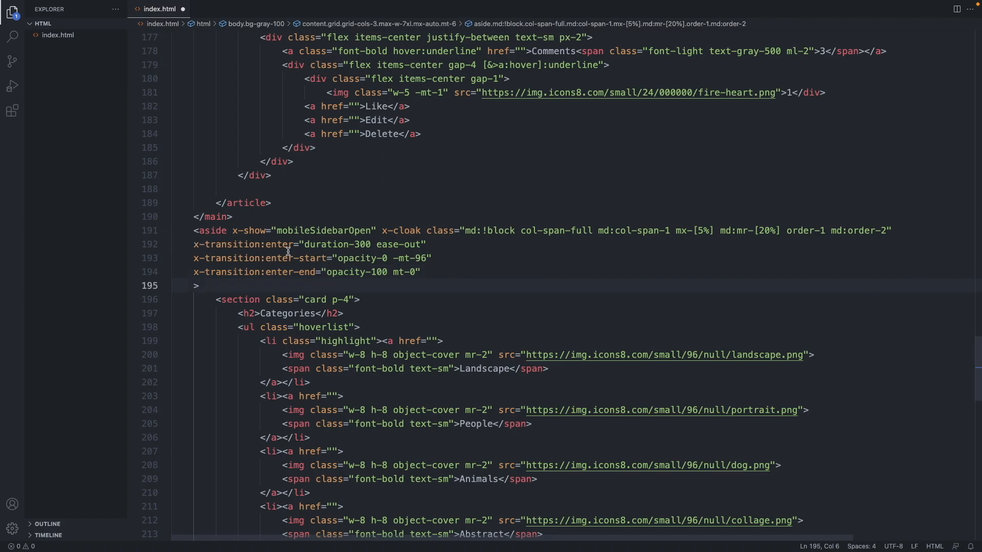
mouse_move(385, 244)
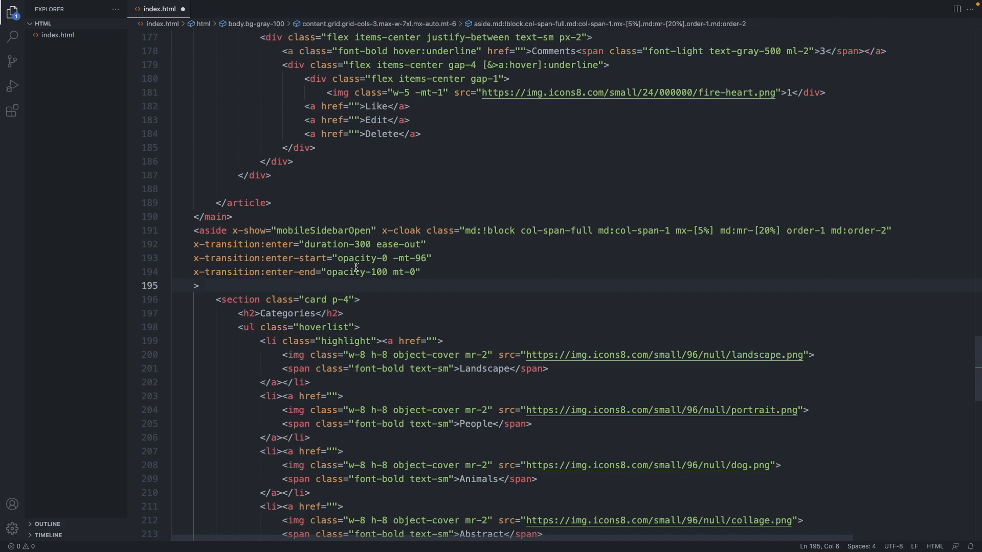
double_click(363, 258)
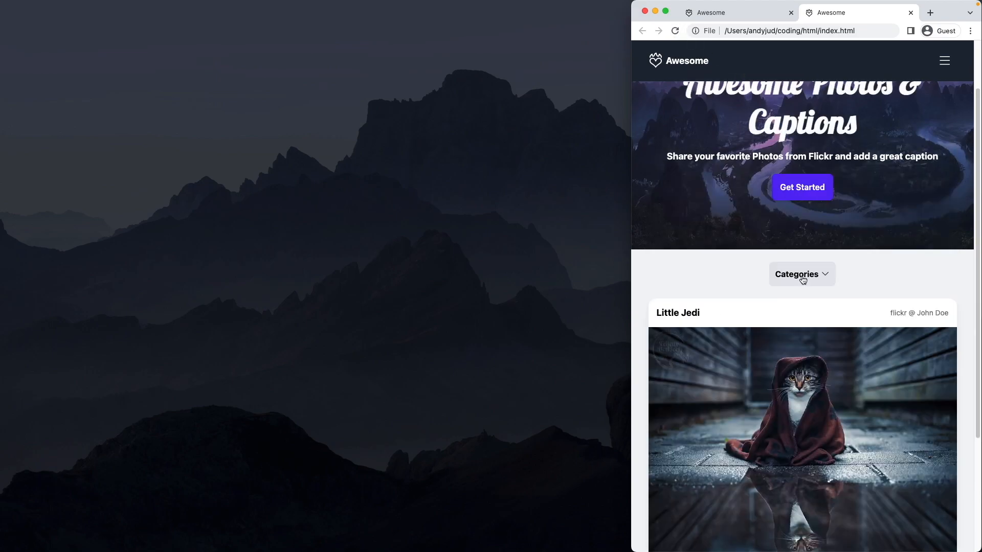
Step: Expand the Categories sidebar in Chrome to watch it slide down
left_click(802, 274)
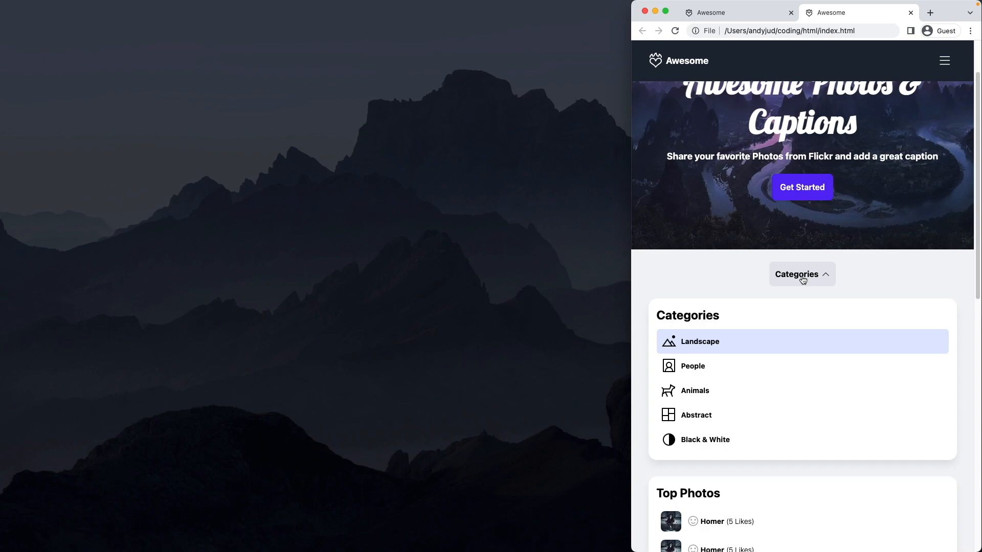
mouse_move(728, 331)
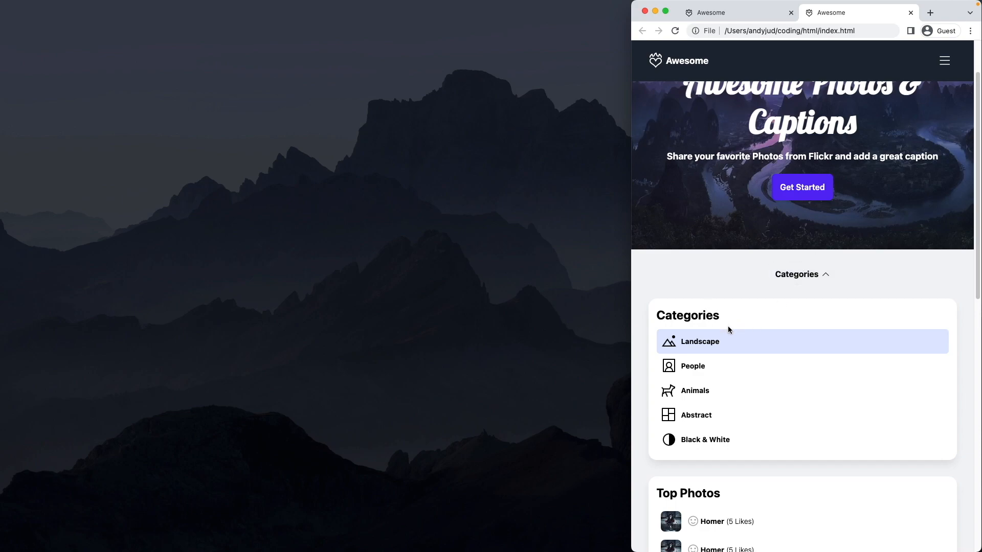
mouse_move(806, 126)
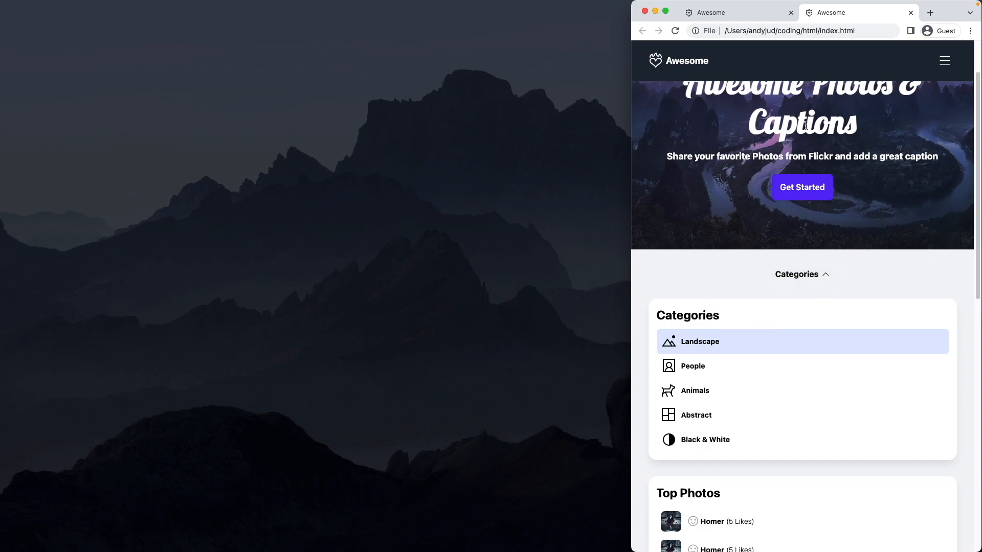
mouse_move(802, 274)
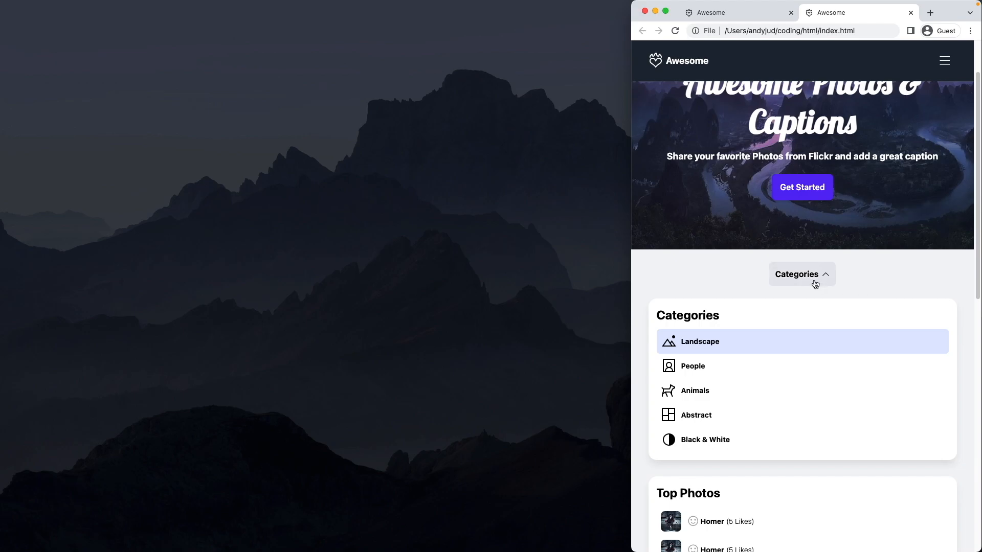
scroll("down", 3)
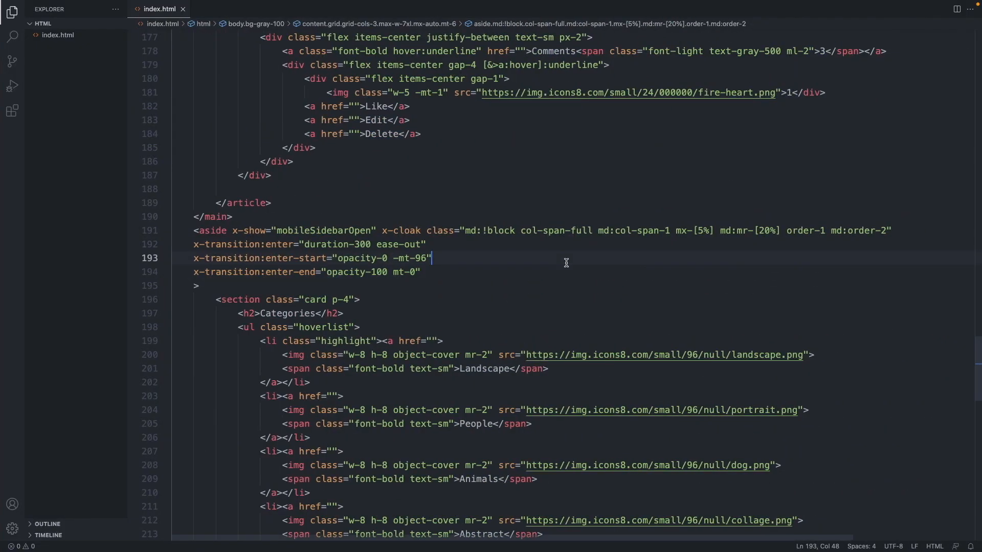
Step: Add z-10 relative to the hero element's class list
scroll("up", 3)
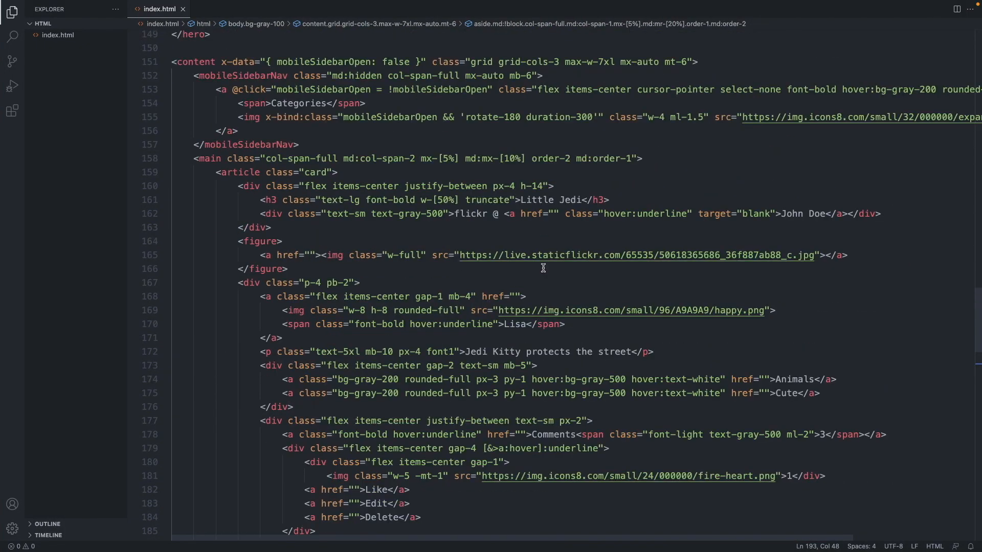
scroll("up", 3)
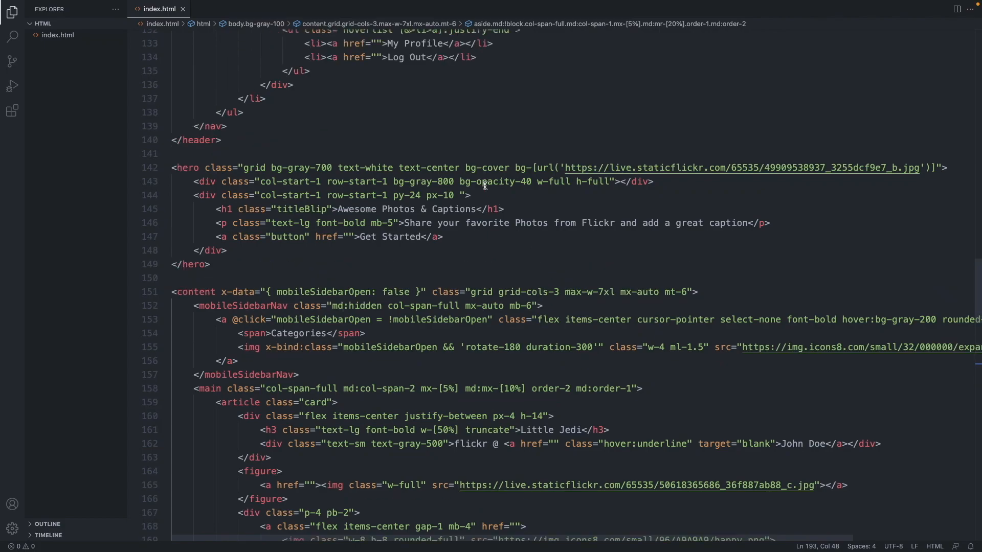
left_click(515, 167)
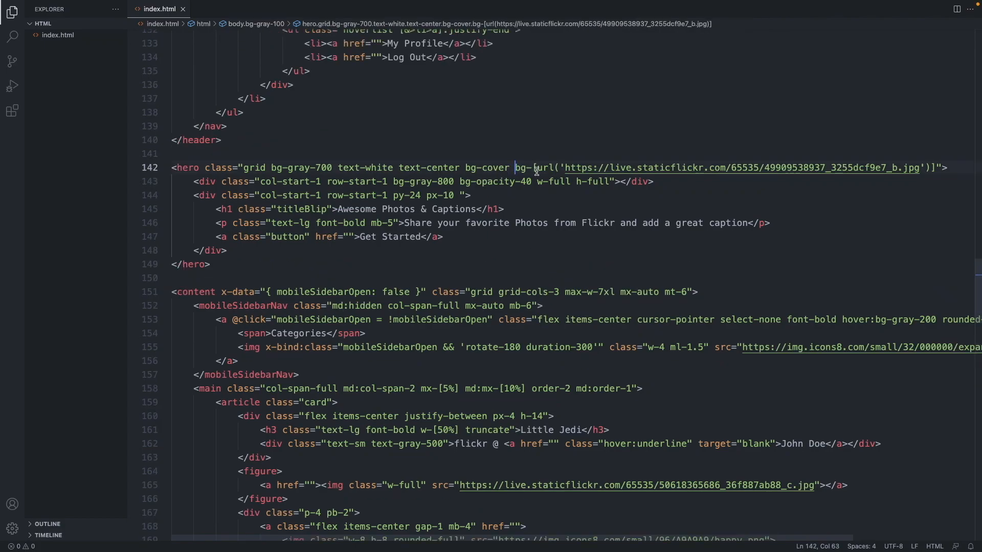
type("z-10 relative")
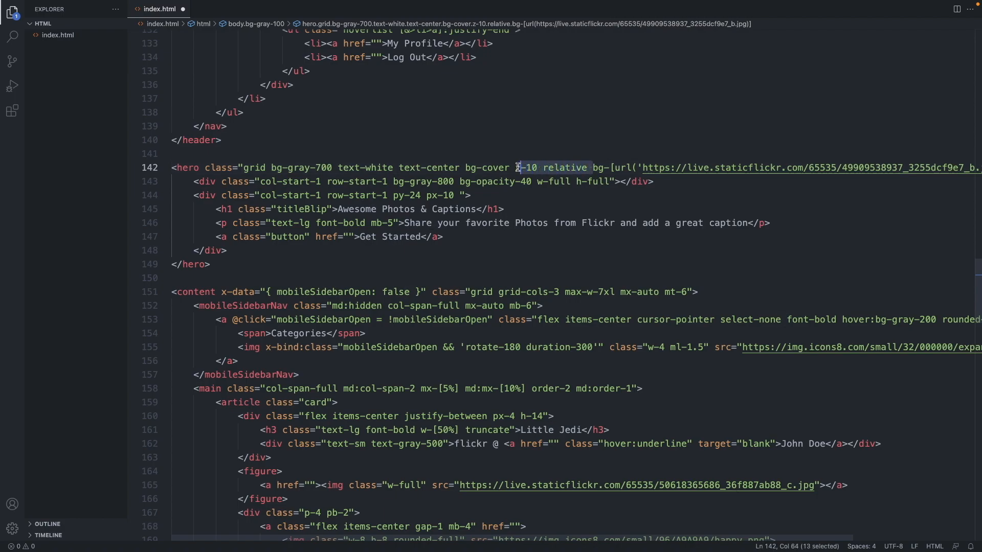
scroll("down", 3)
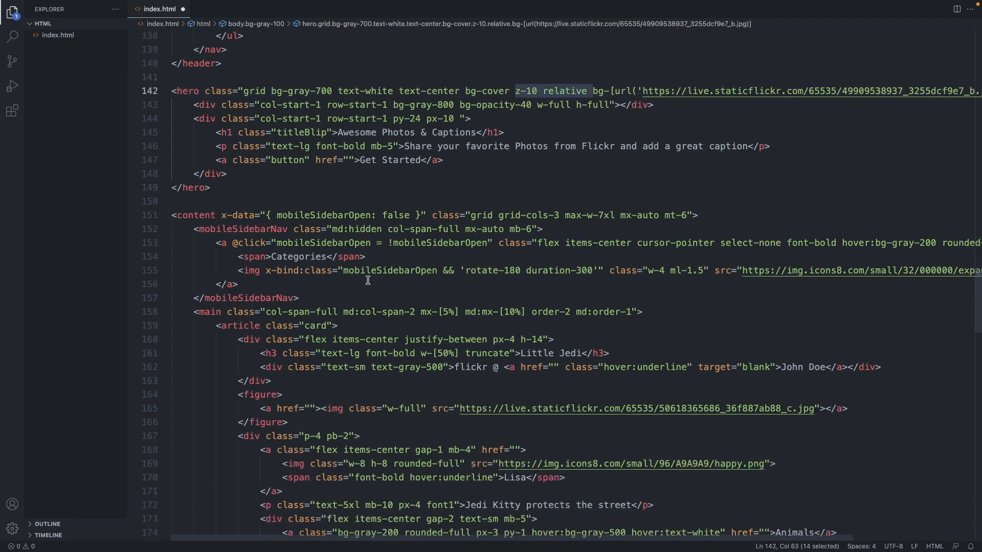
mouse_move(531, 227)
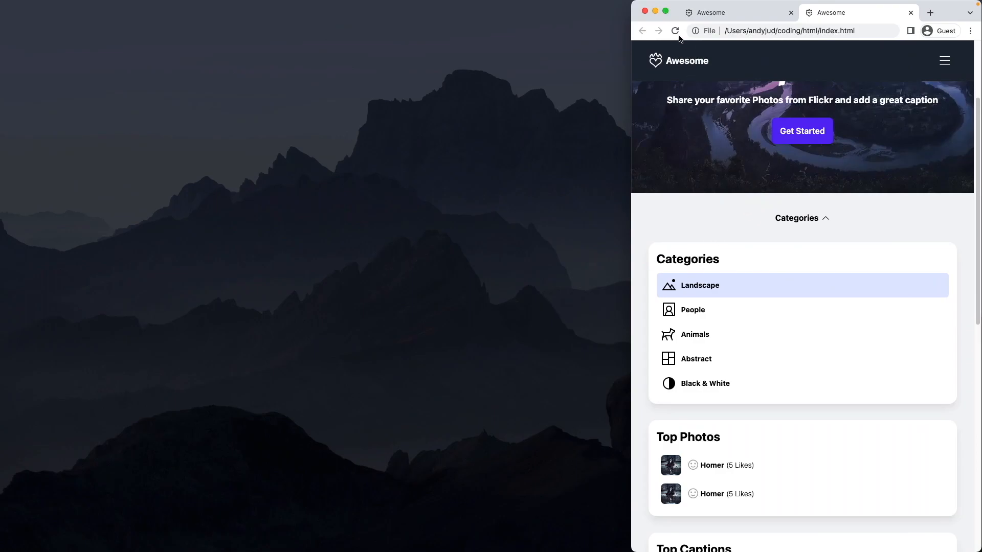
Step: Reload the page and expand Categories so the mobile sidebar slides down beneath the hero
left_click(801, 218)
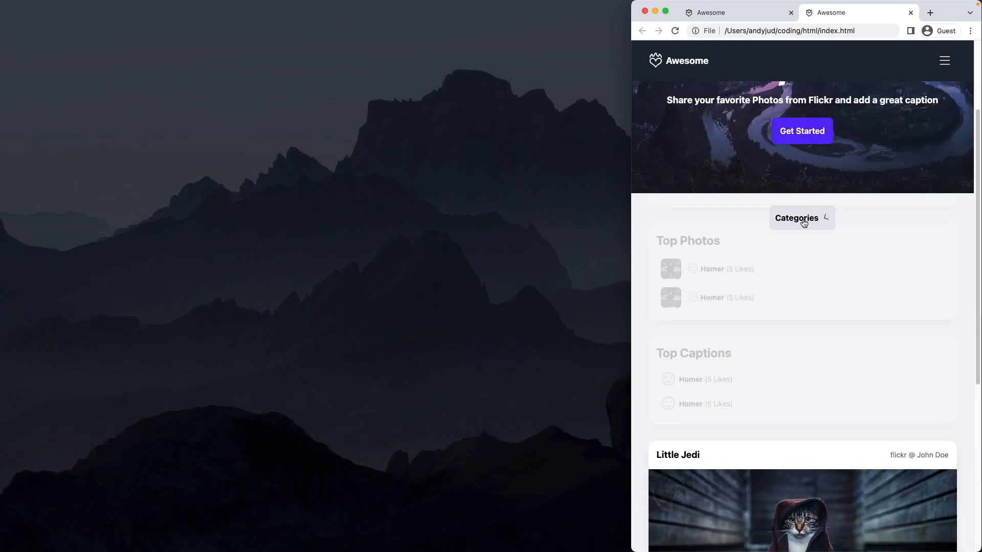
left_click(801, 218)
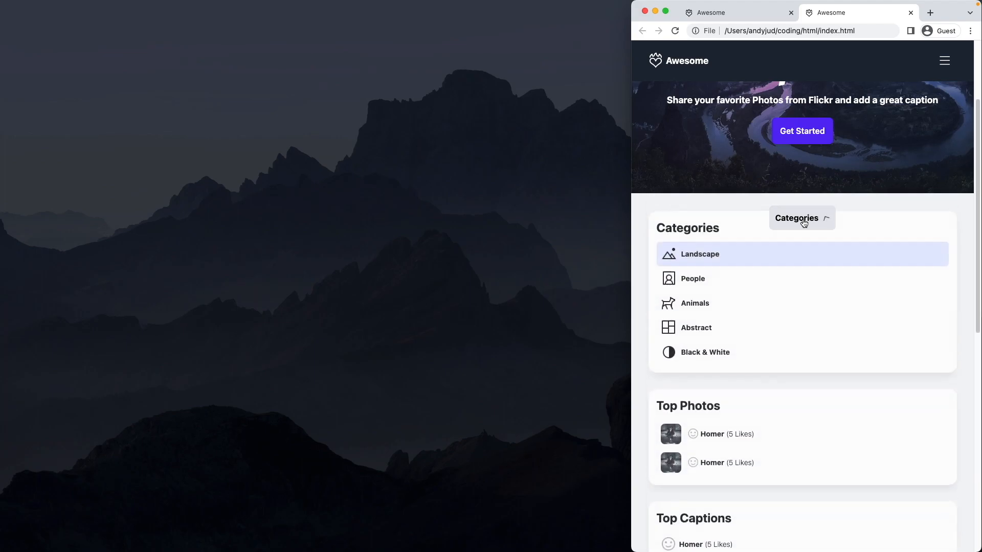
scroll("down", 3)
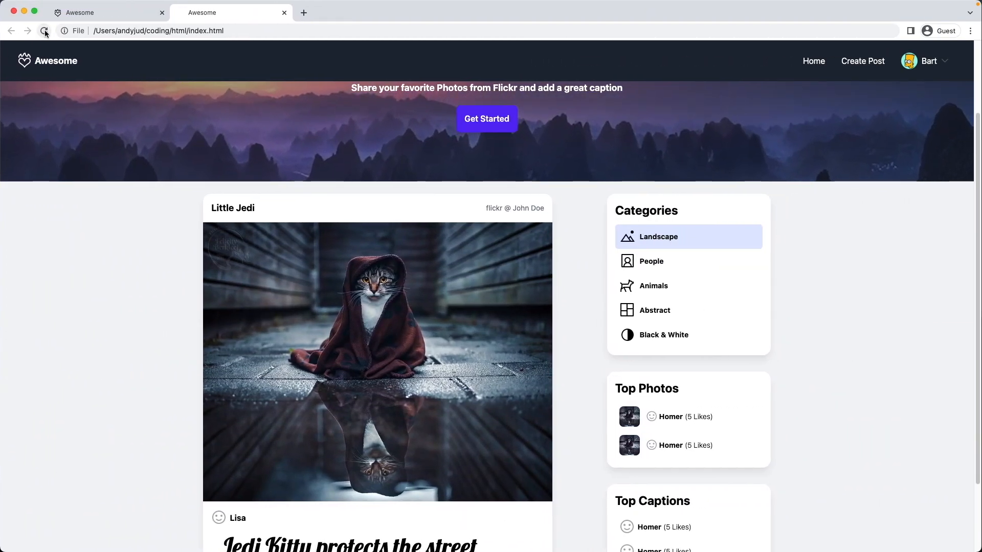
Step: Reload at desktop width and return to the top with the sidebar beside the posts
left_click(44, 31)
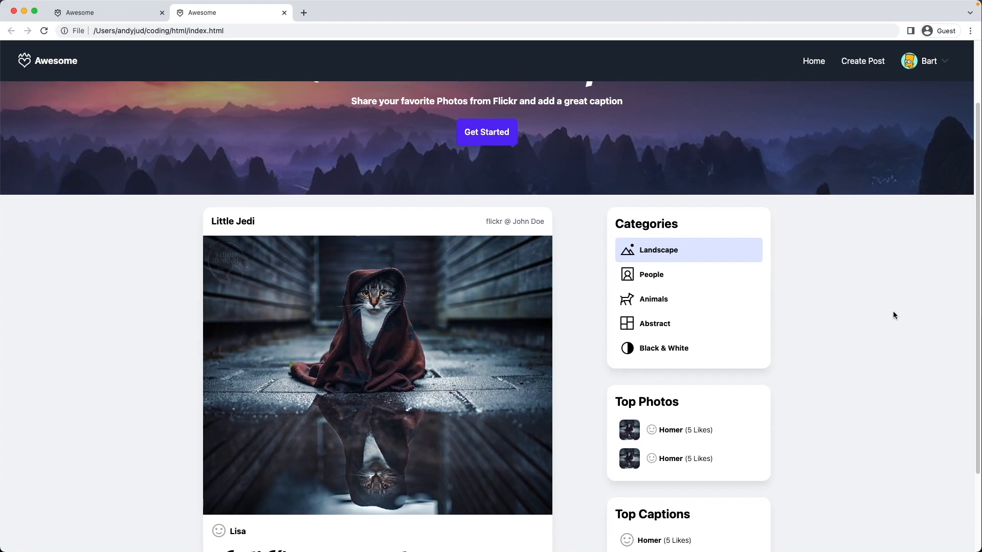
scroll("up", 3)
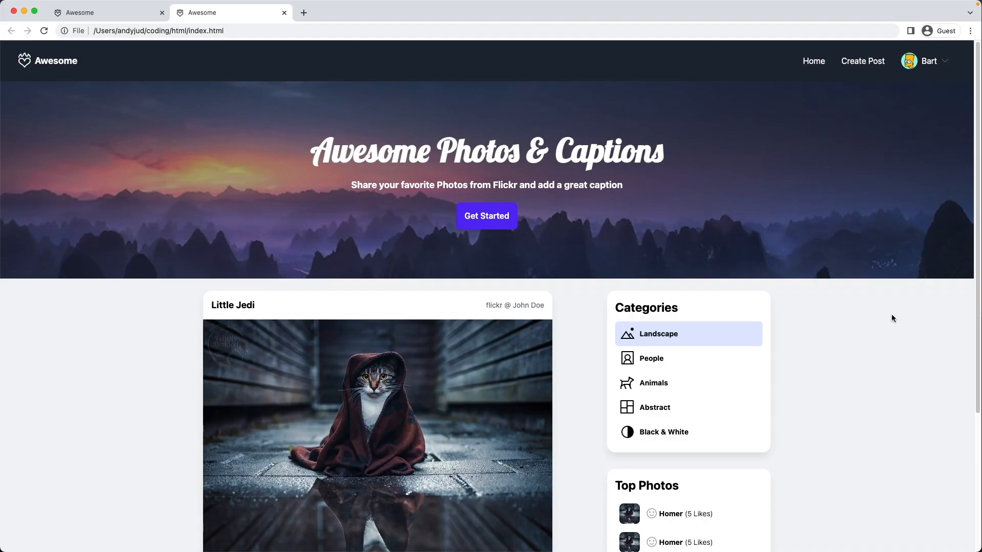